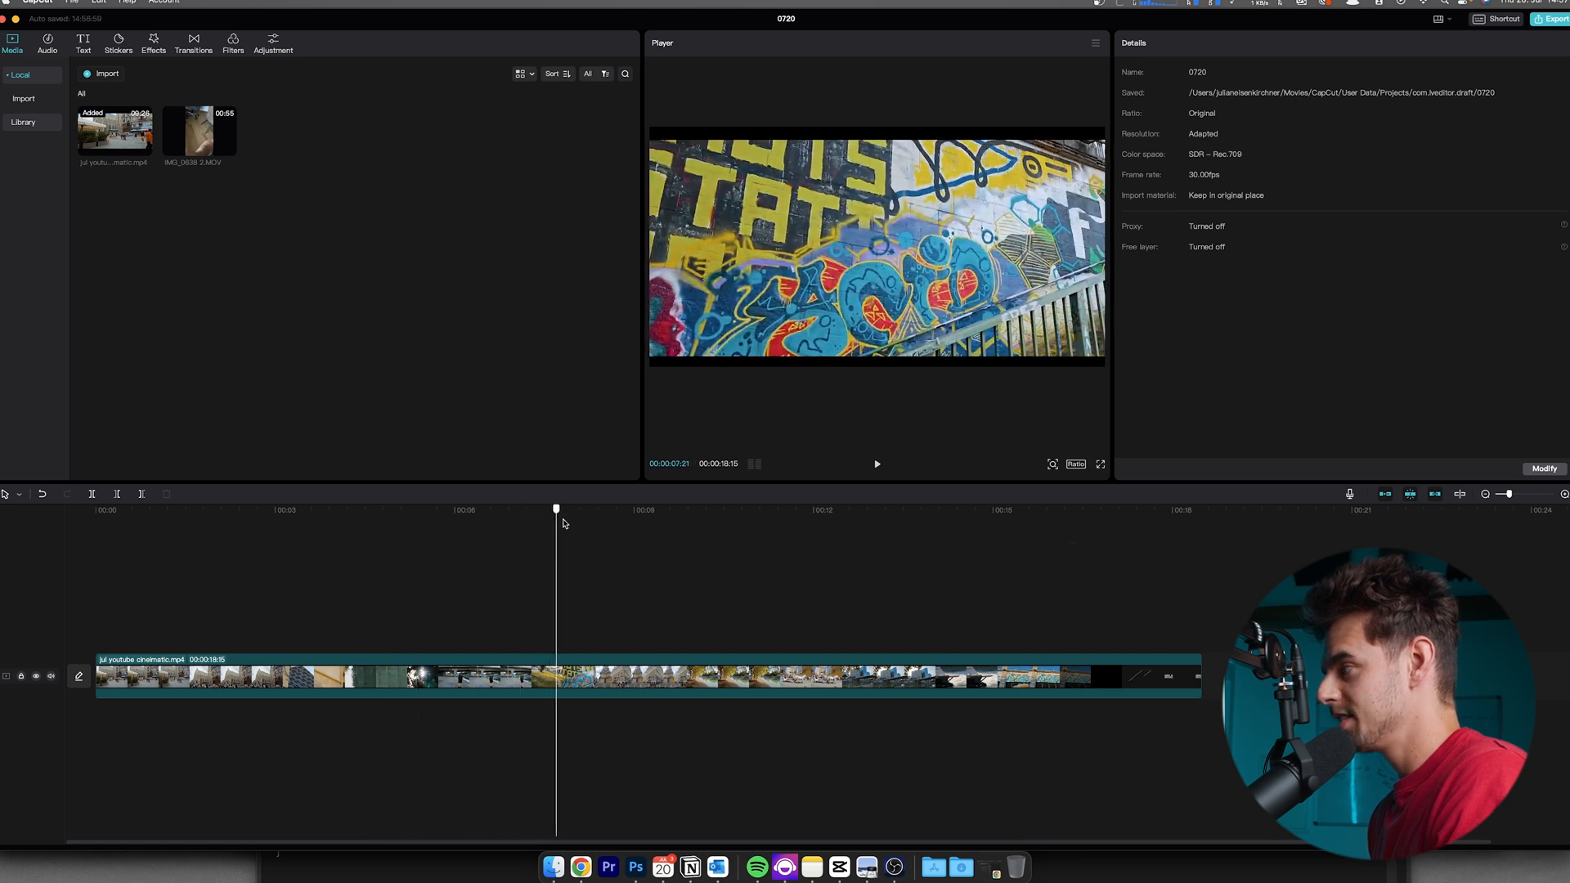
# Play back the cinematic clip from near its start to review the opening.
pyautogui.click(875, 463)
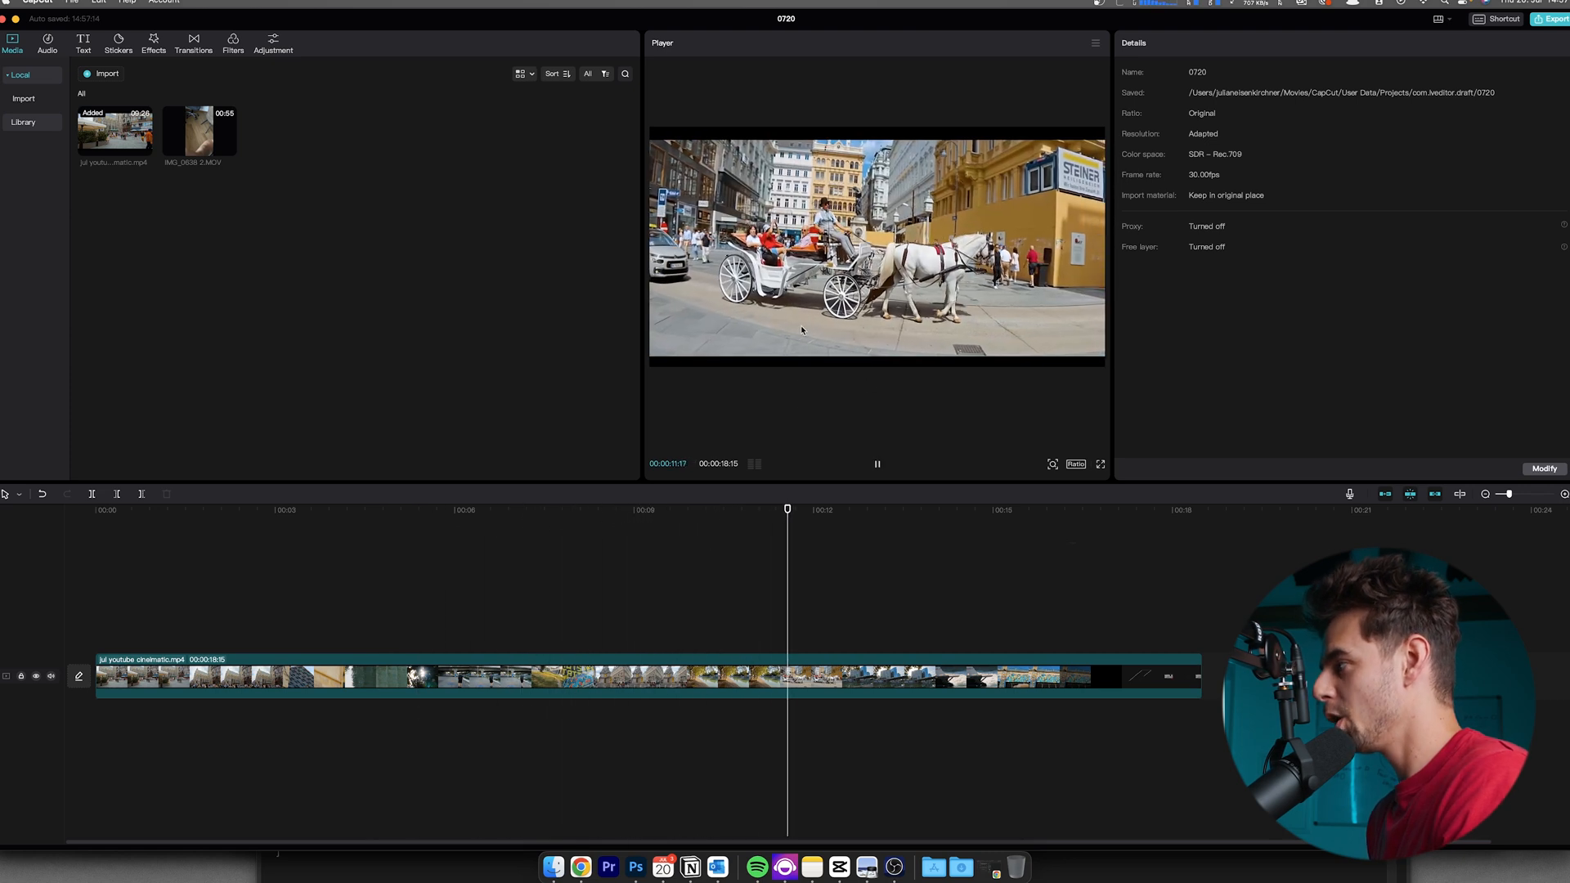
pyautogui.click(878, 463)
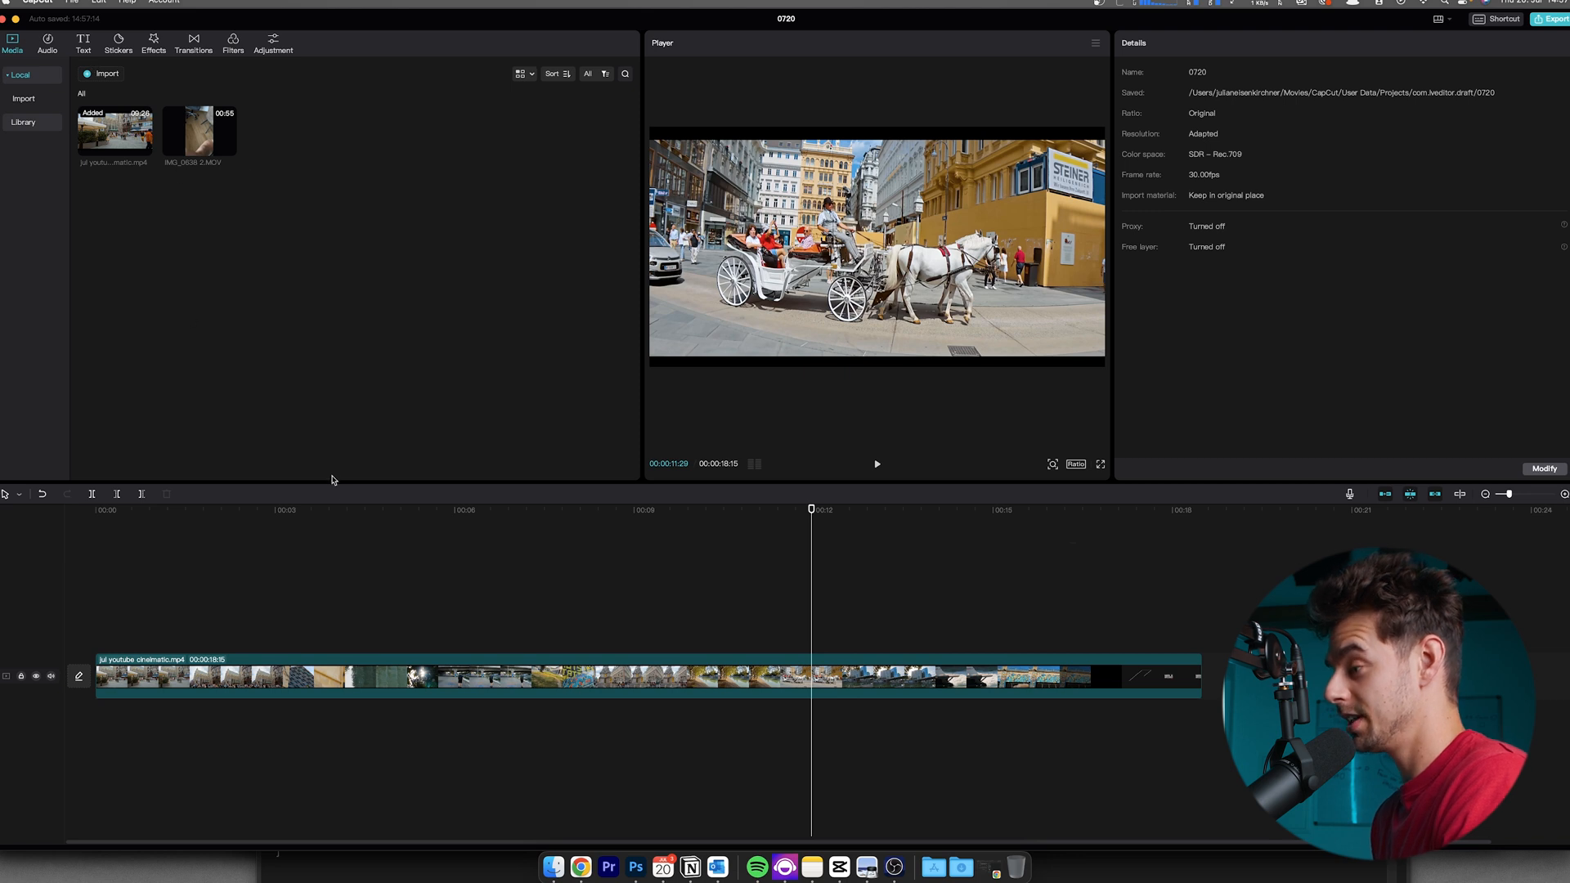
pyautogui.click(209, 510)
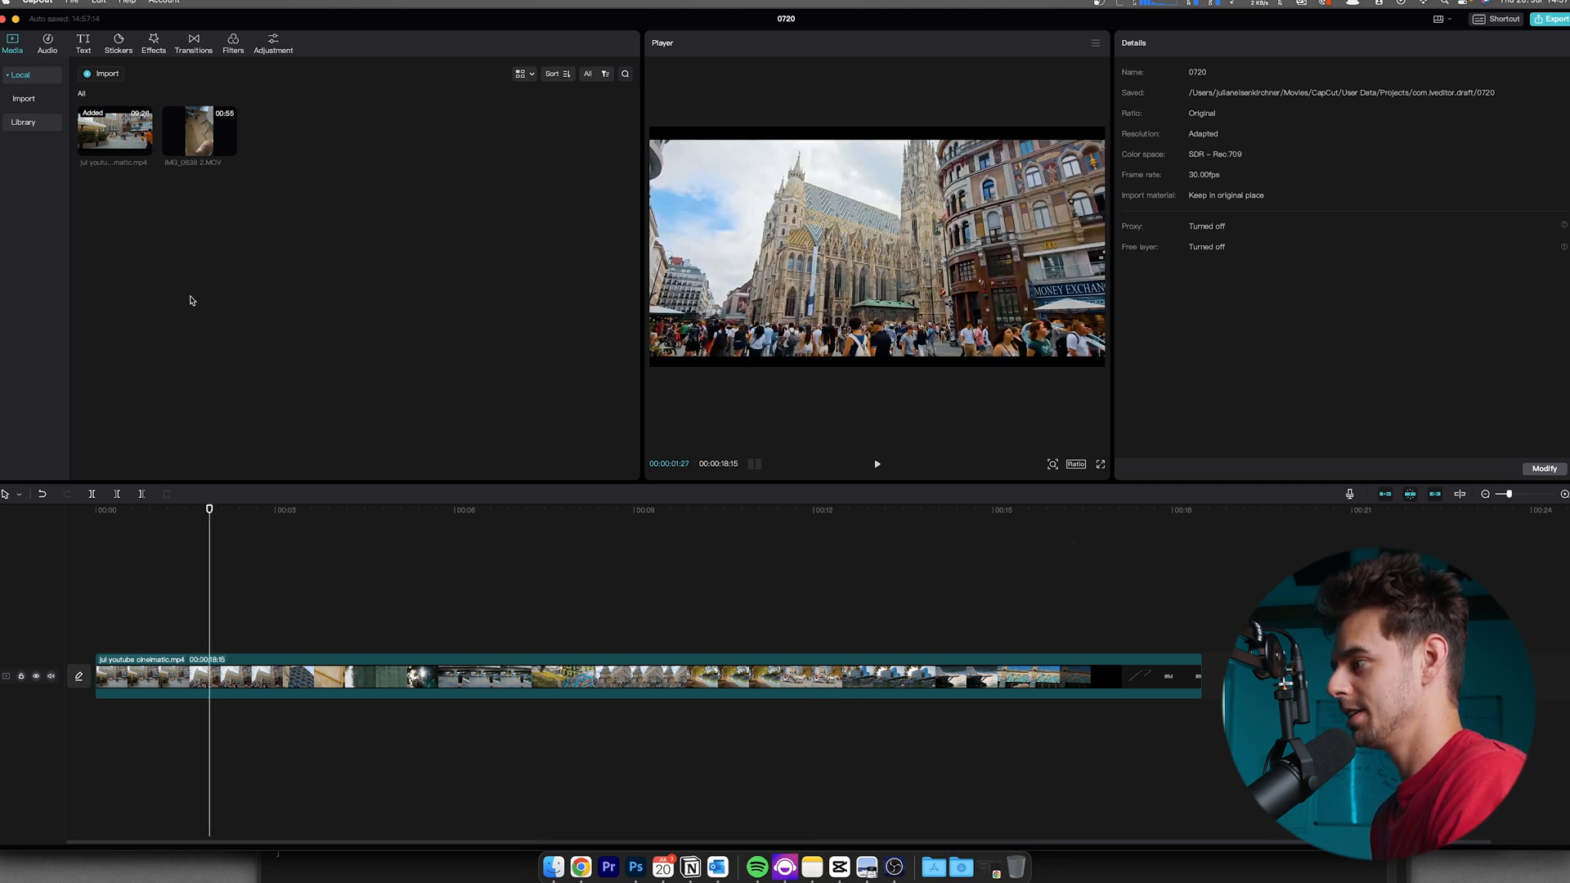
pyautogui.moveTo(219, 427)
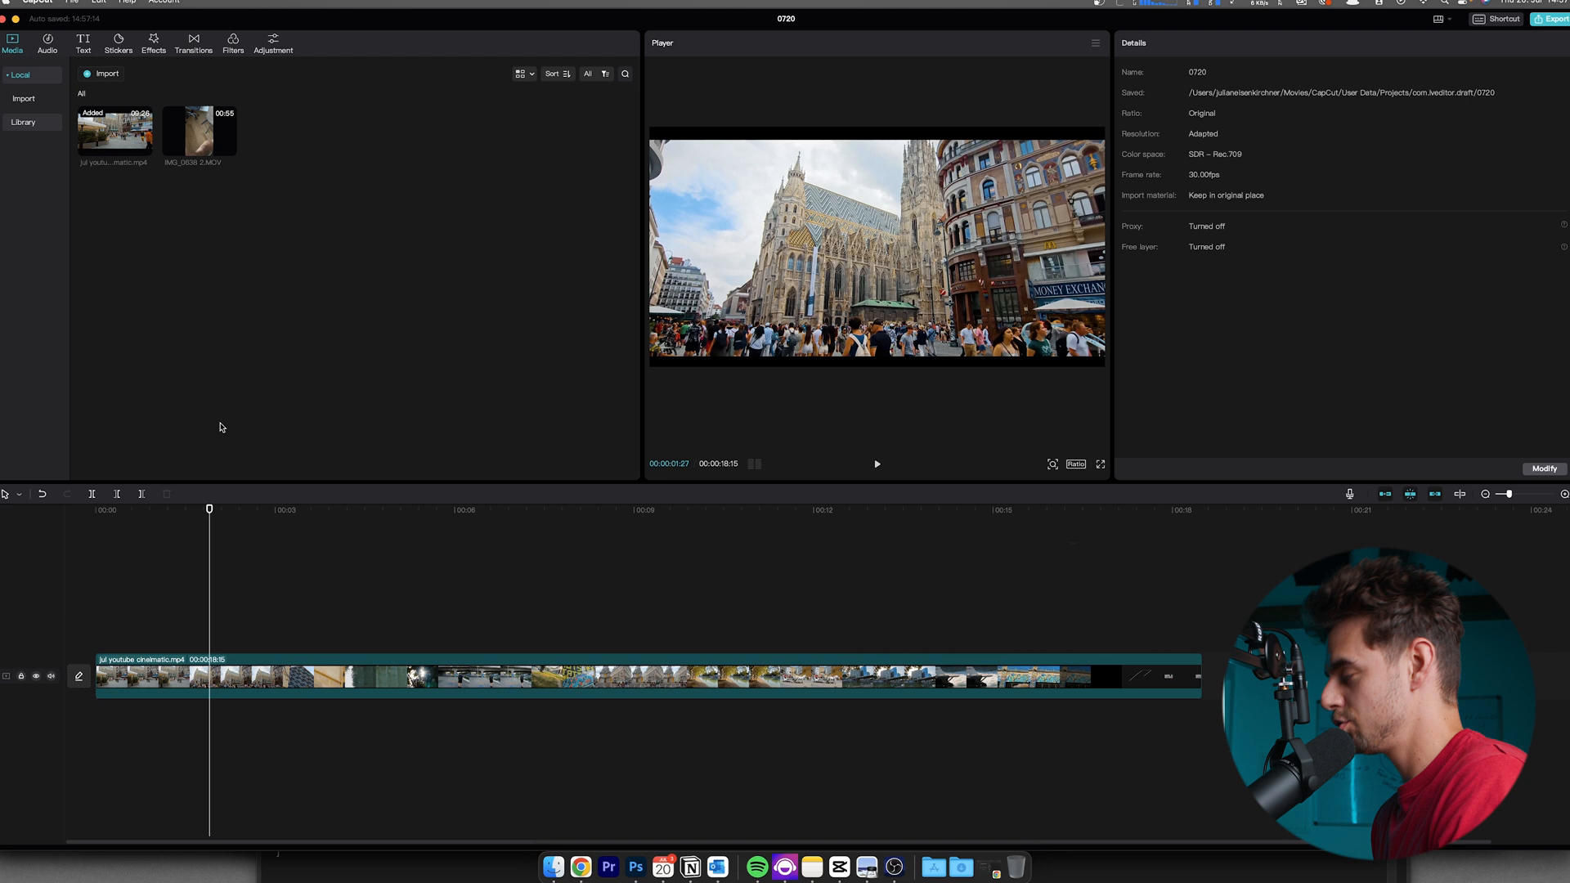
pyautogui.moveTo(758, 287)
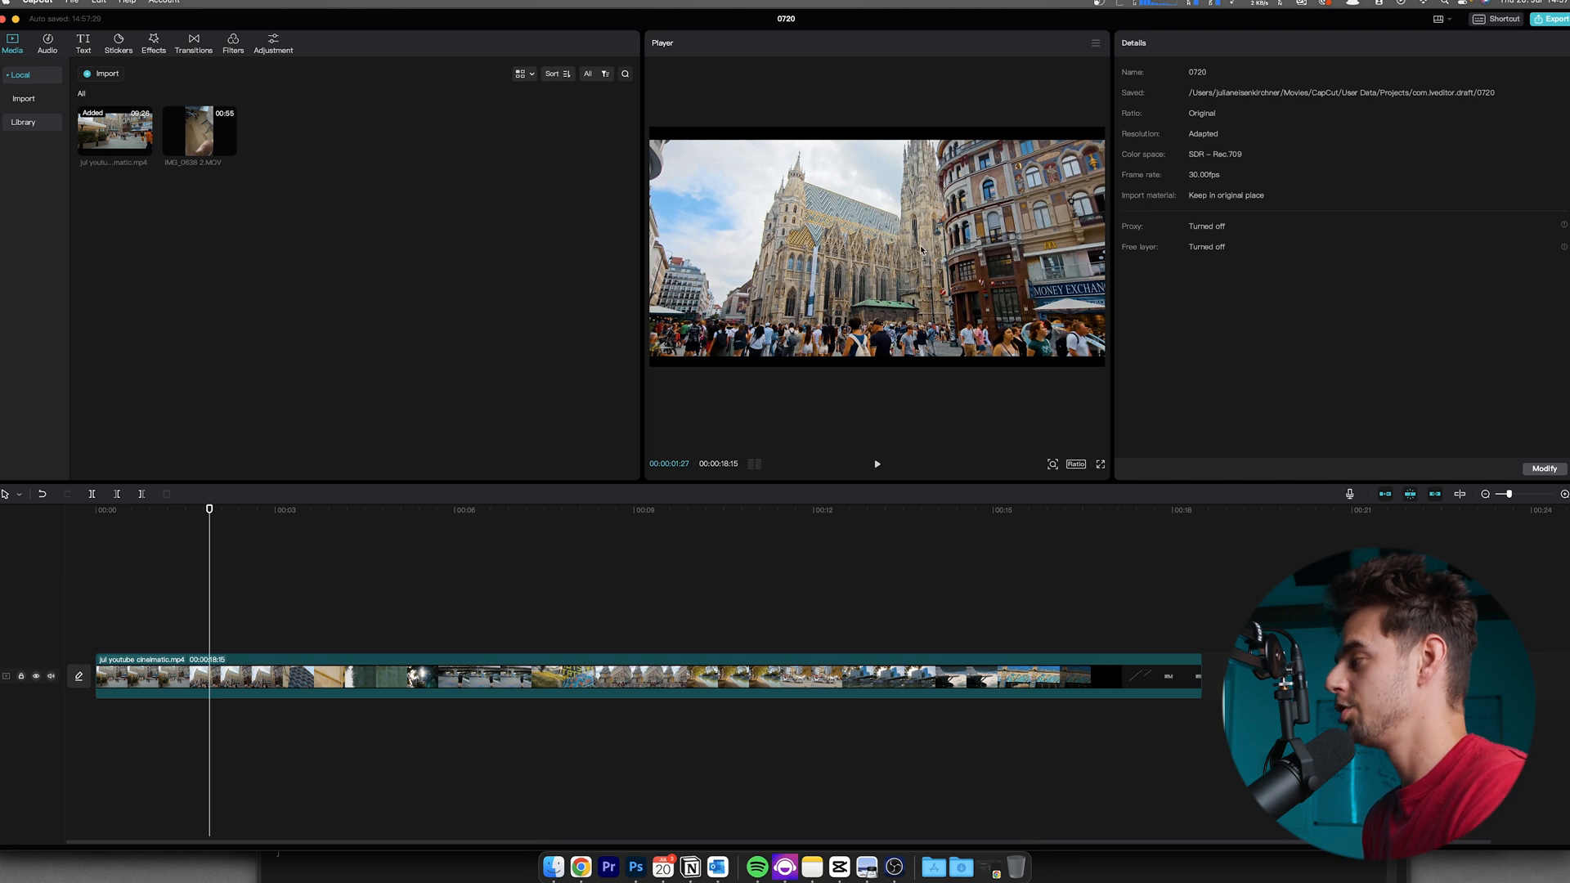
pyautogui.moveTo(744, 380)
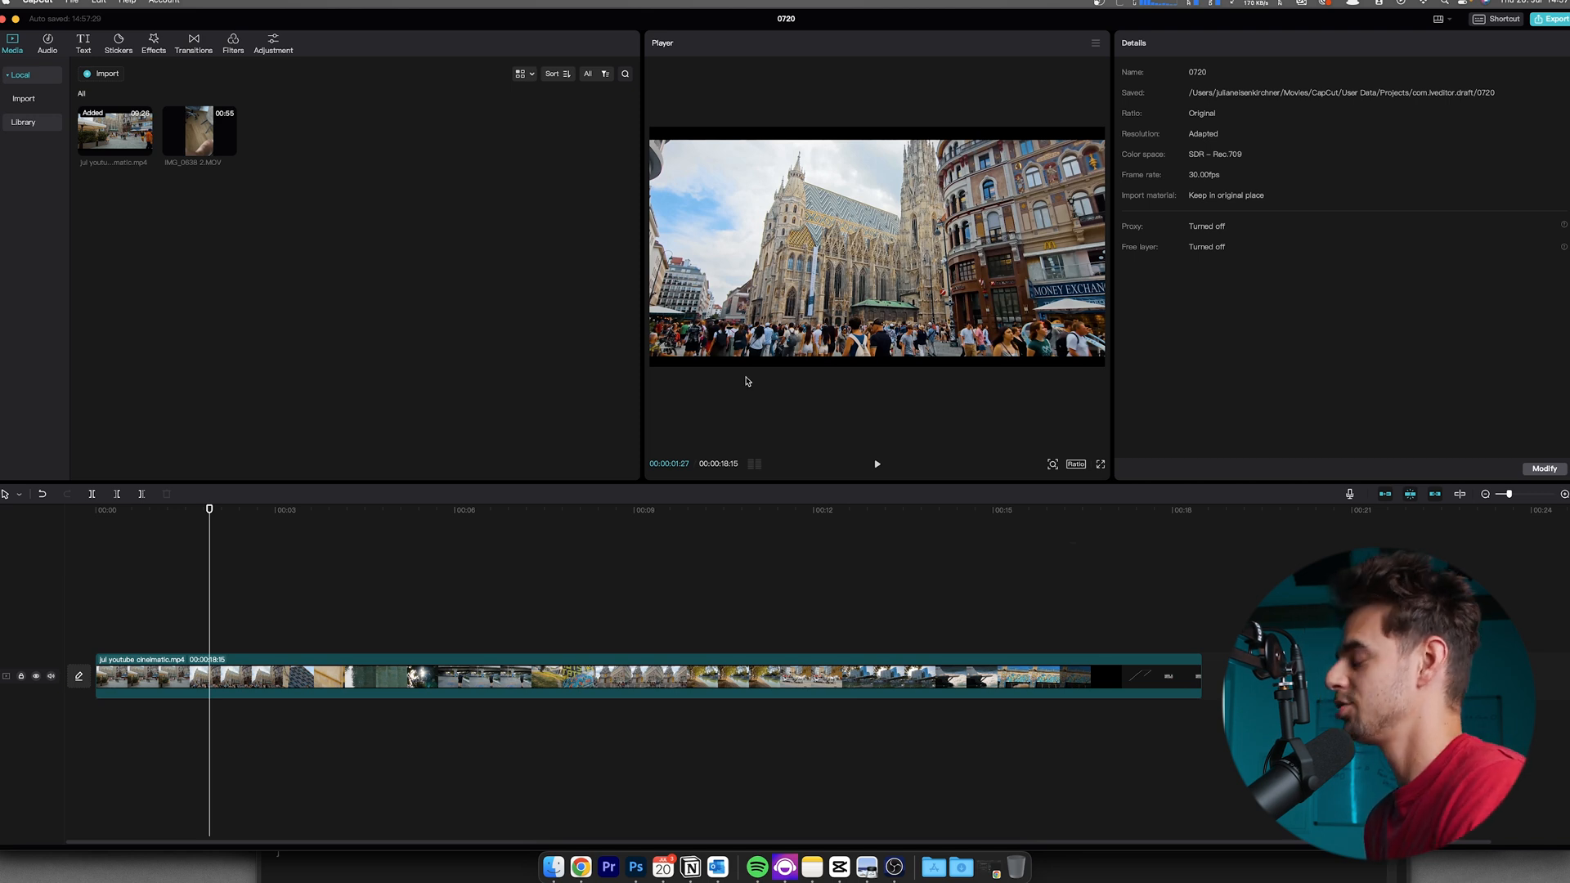
pyautogui.moveTo(483, 348)
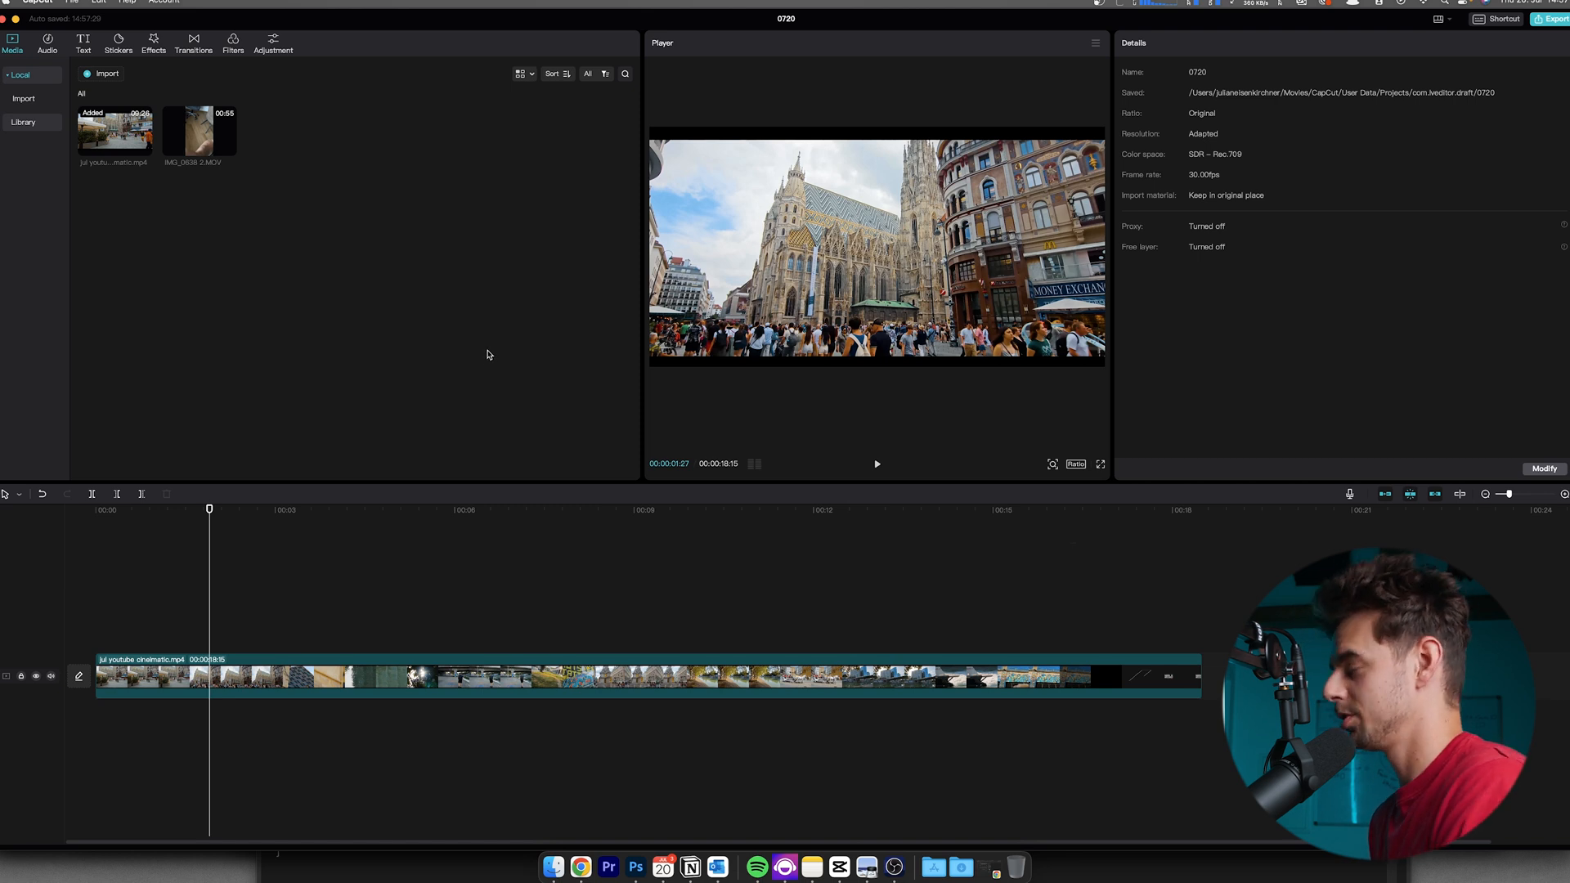
pyautogui.moveTo(214, 225)
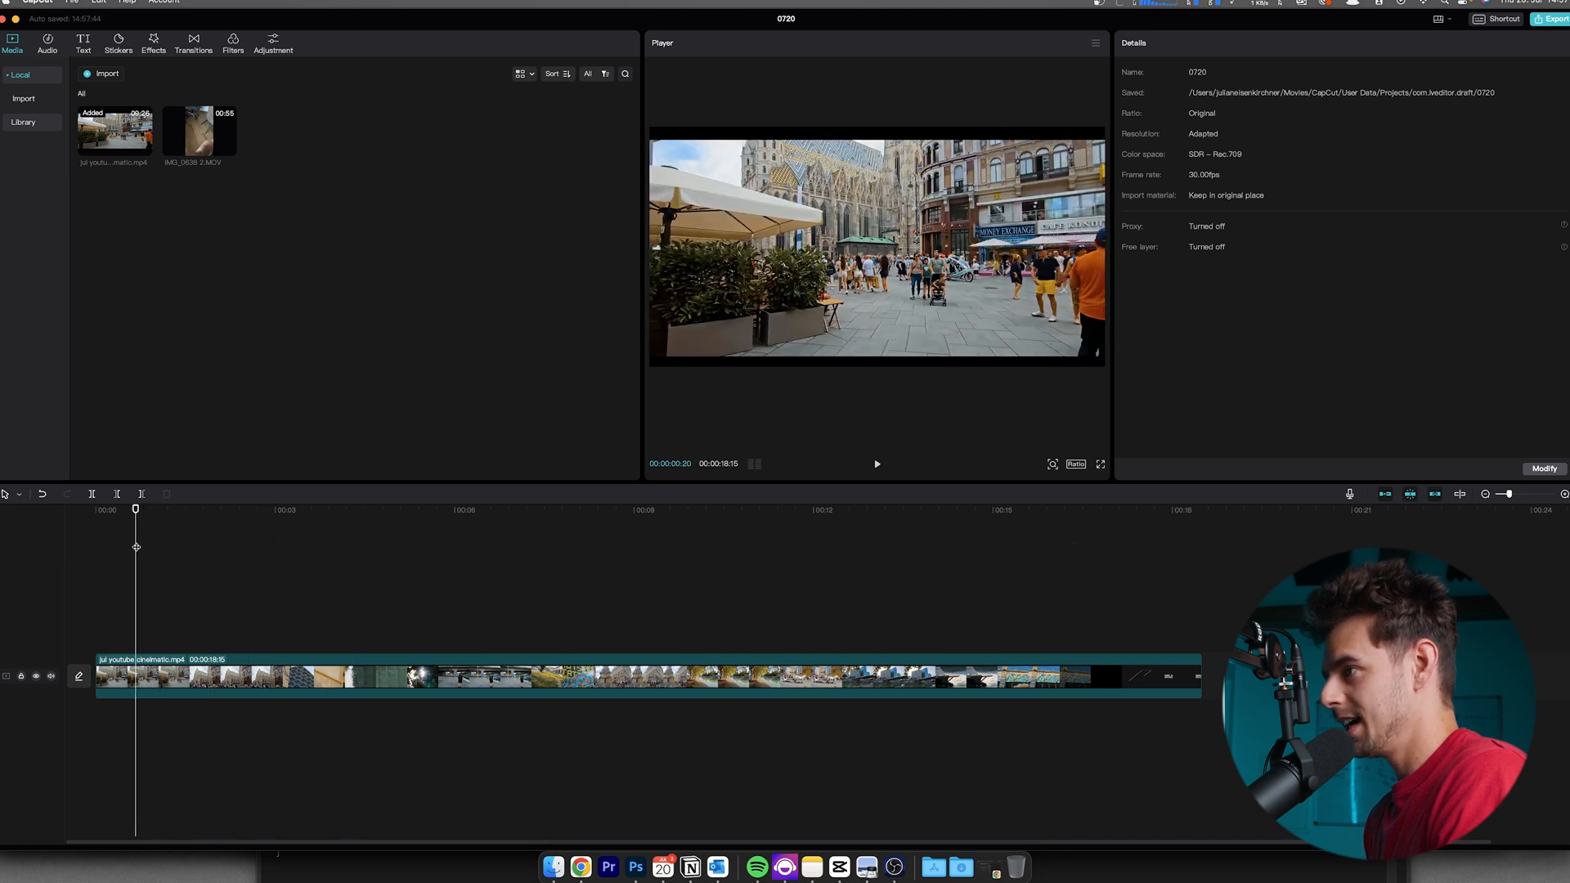
pyautogui.click(876, 463)
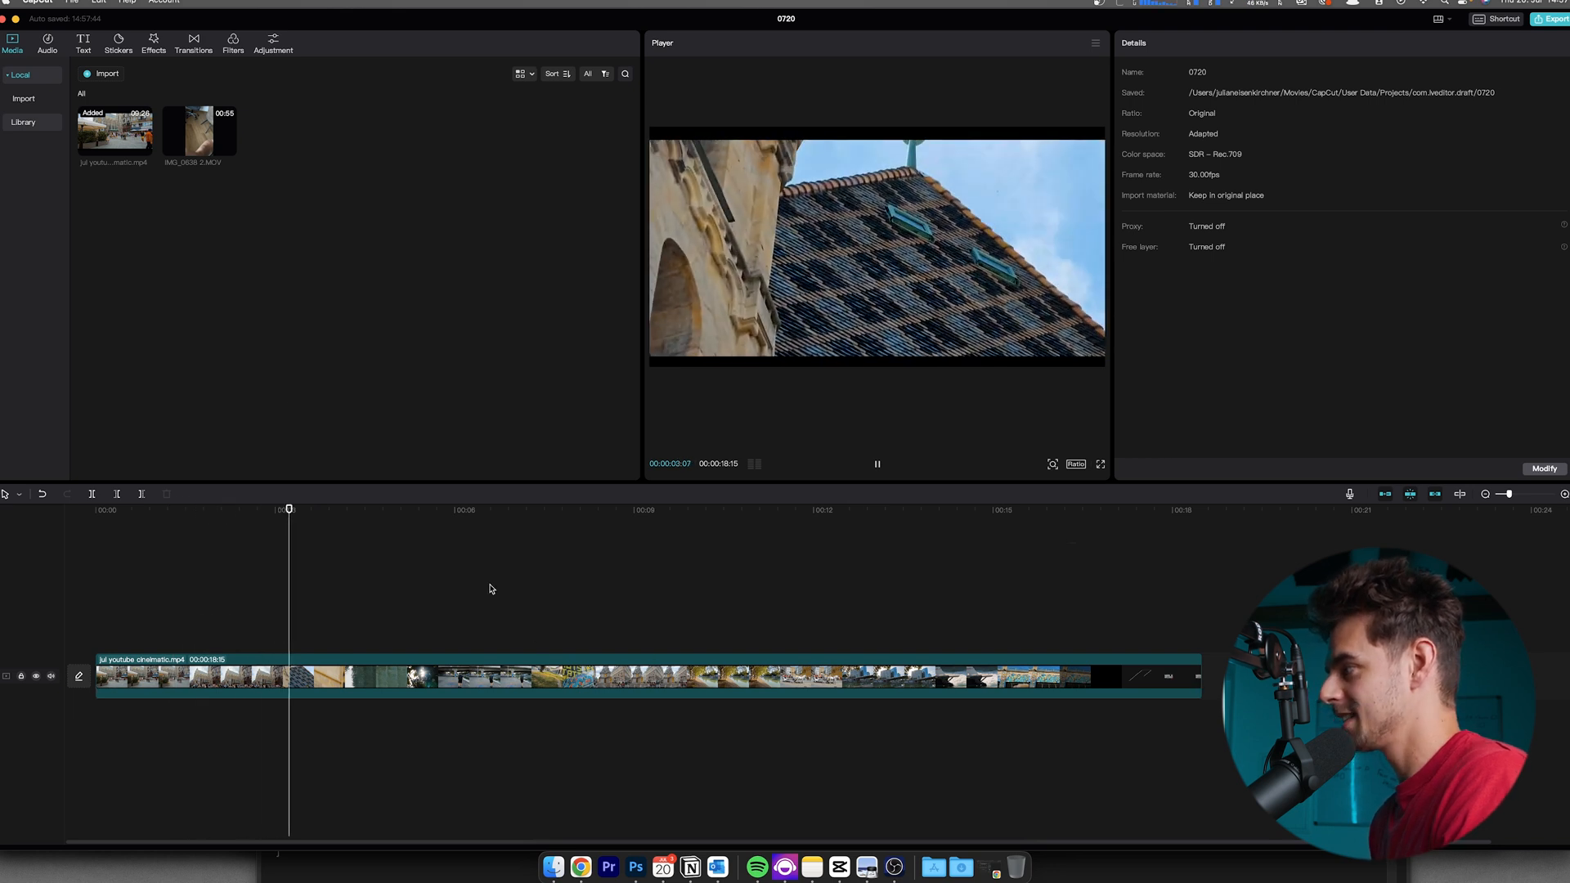
pyautogui.click(878, 464)
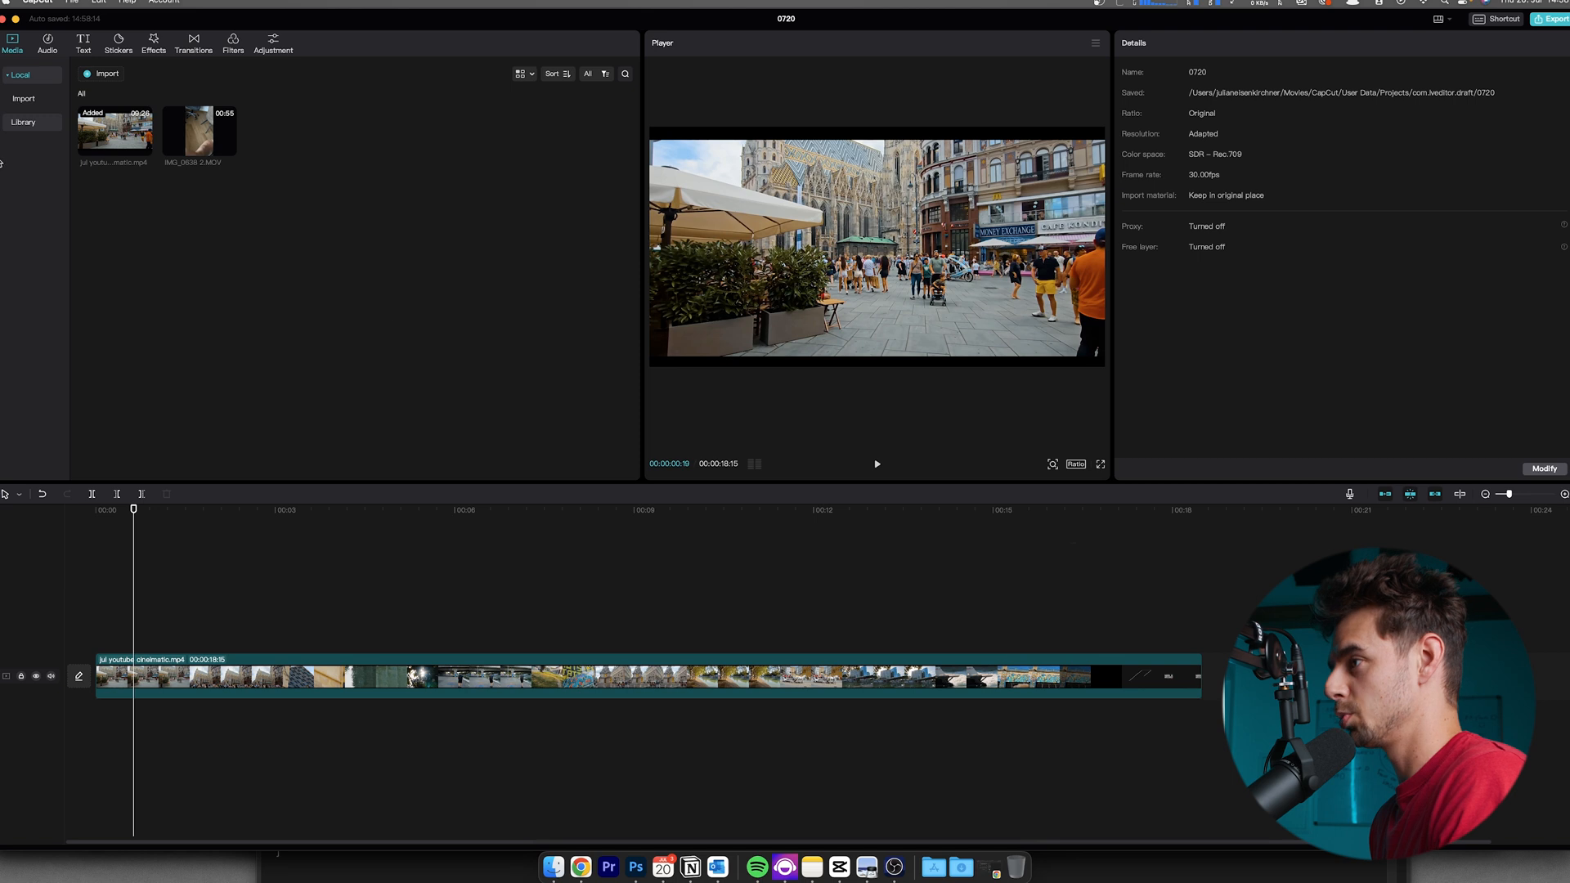
pyautogui.moveTo(48, 38)
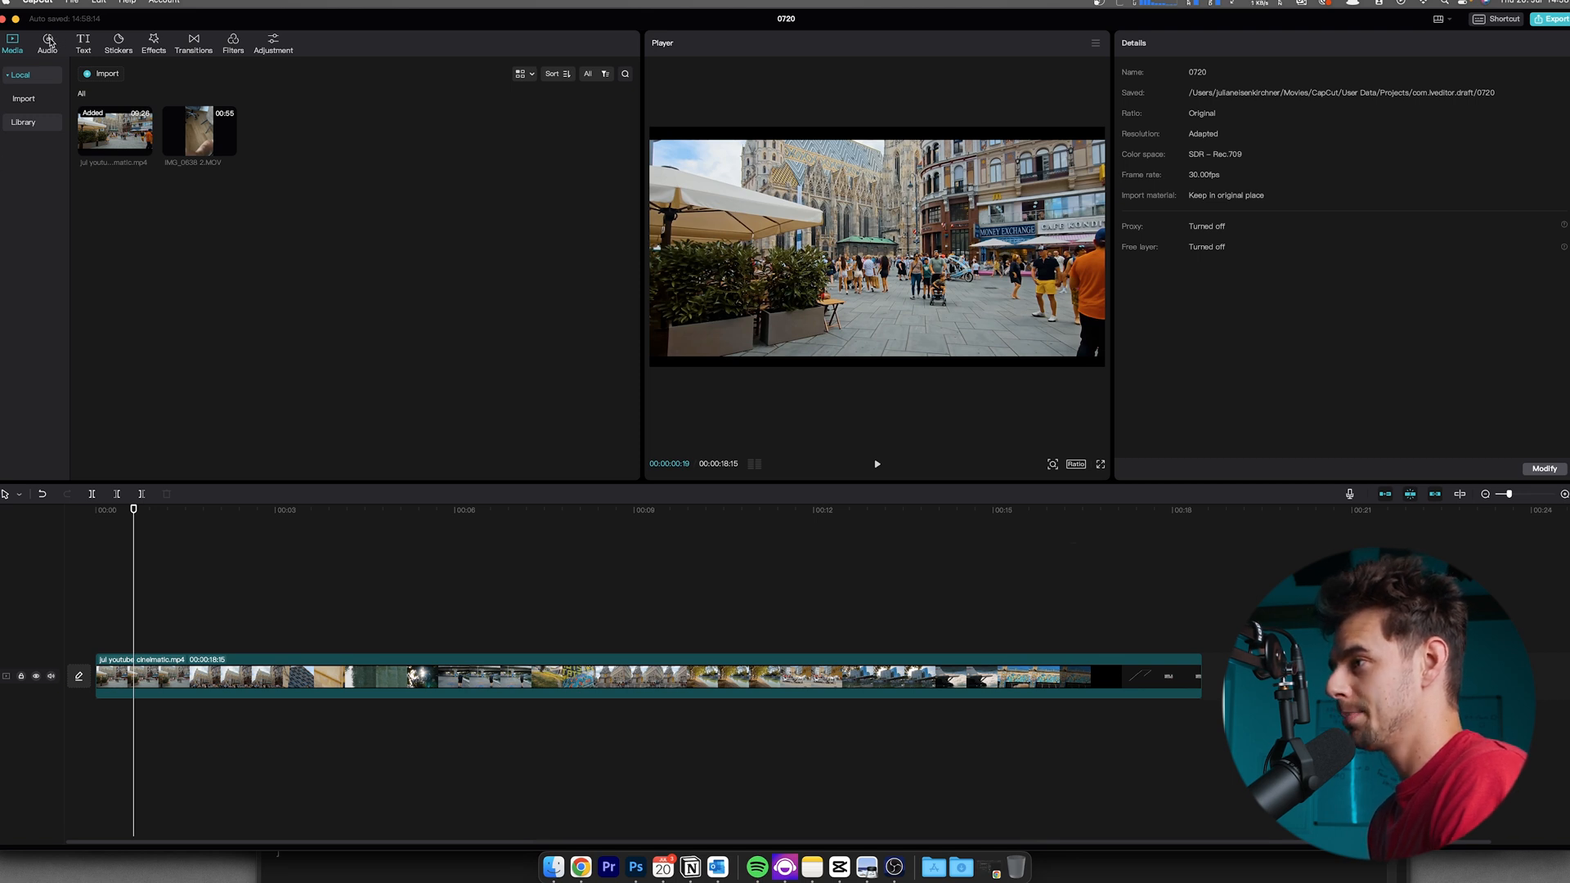
# Search sound effects for 'woo', add 'Woosh with echo' and preview the opening.
pyautogui.click(46, 41)
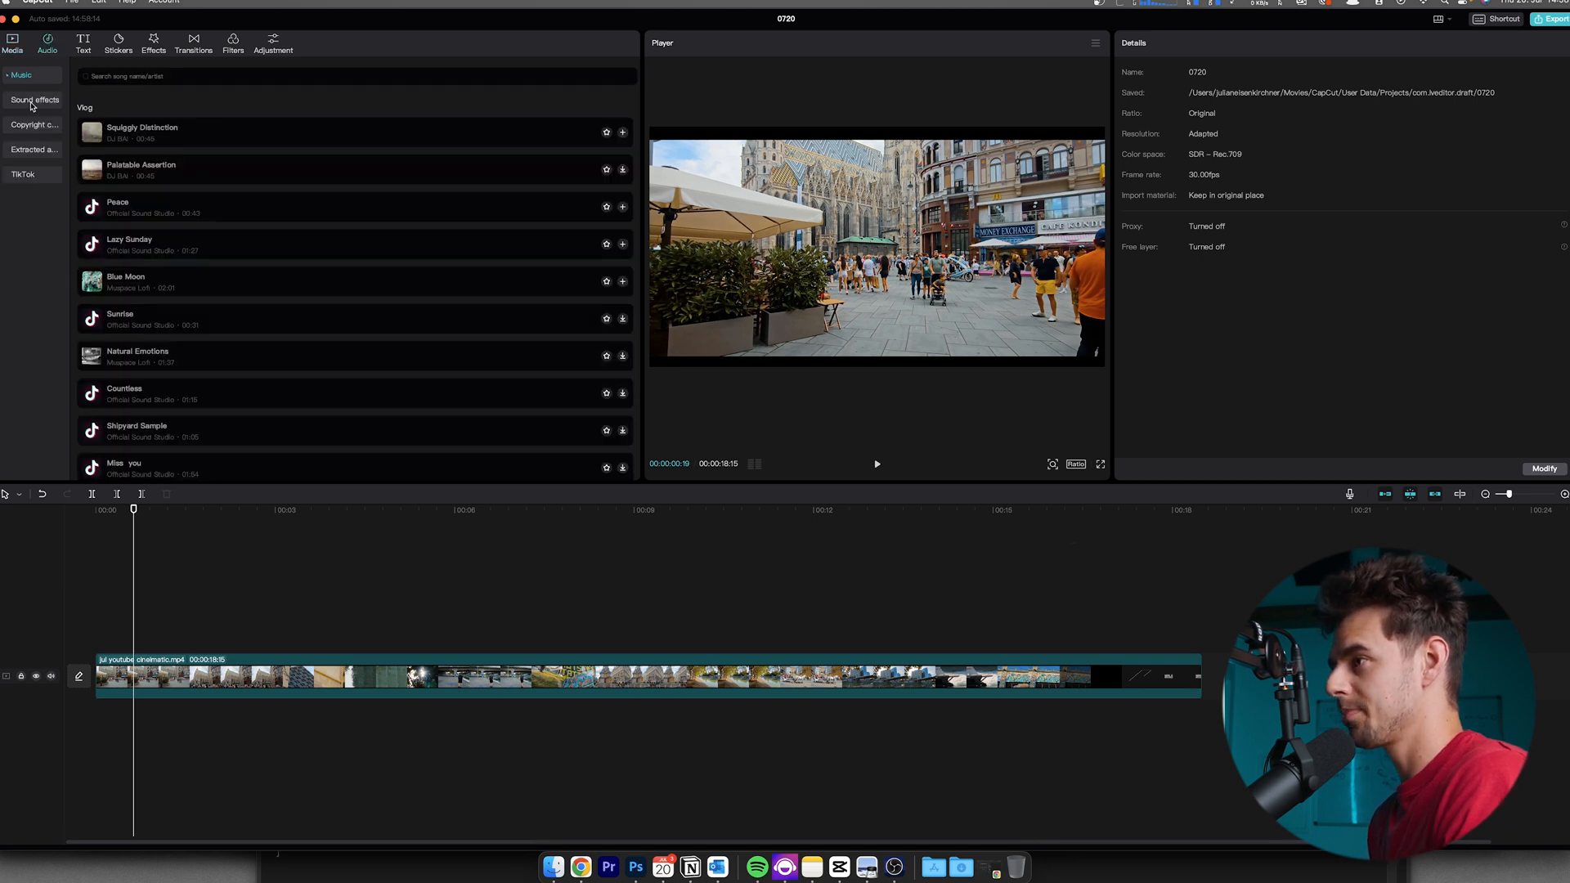
pyautogui.click(34, 98)
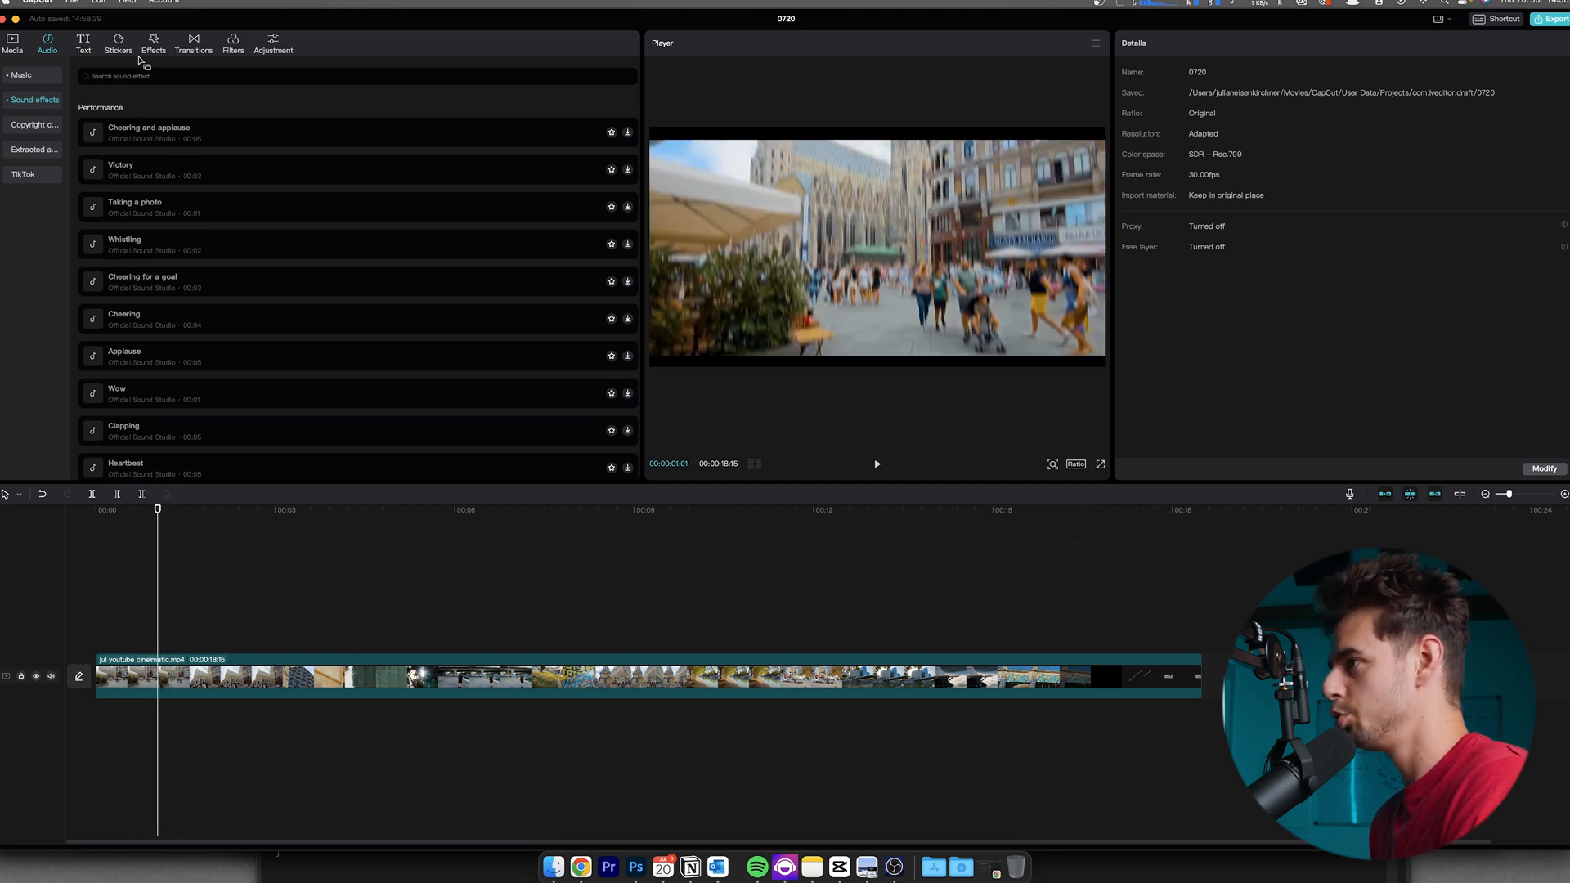
pyautogui.write('woosh')
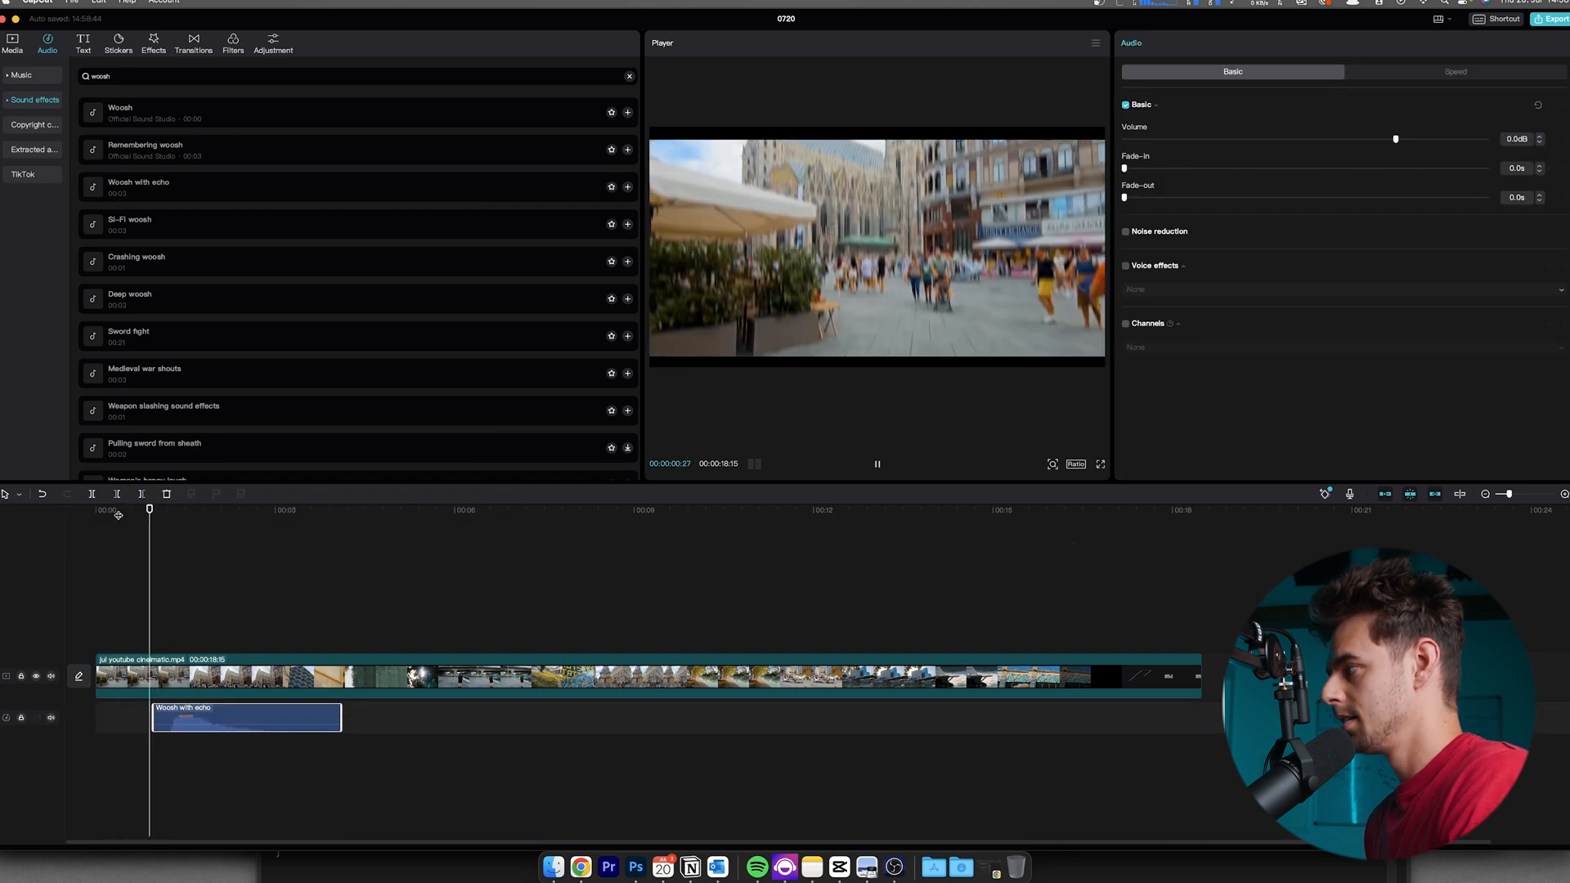
pyautogui.click(877, 463)
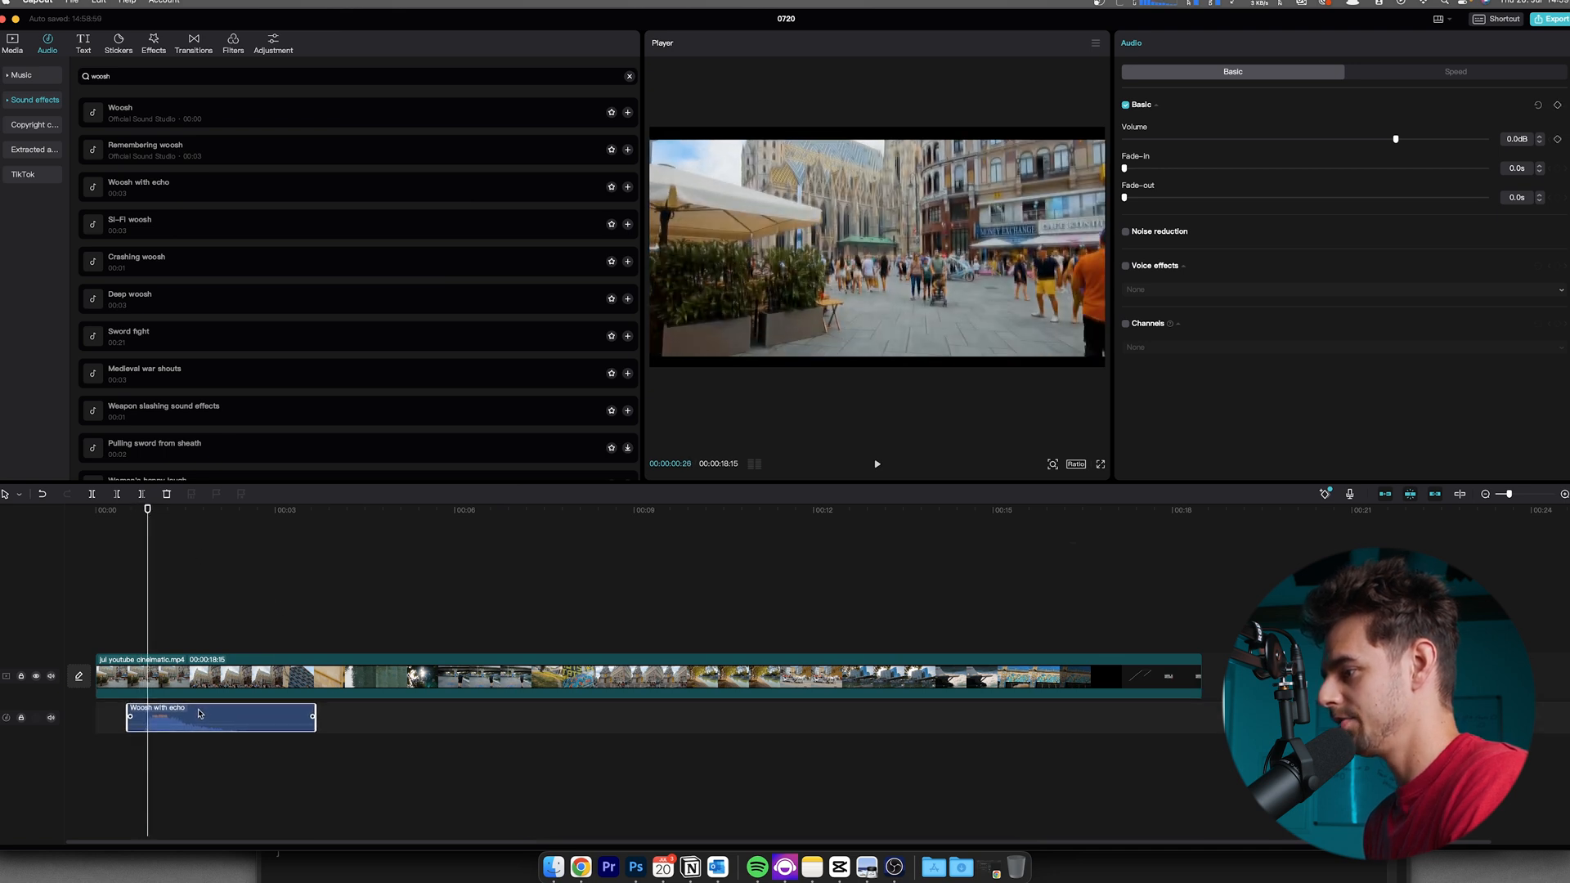
pyautogui.click(875, 464)
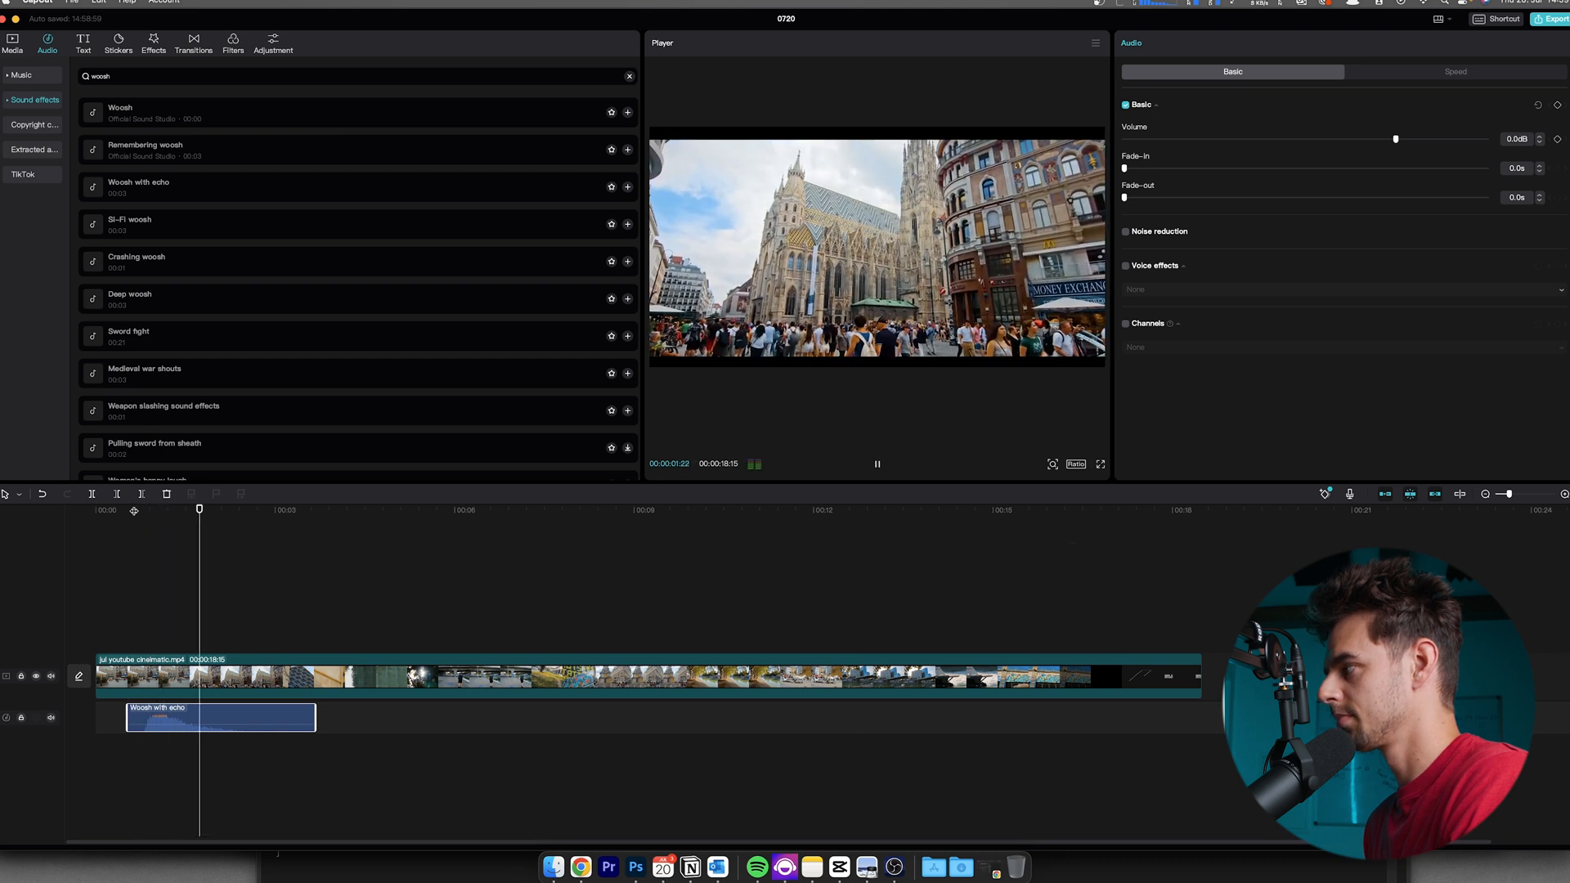
pyautogui.click(876, 463)
pyautogui.write('c')
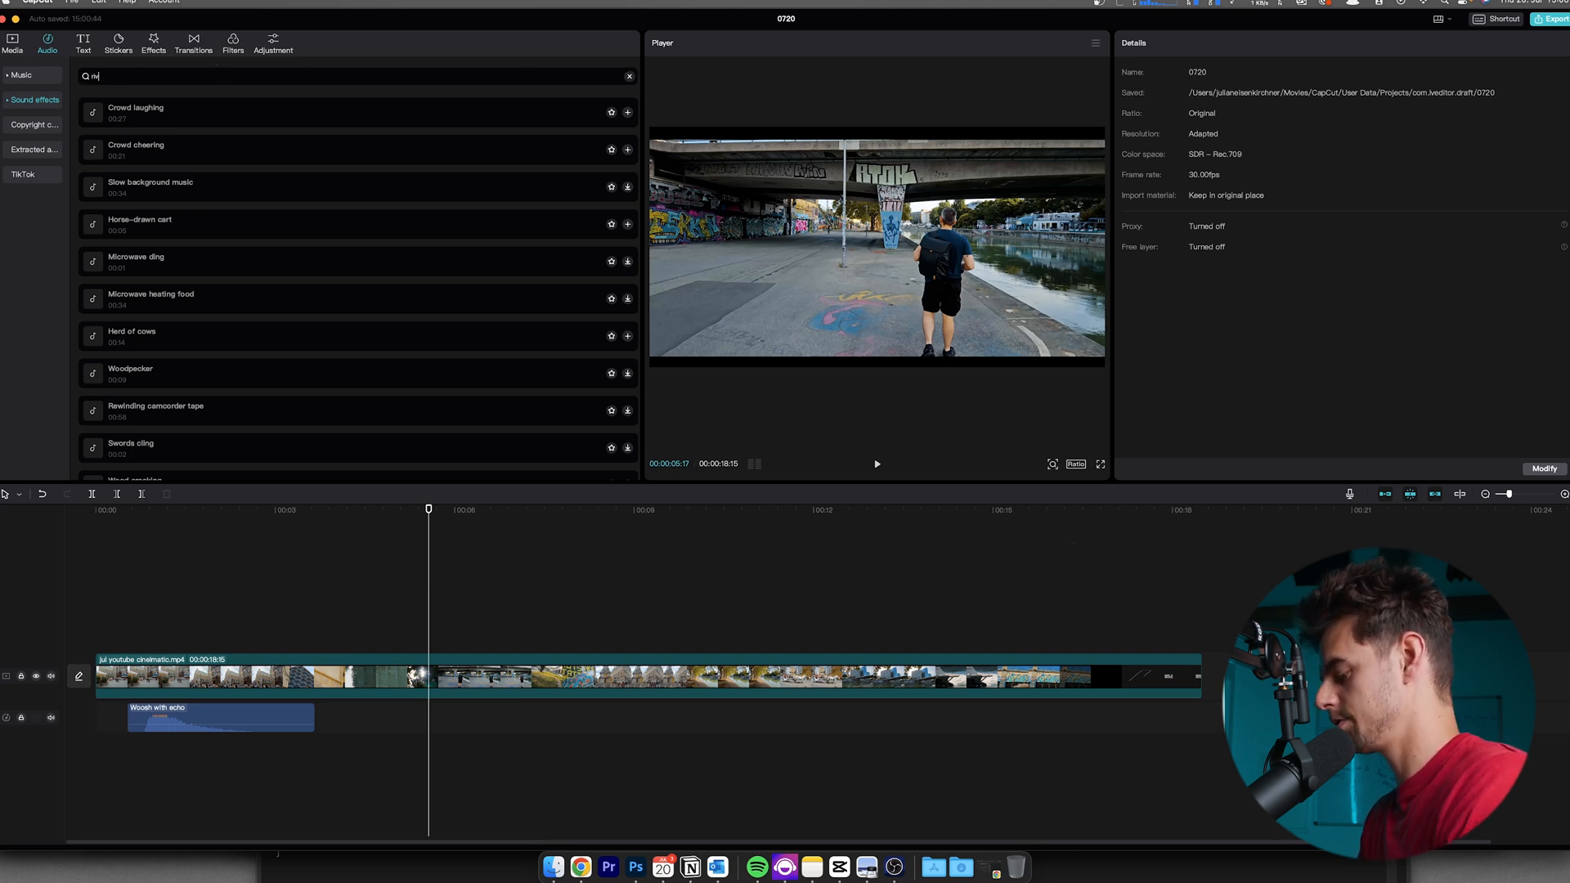
# Search sound effects for 'river' and add 'Yangtze River' at the playhead.
pyautogui.write('river')
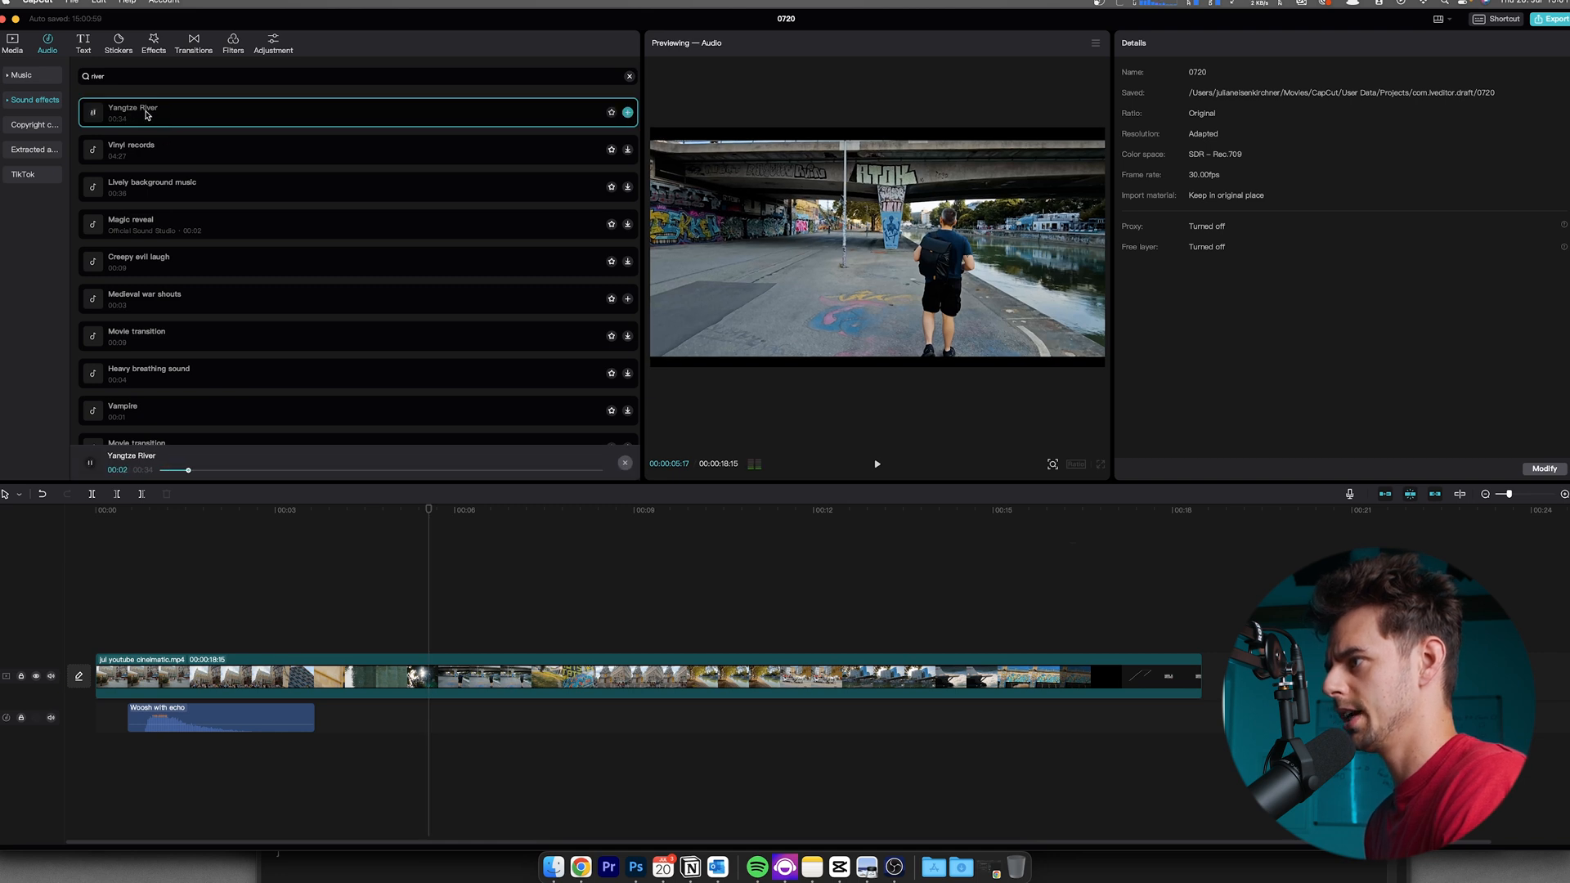
pyautogui.click(627, 111)
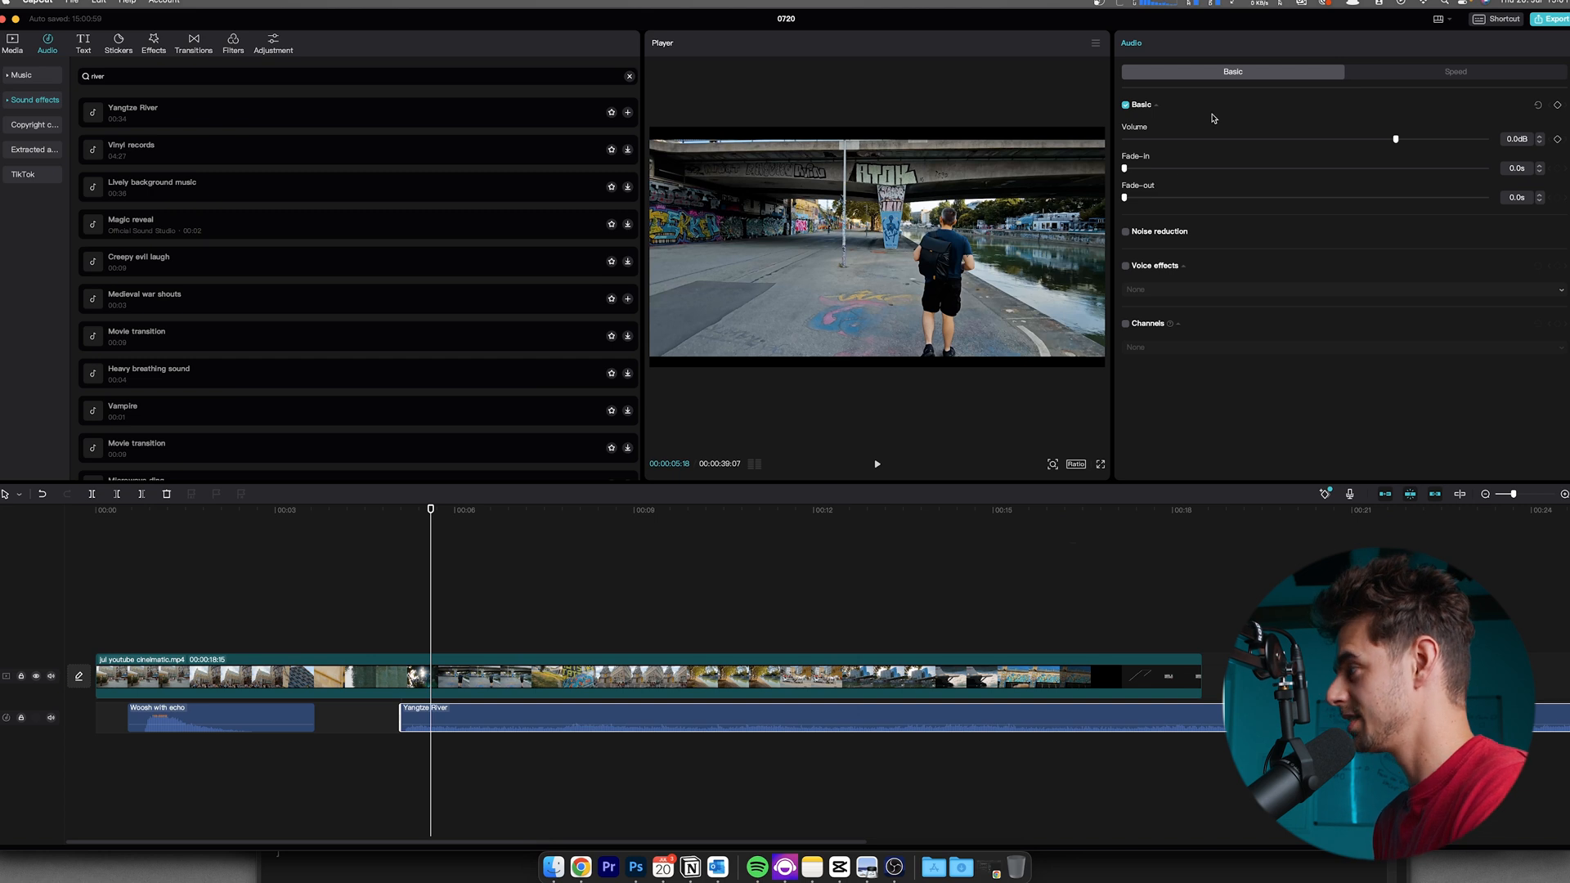
pyautogui.moveTo(1179, 143)
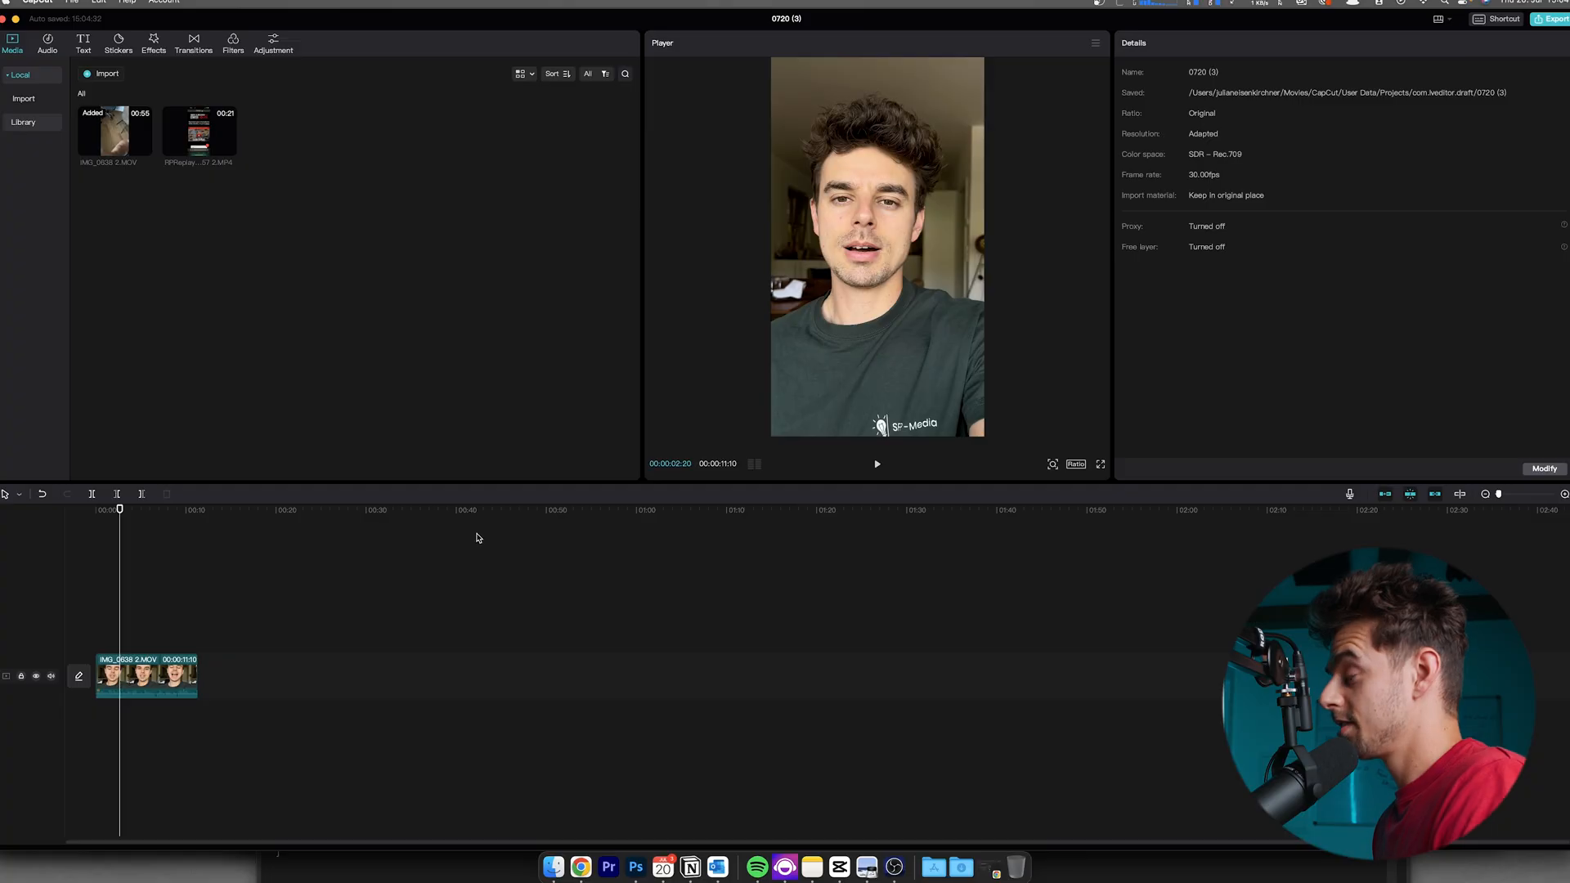
pyautogui.moveTo(785, 326)
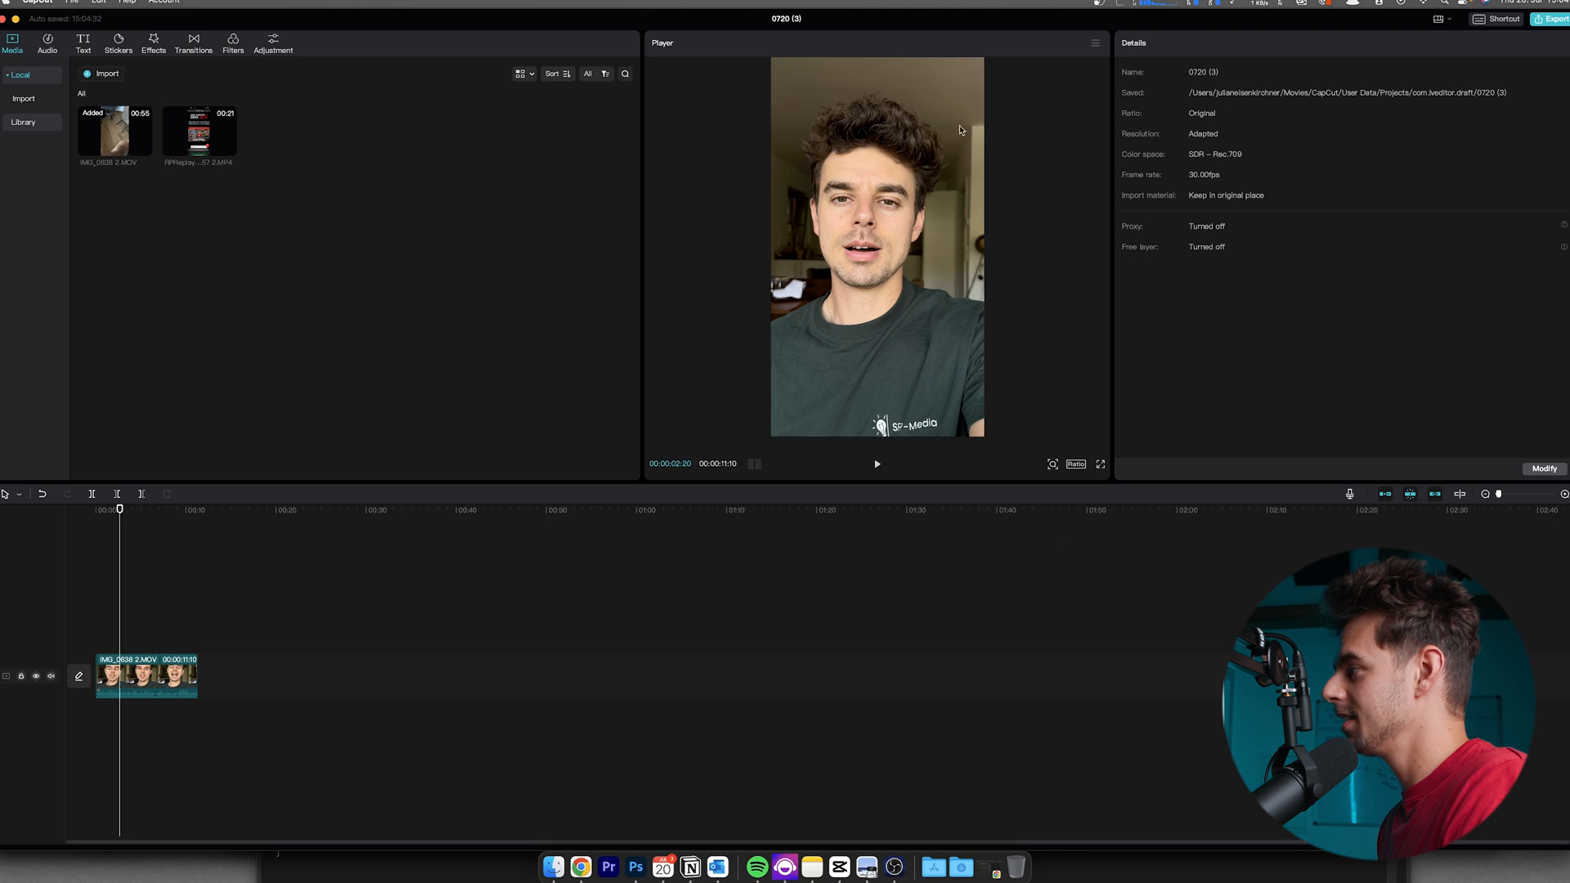
pyautogui.moveTo(790, 258)
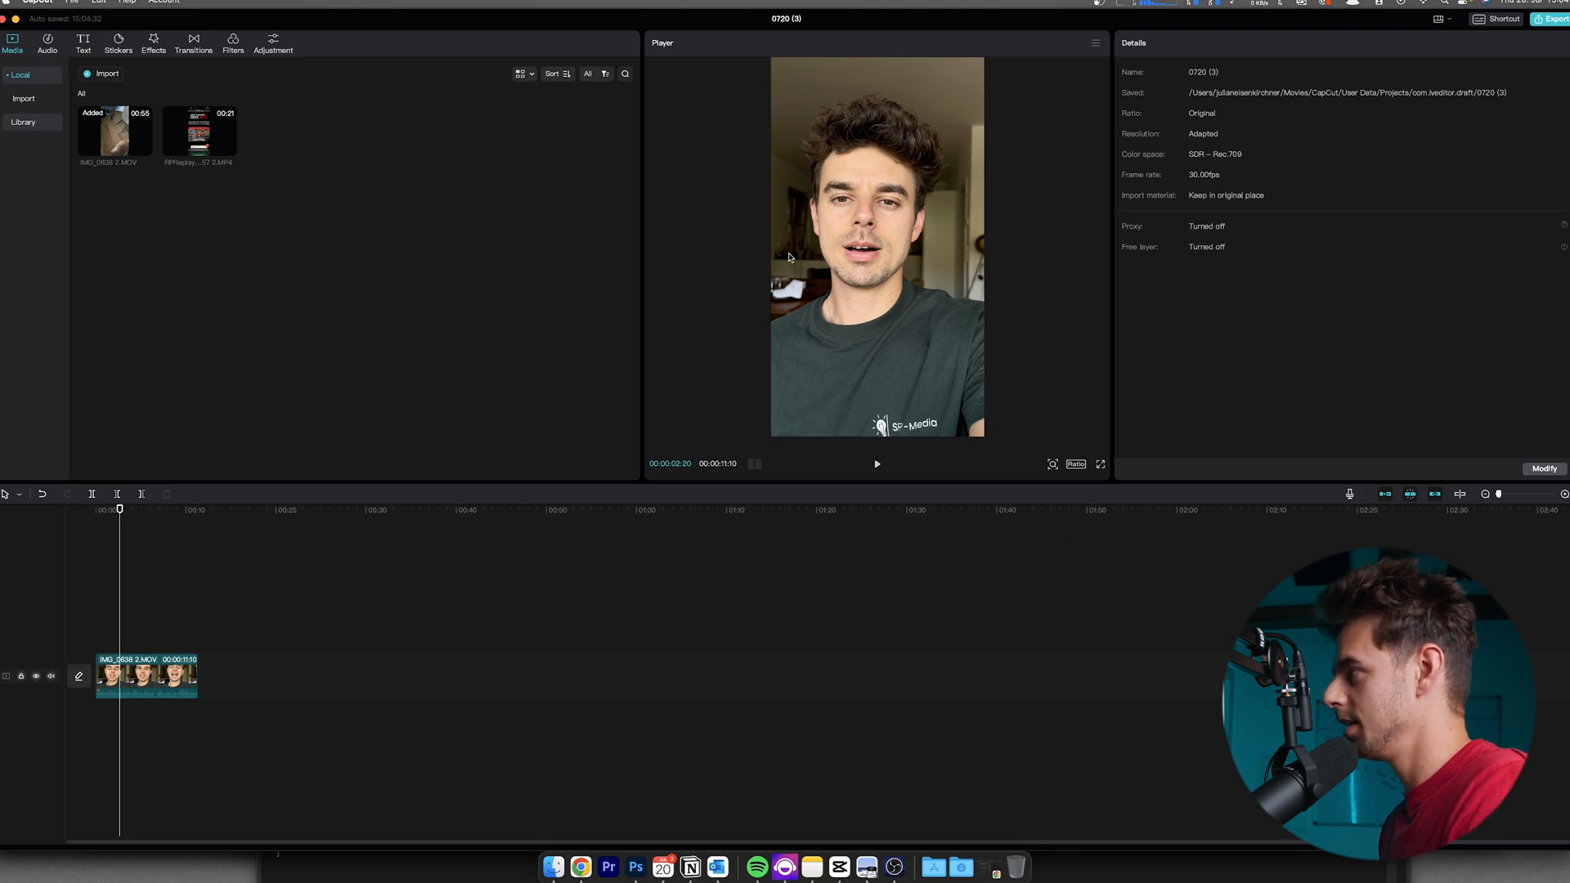
pyautogui.moveTo(982, 289)
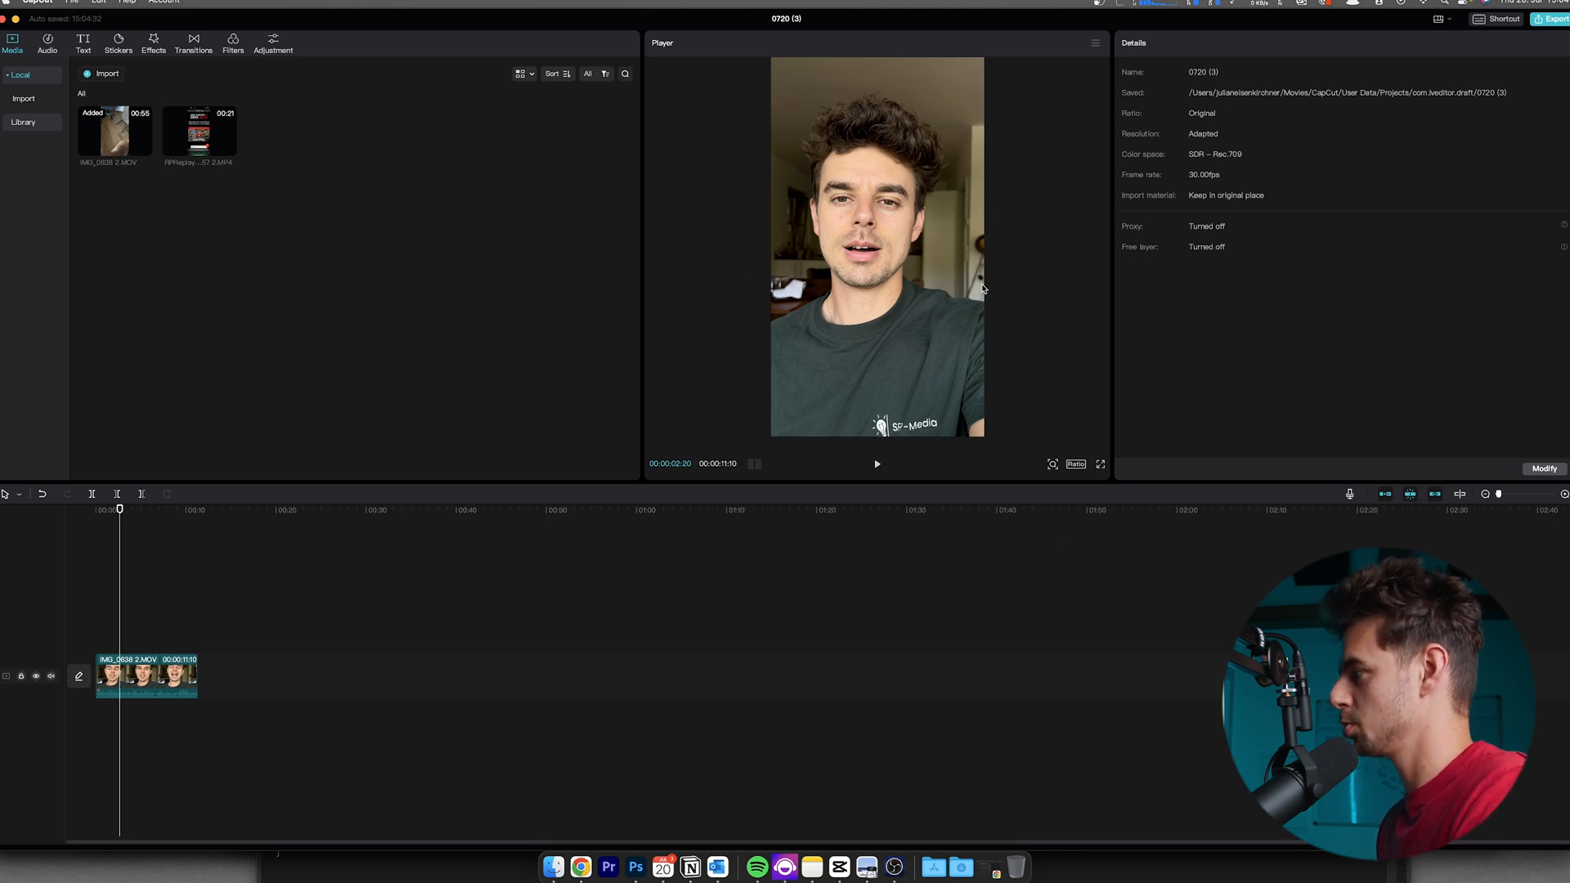
pyautogui.moveTo(981, 244)
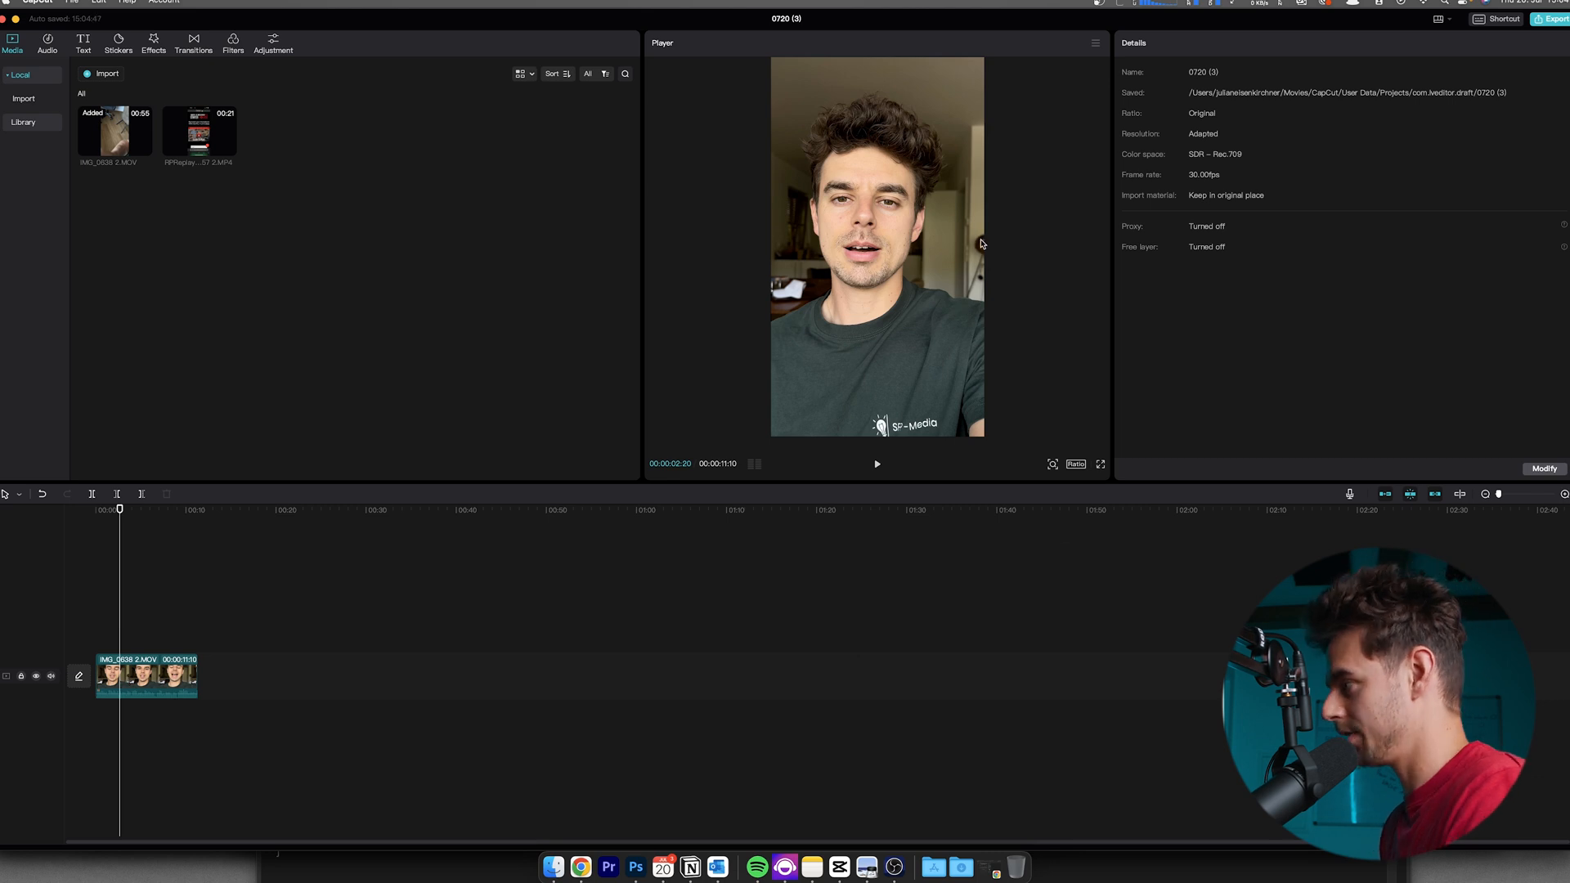
pyautogui.moveTo(961, 270)
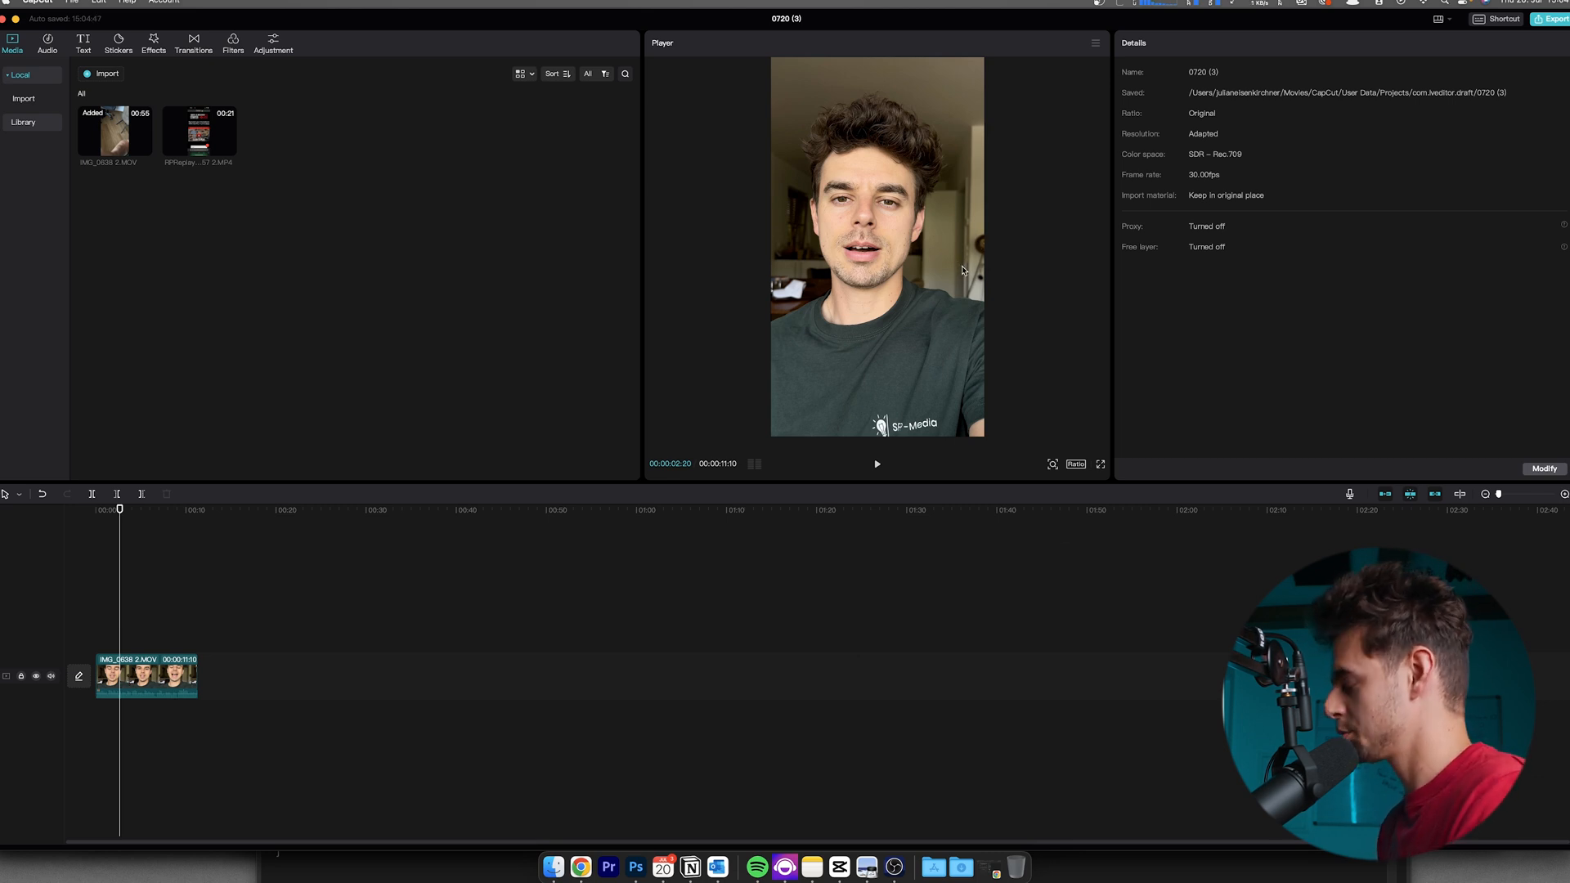
pyautogui.moveTo(964, 290)
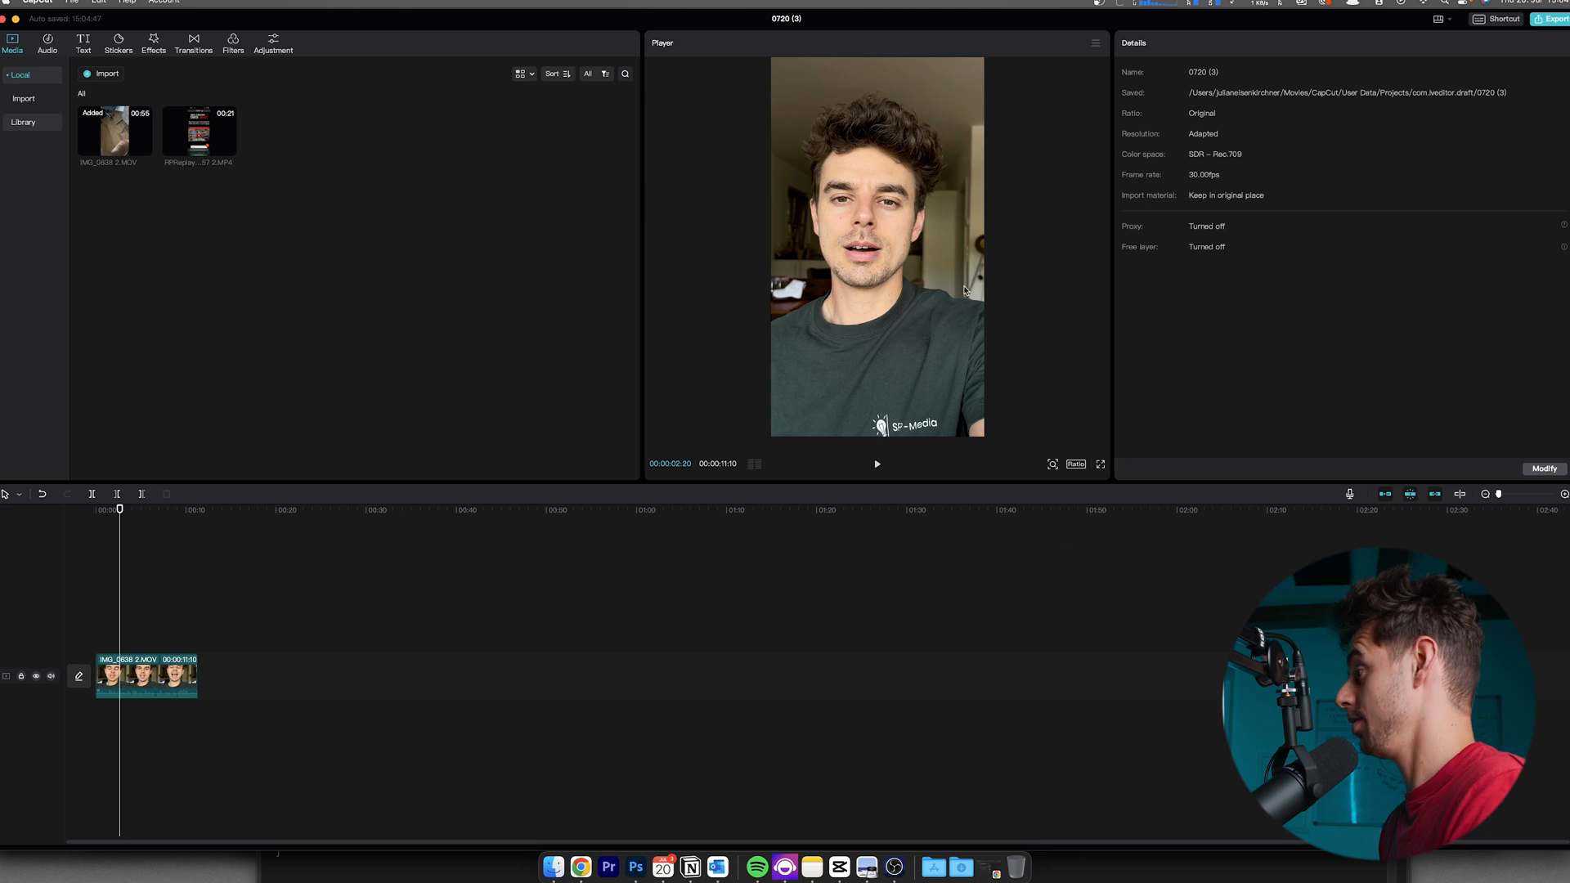
pyautogui.moveTo(508, 271)
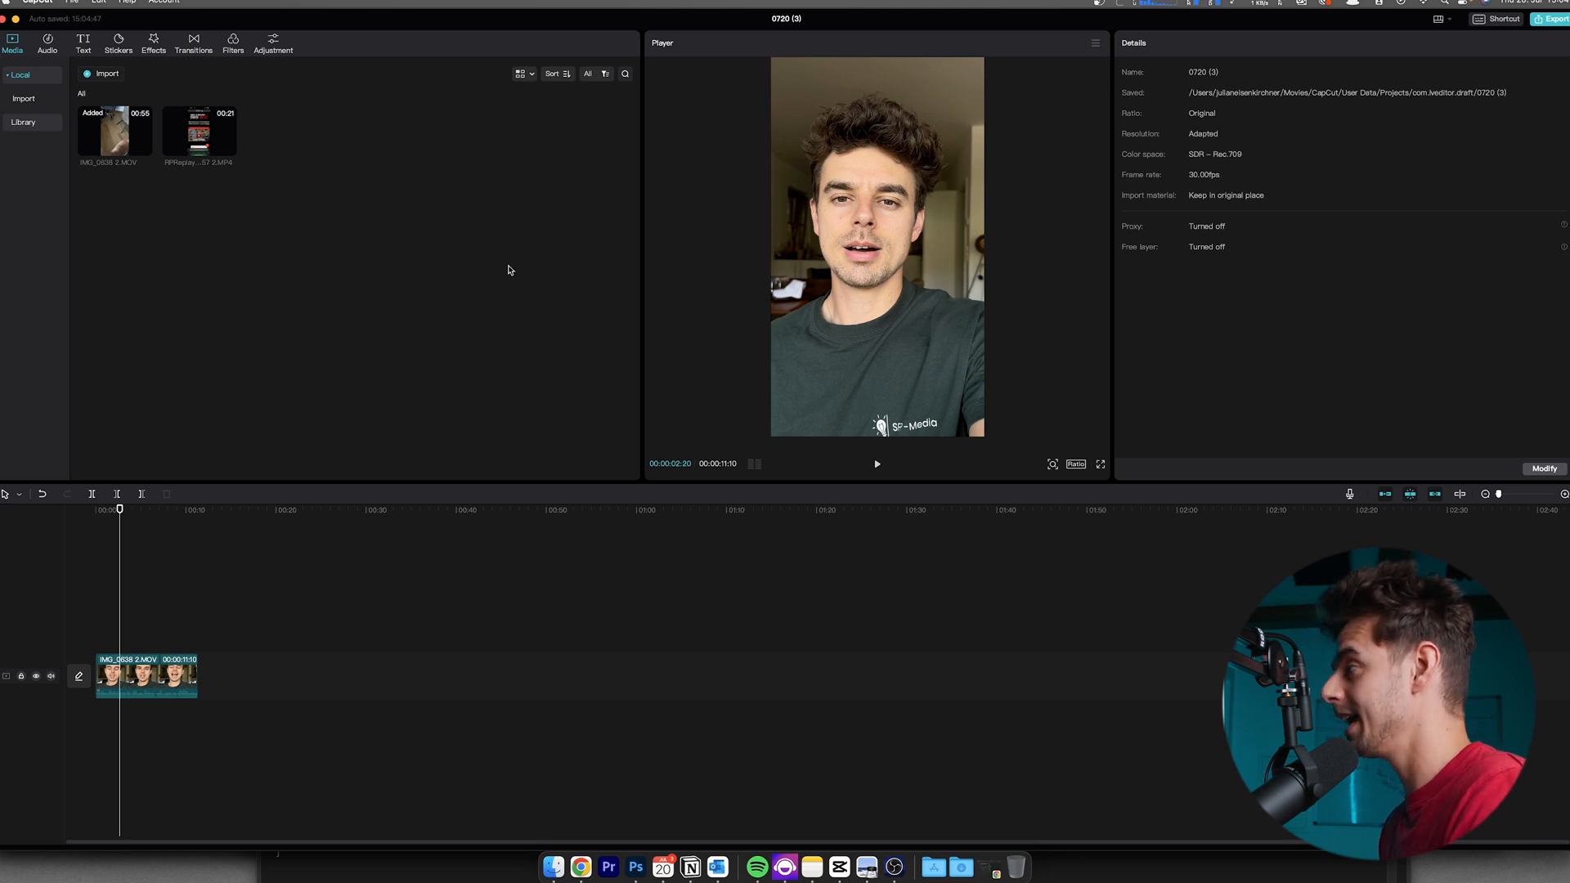
pyautogui.moveTo(705, 291)
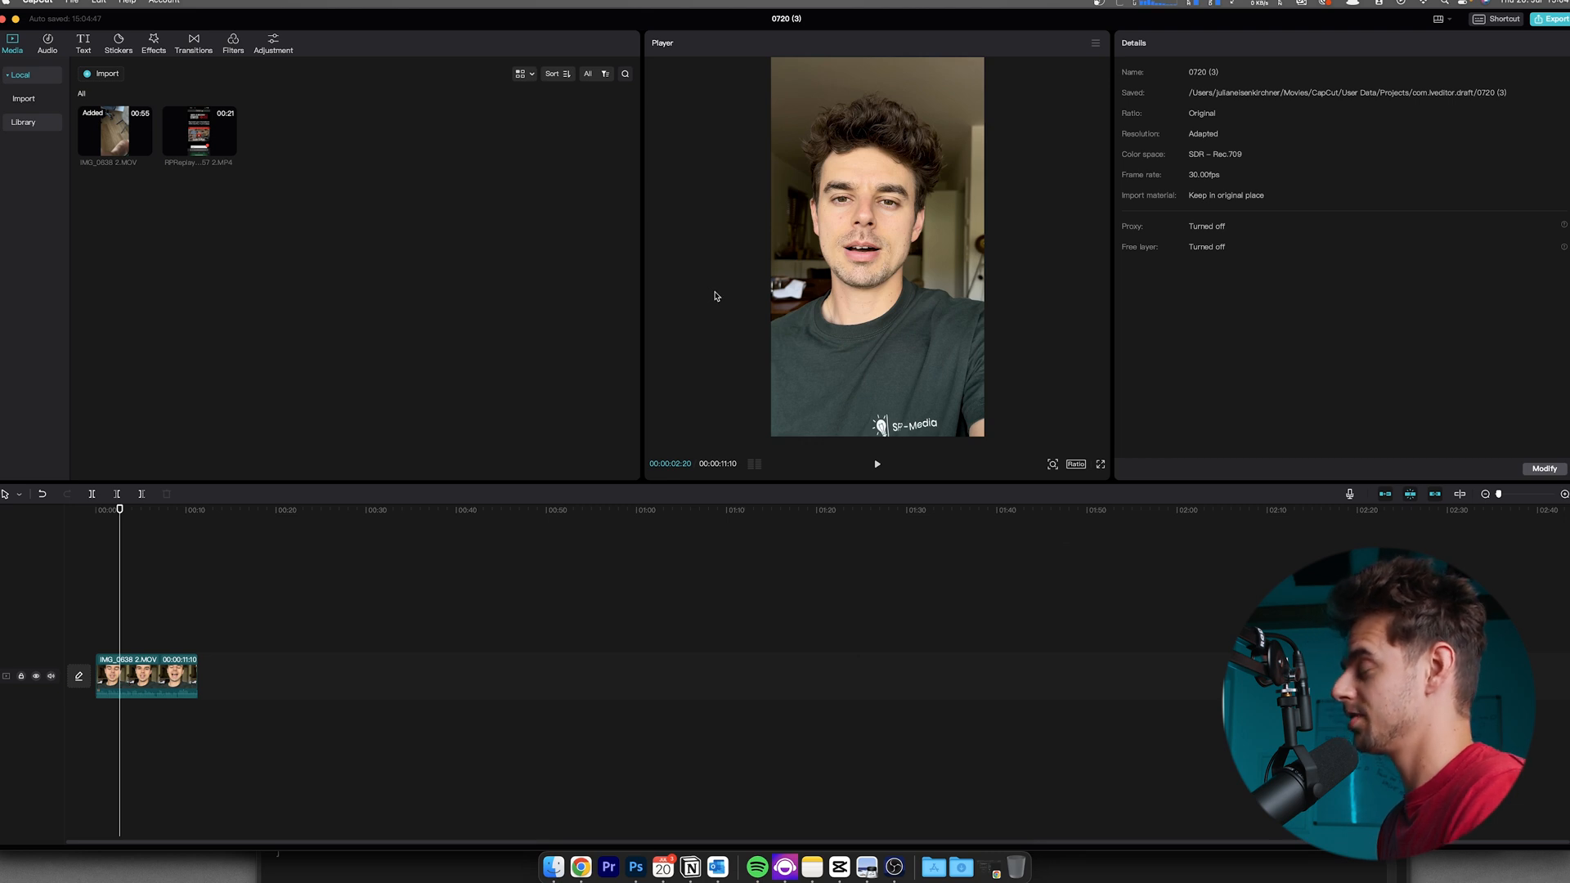
pyautogui.moveTo(728, 291)
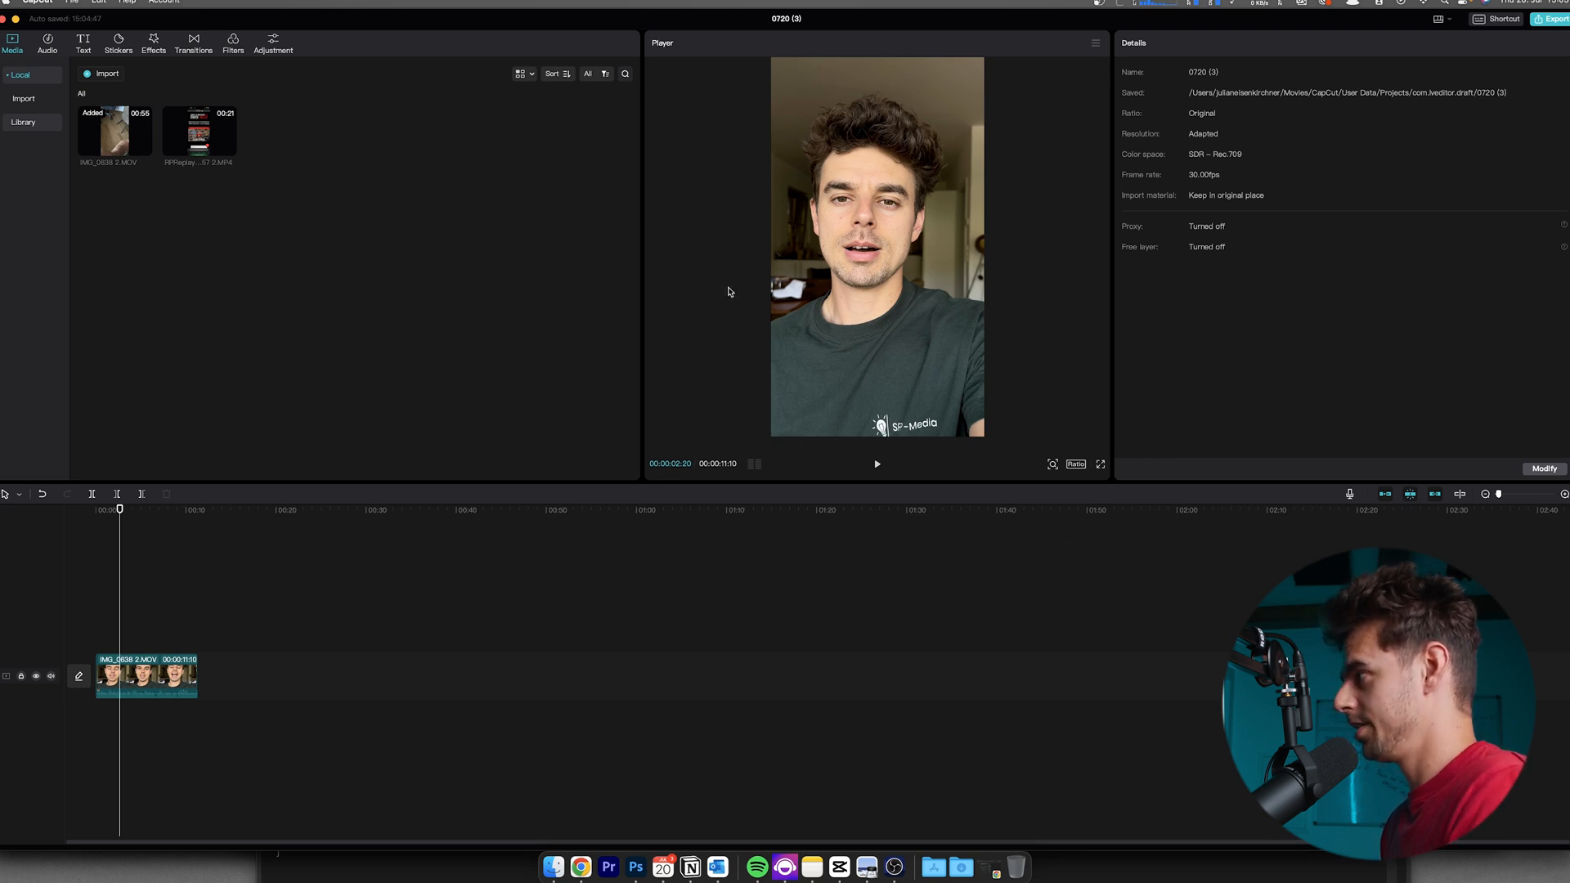
pyautogui.moveTo(739, 294)
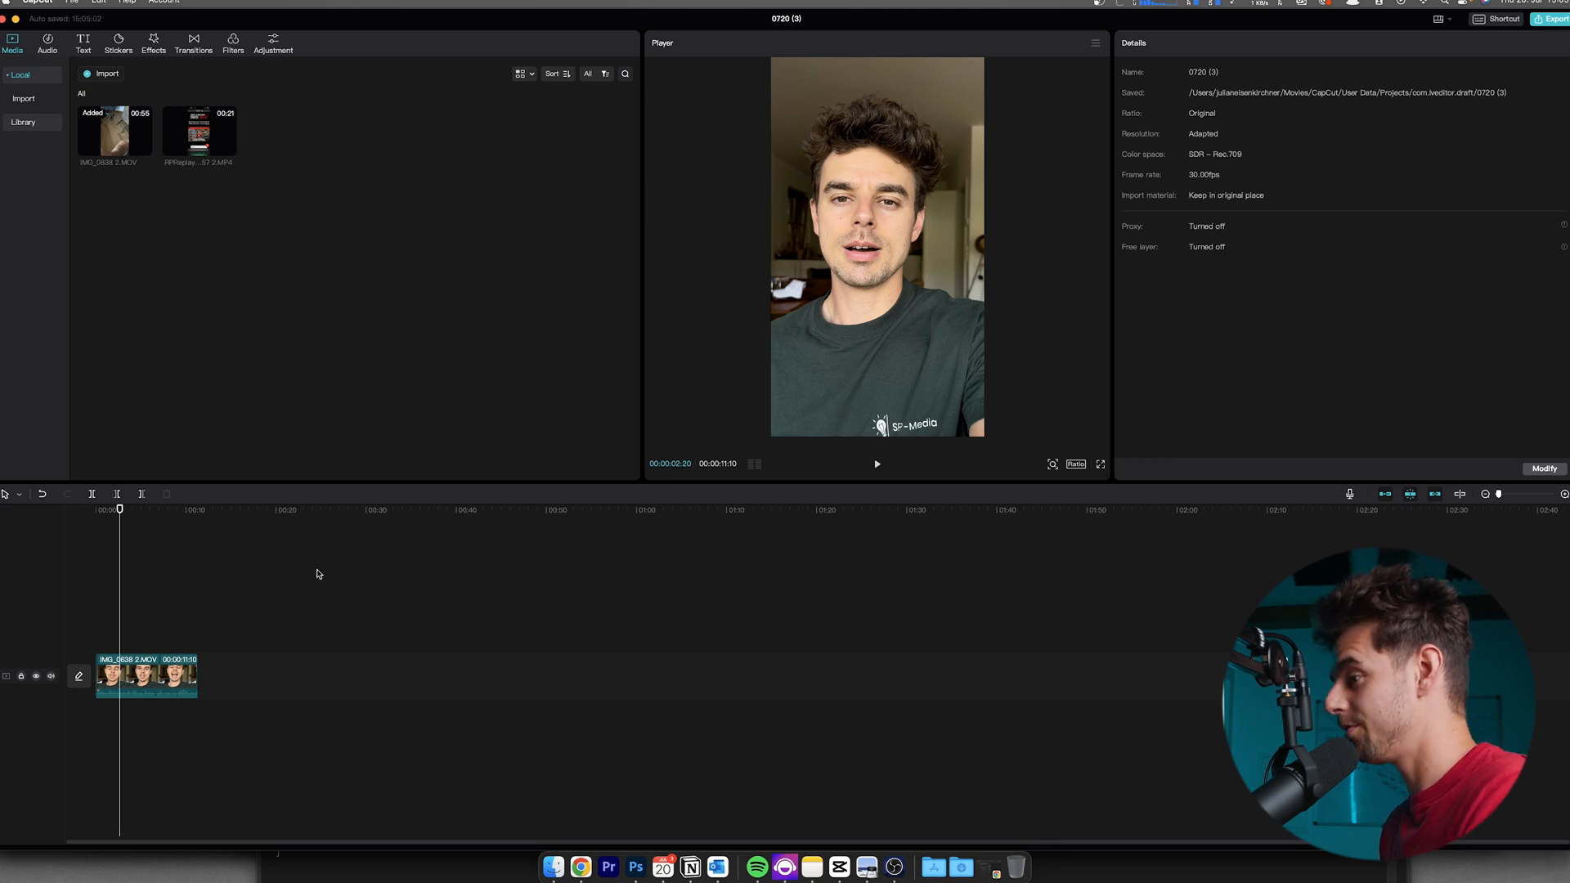
pyautogui.moveTo(198, 606)
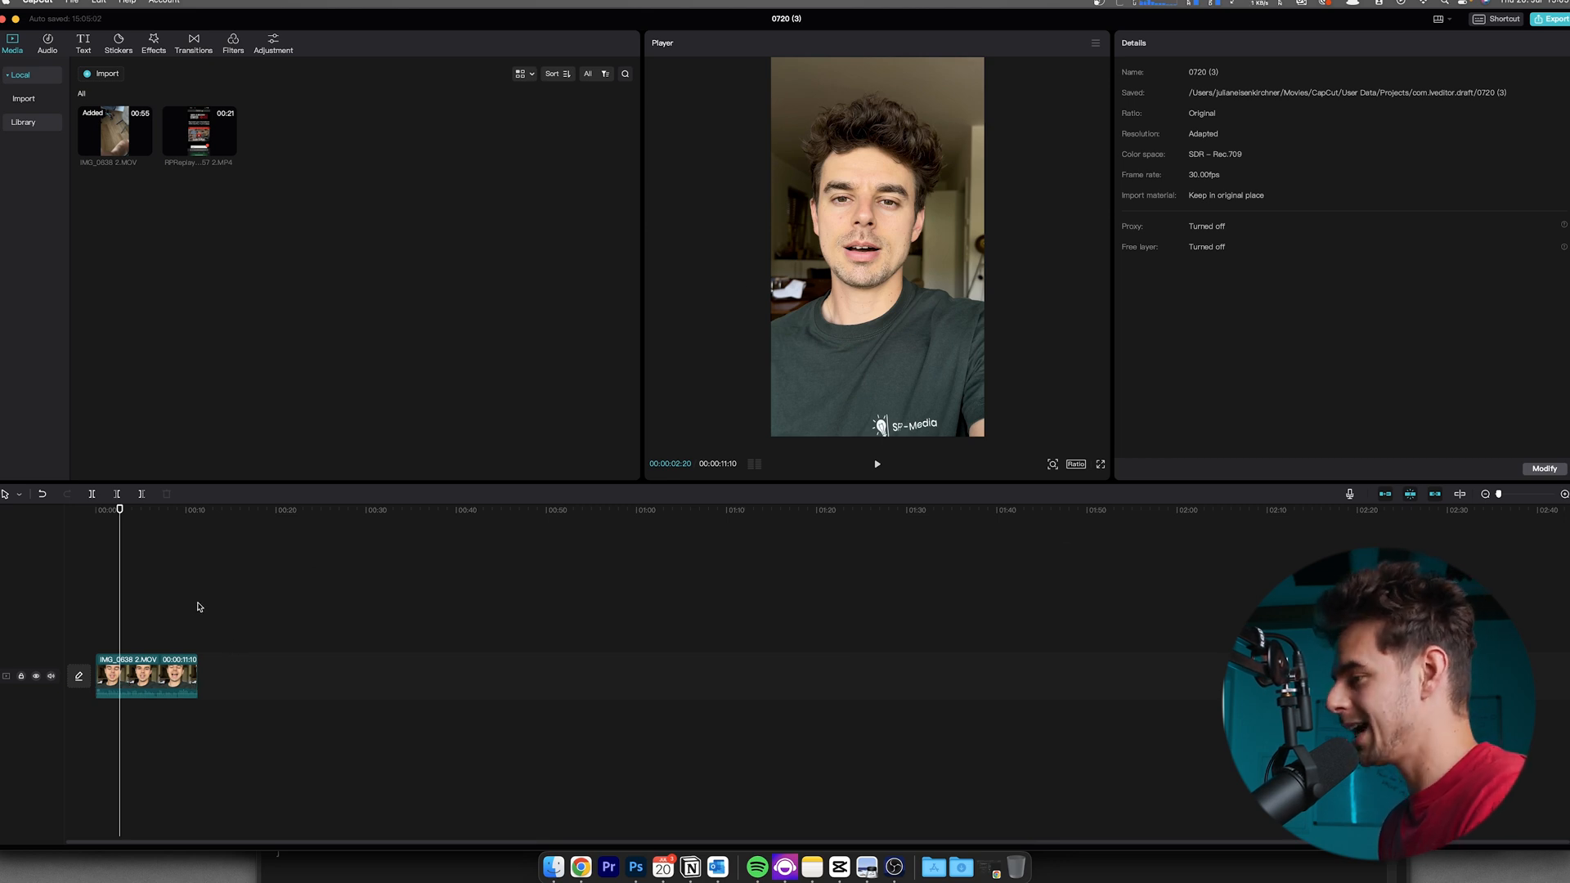
pyautogui.click(146, 676)
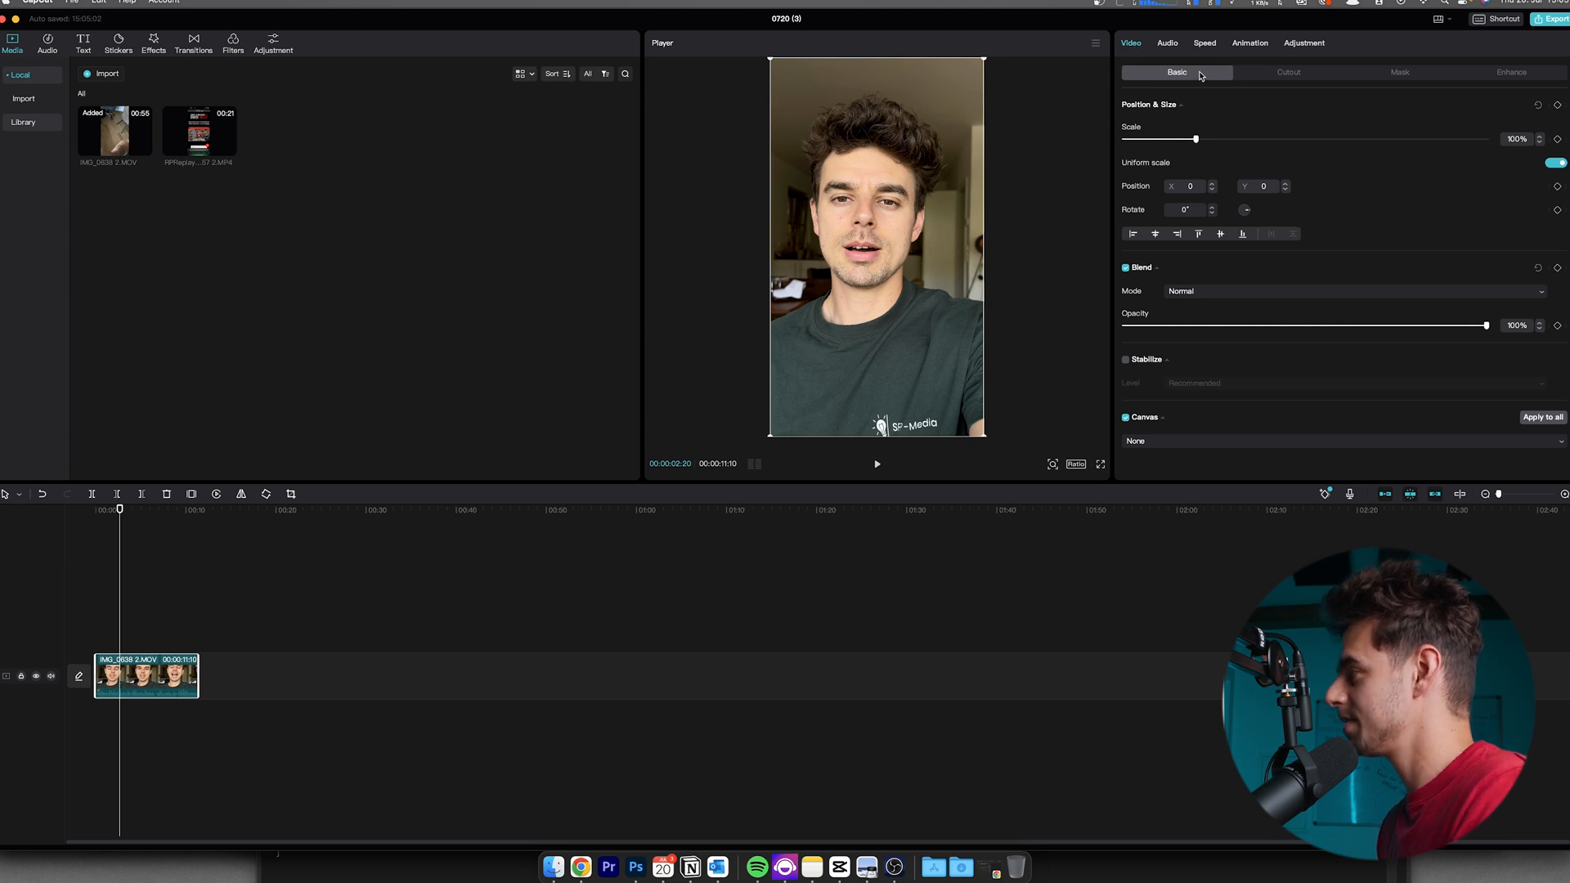
pyautogui.moveTo(1309, 73)
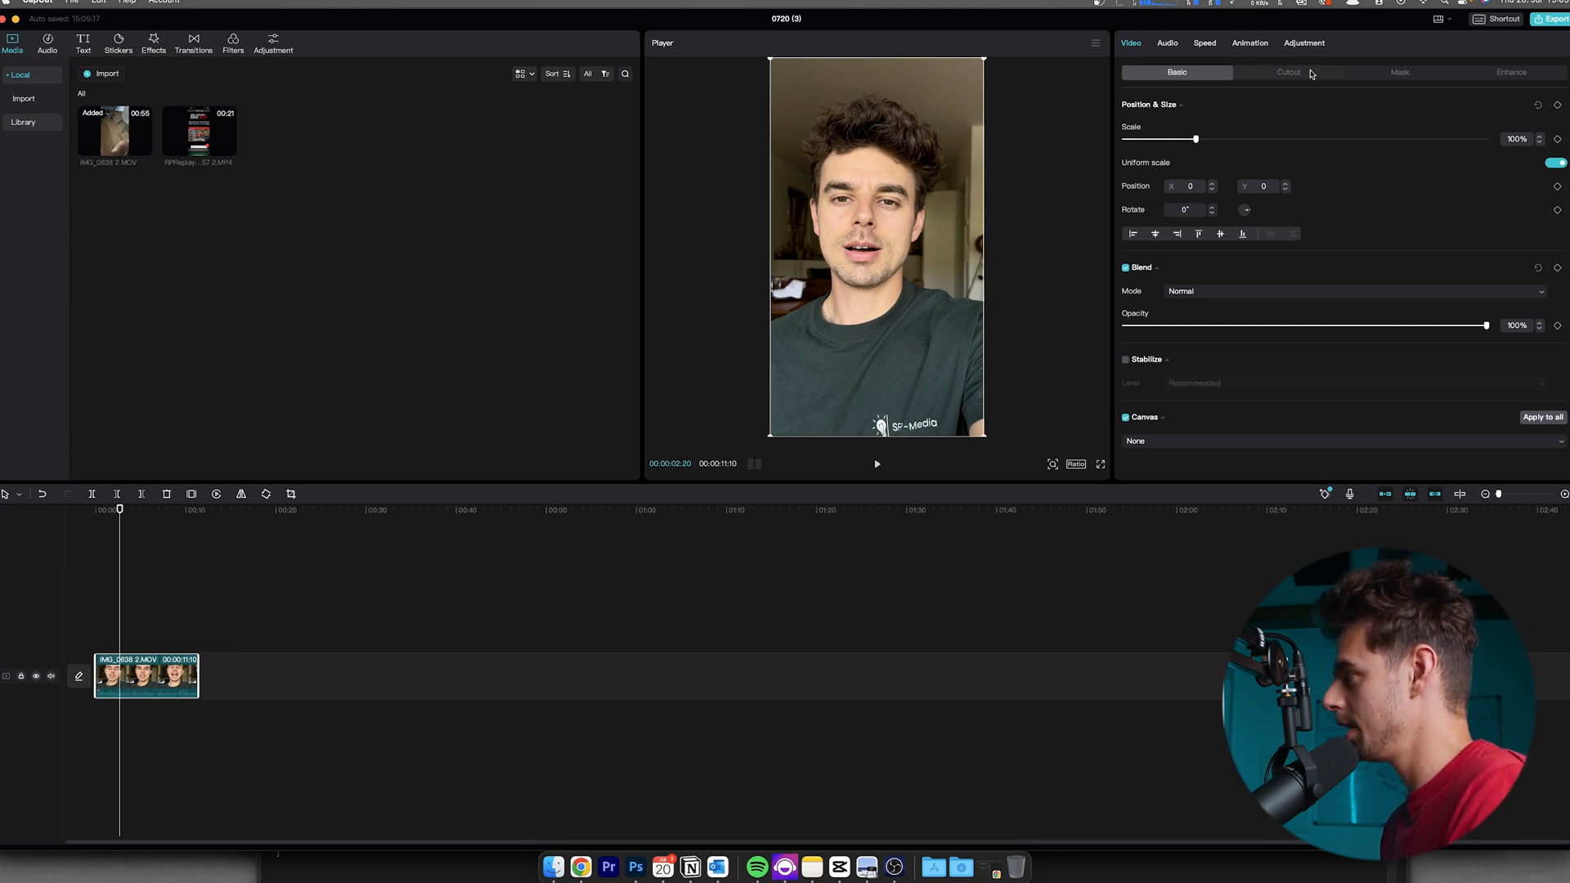
# Enable Auto cutout on the talking-head clip and play it back to check.
pyautogui.click(1289, 72)
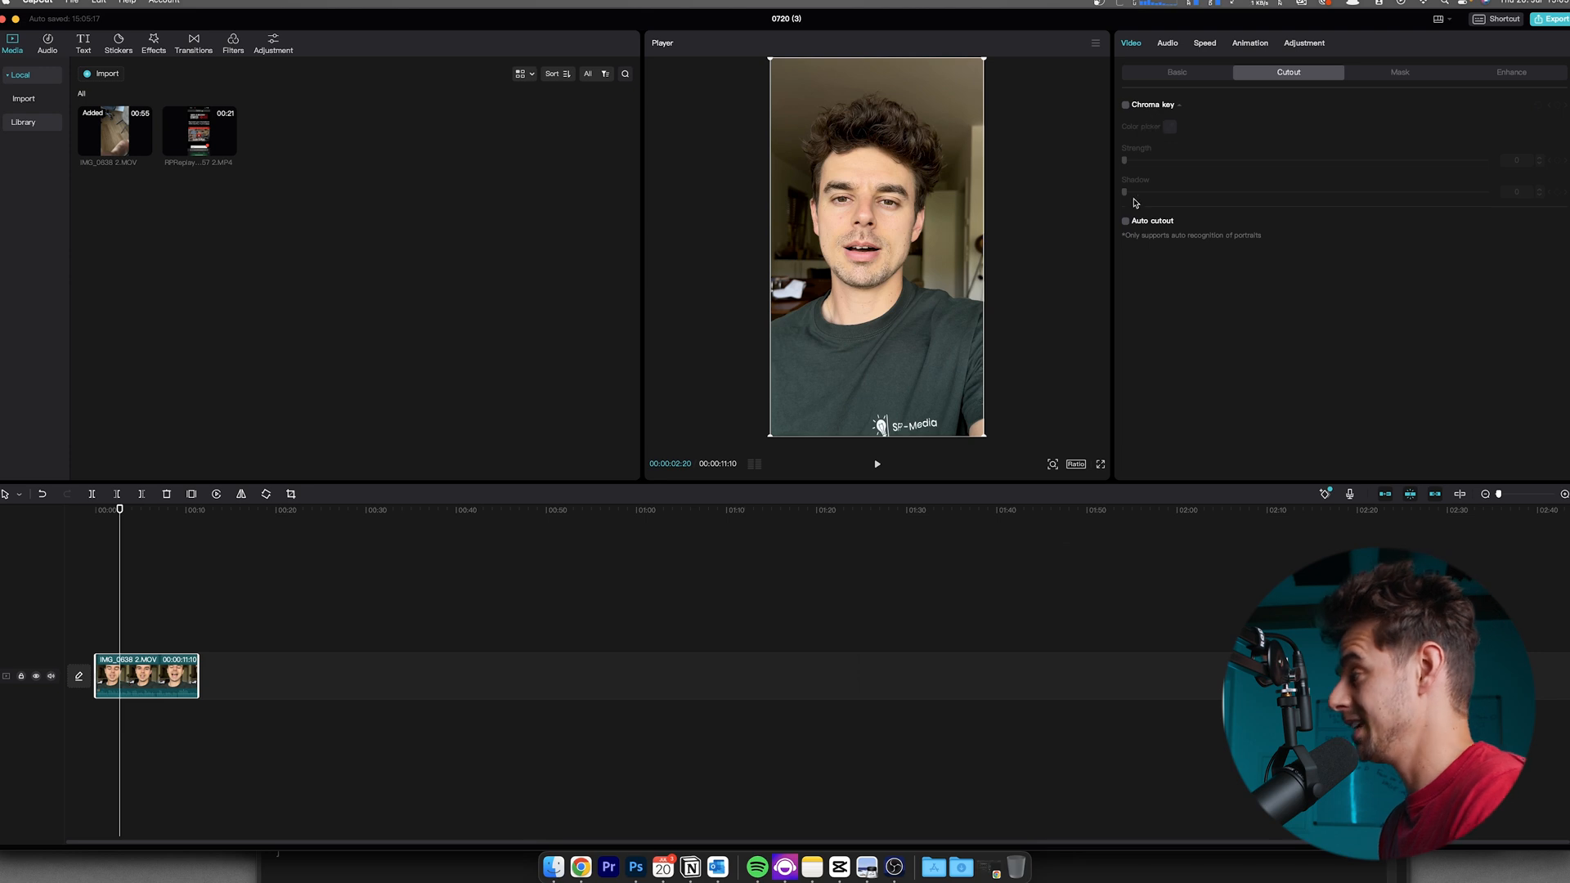
pyautogui.moveTo(1149, 228)
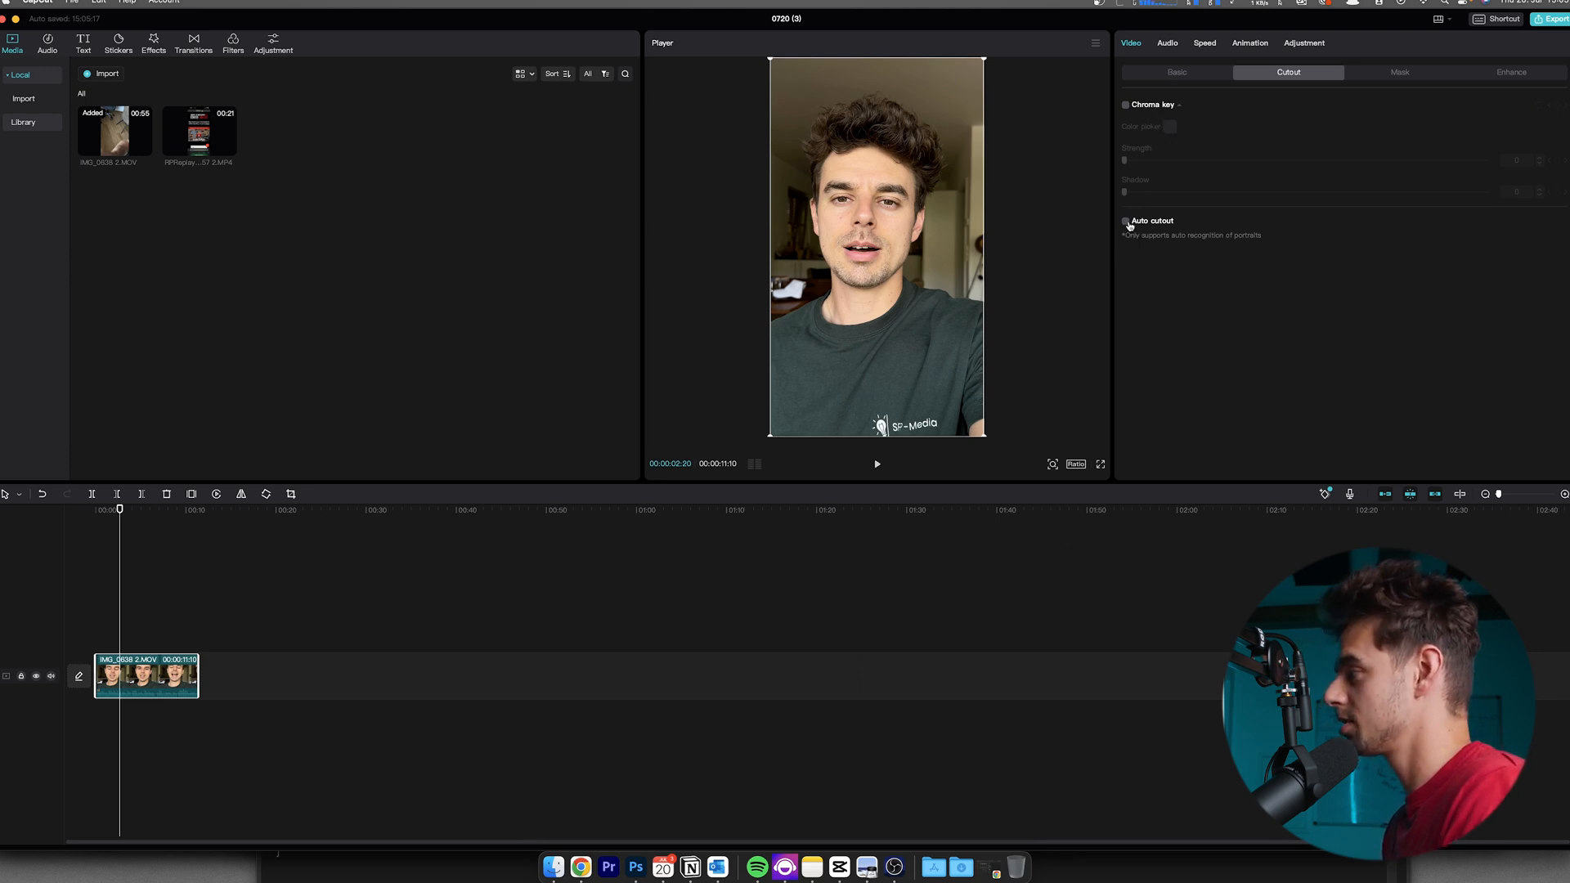
pyautogui.click(1125, 220)
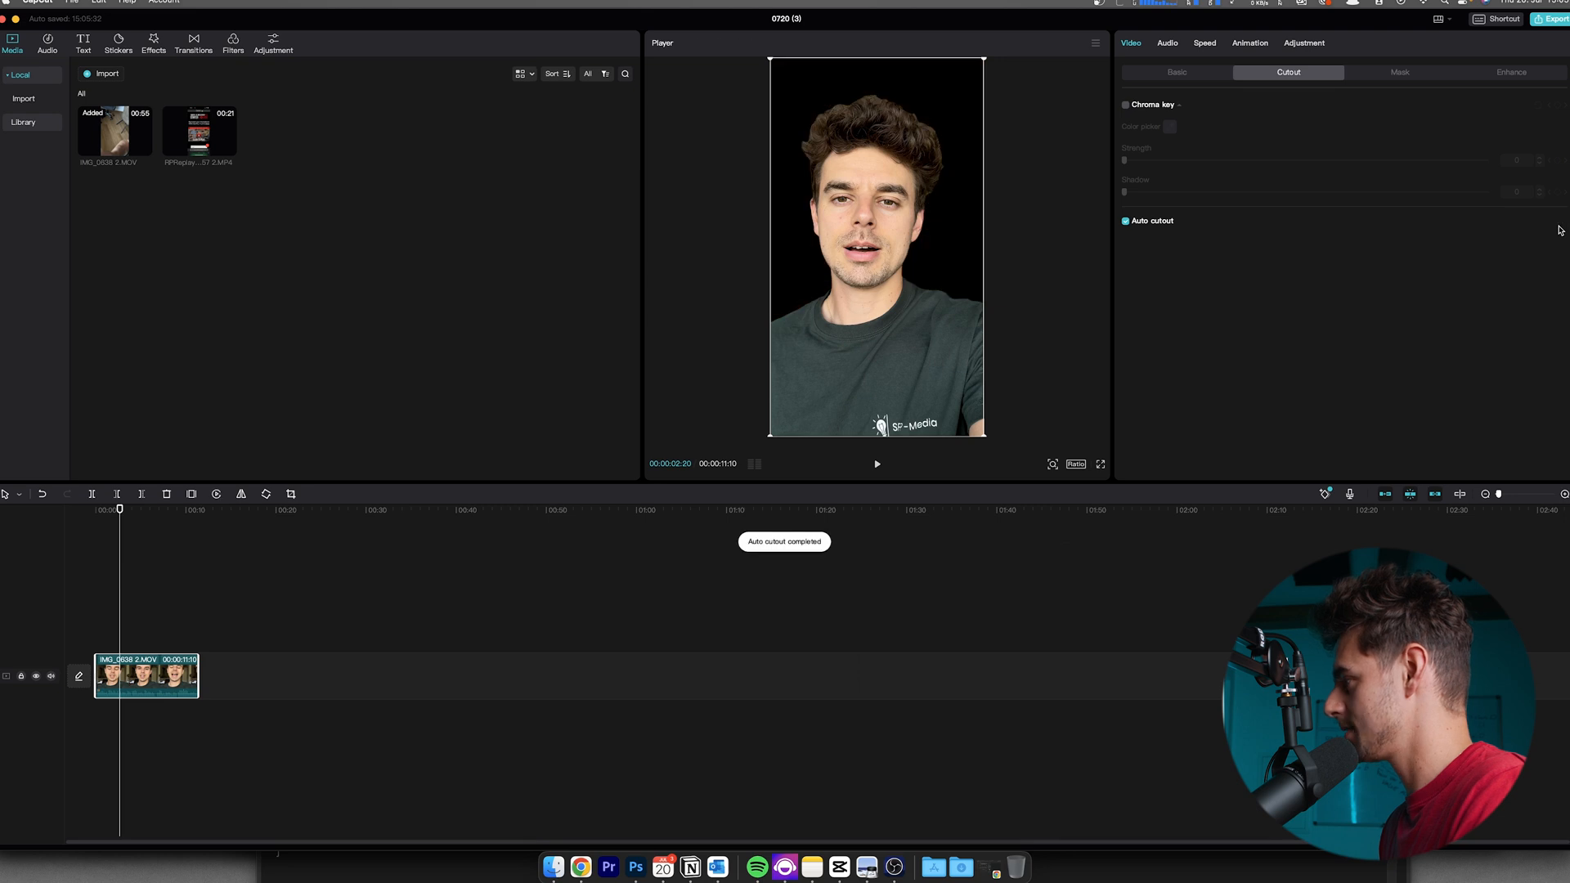
pyautogui.moveTo(954, 214)
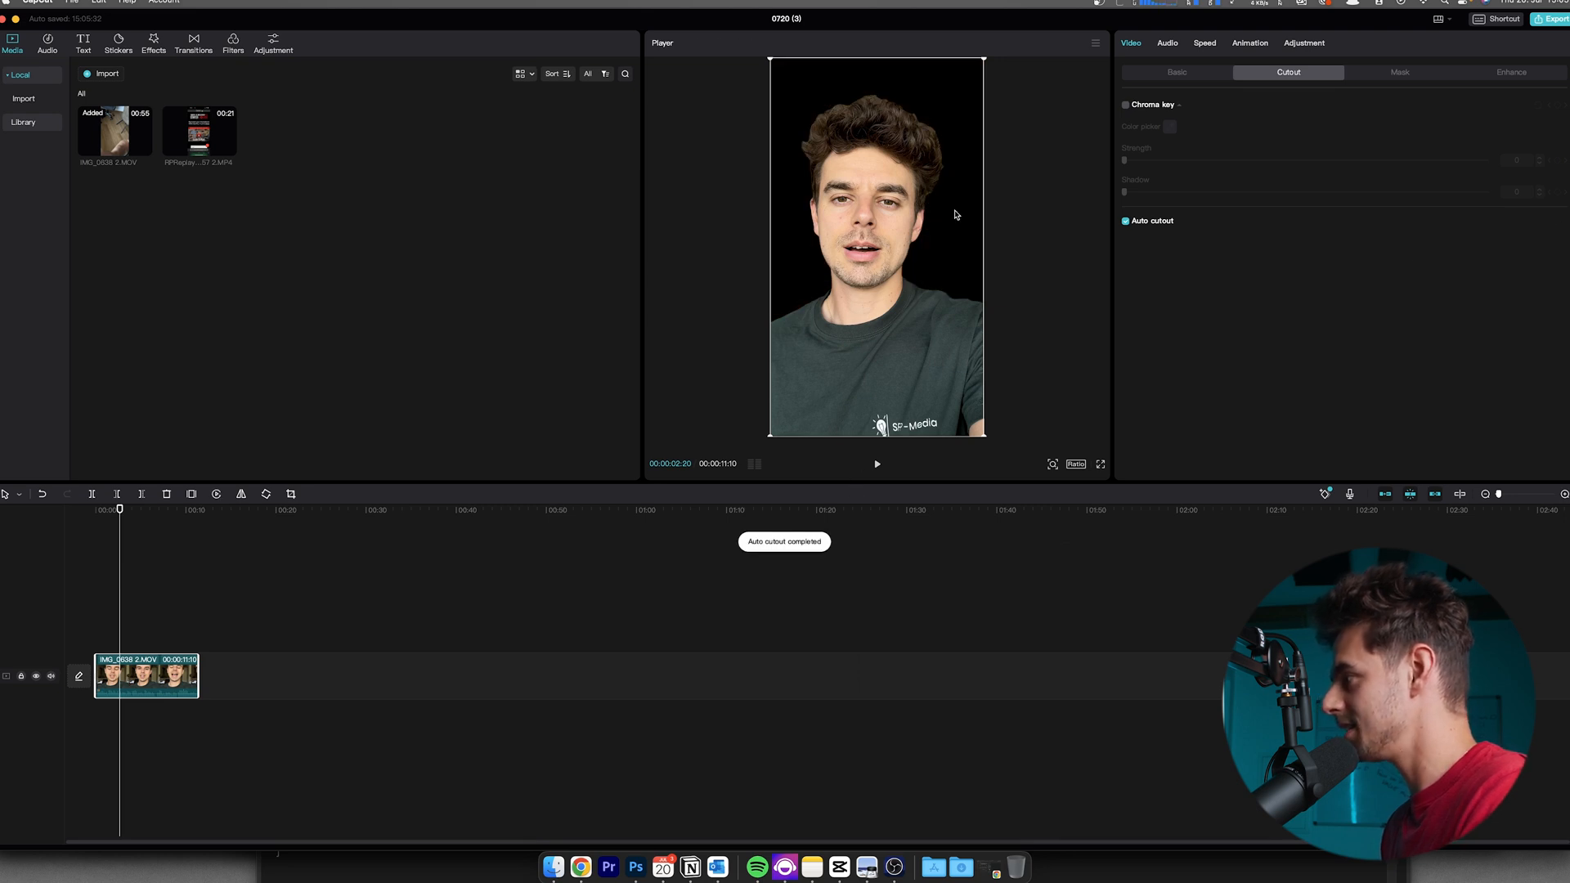
pyautogui.click(875, 463)
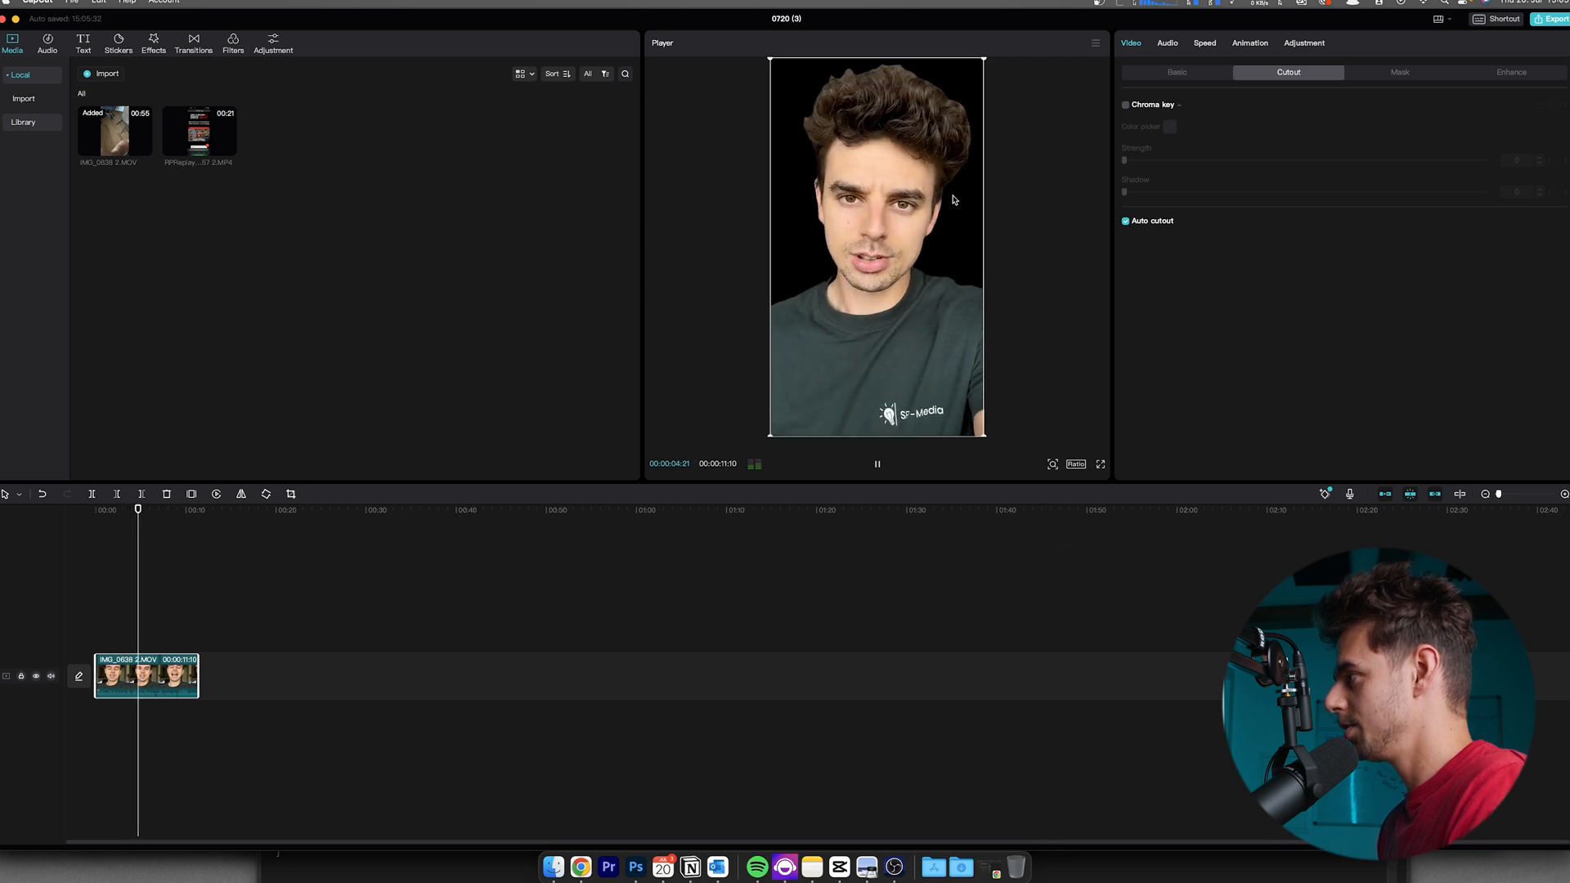
pyautogui.click(877, 463)
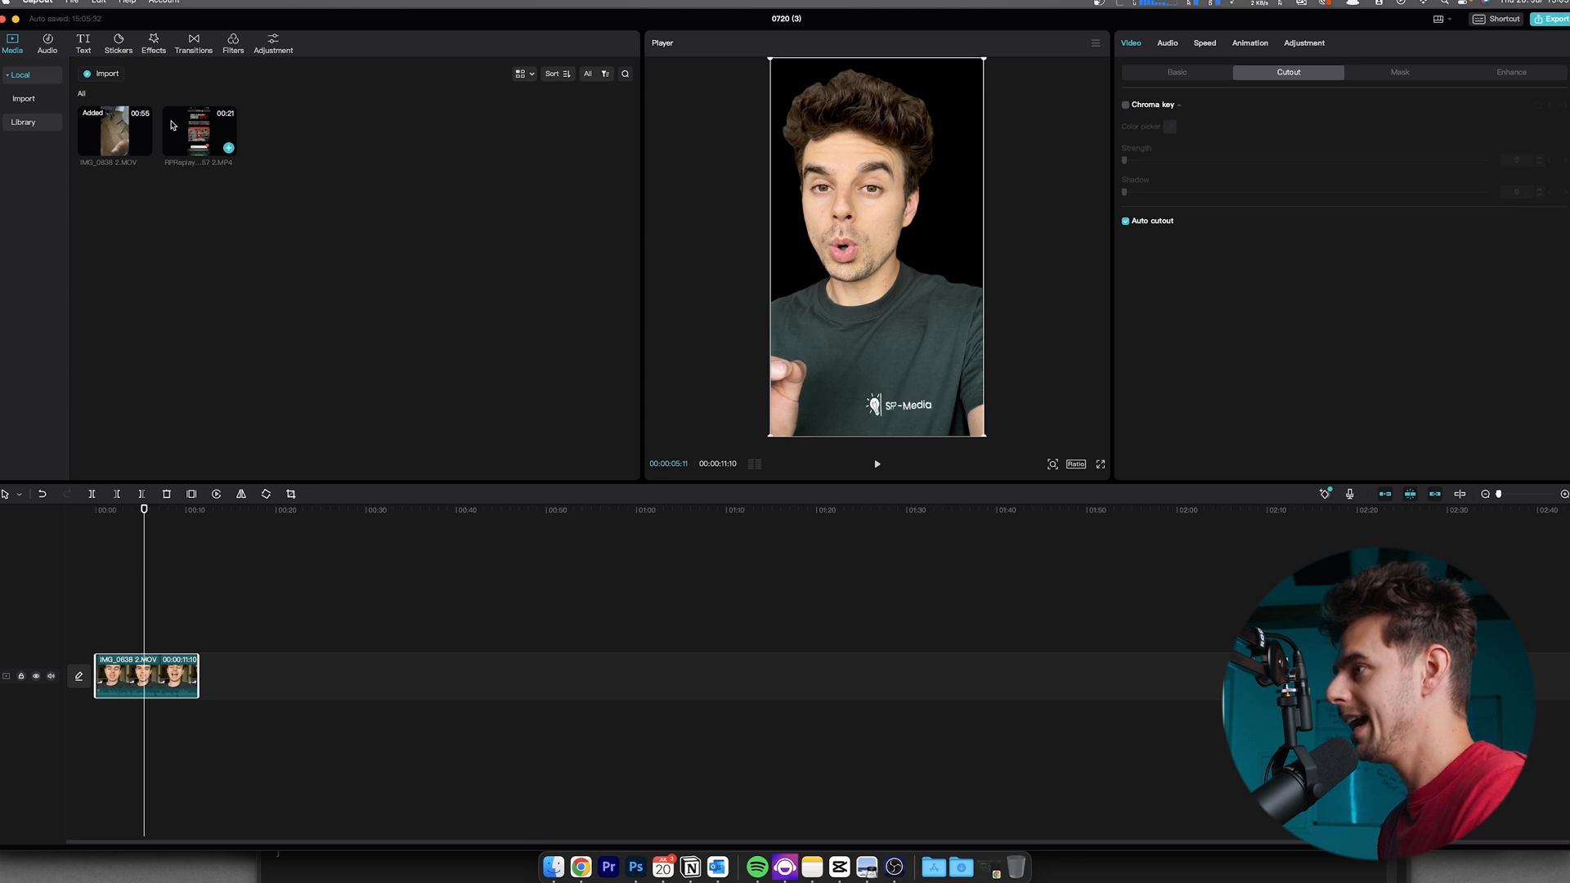
# Add the screen recording beneath the presenter clip and preview the layered result.
pyautogui.click(198, 130)
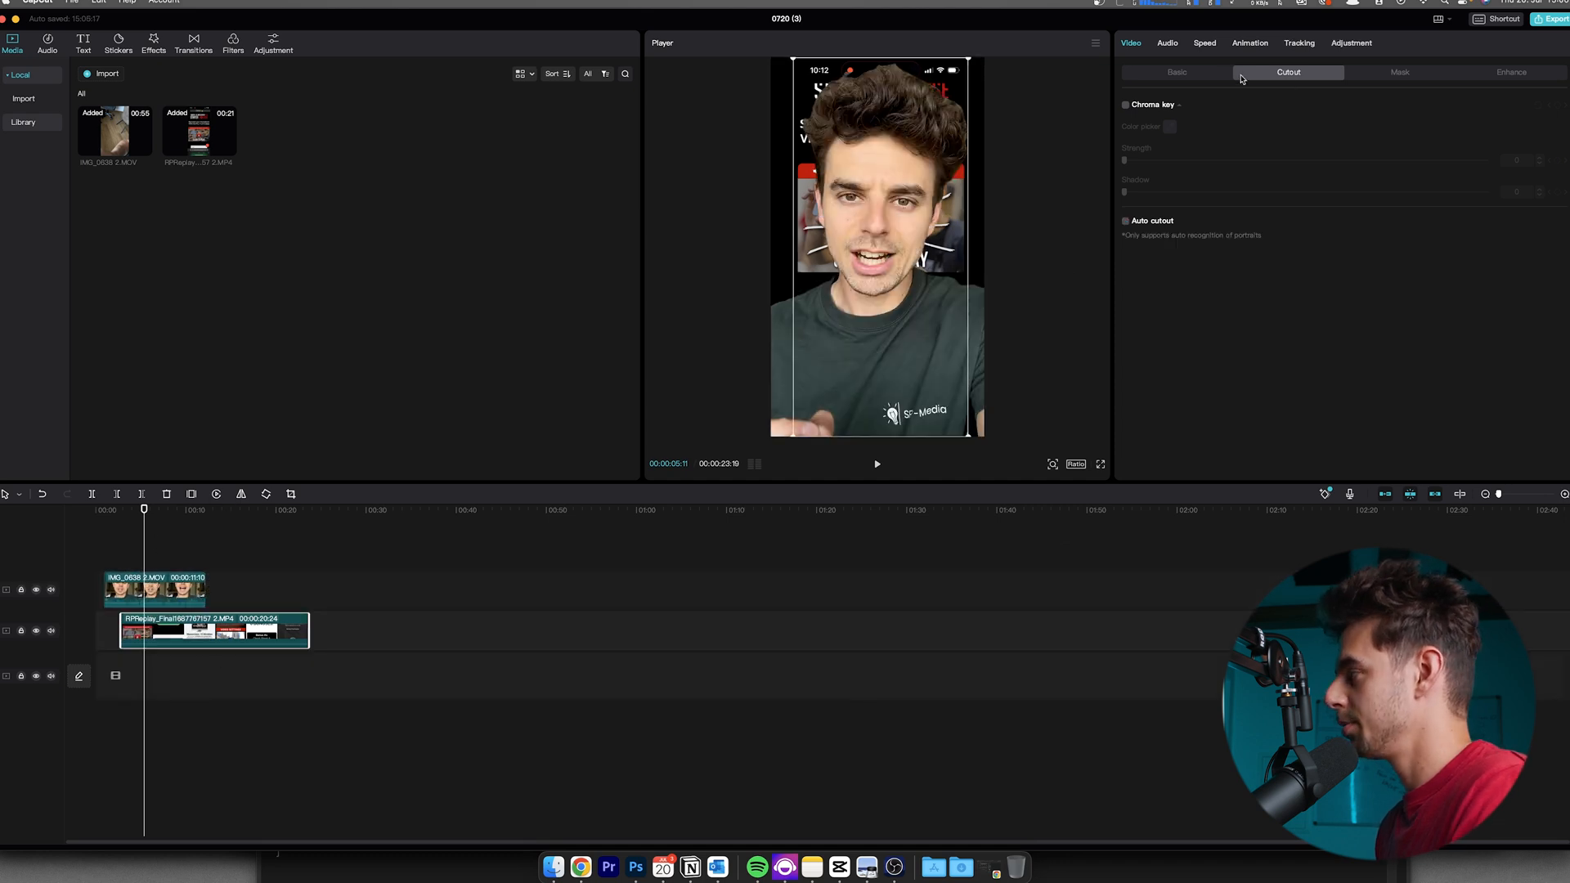
pyautogui.click(1176, 72)
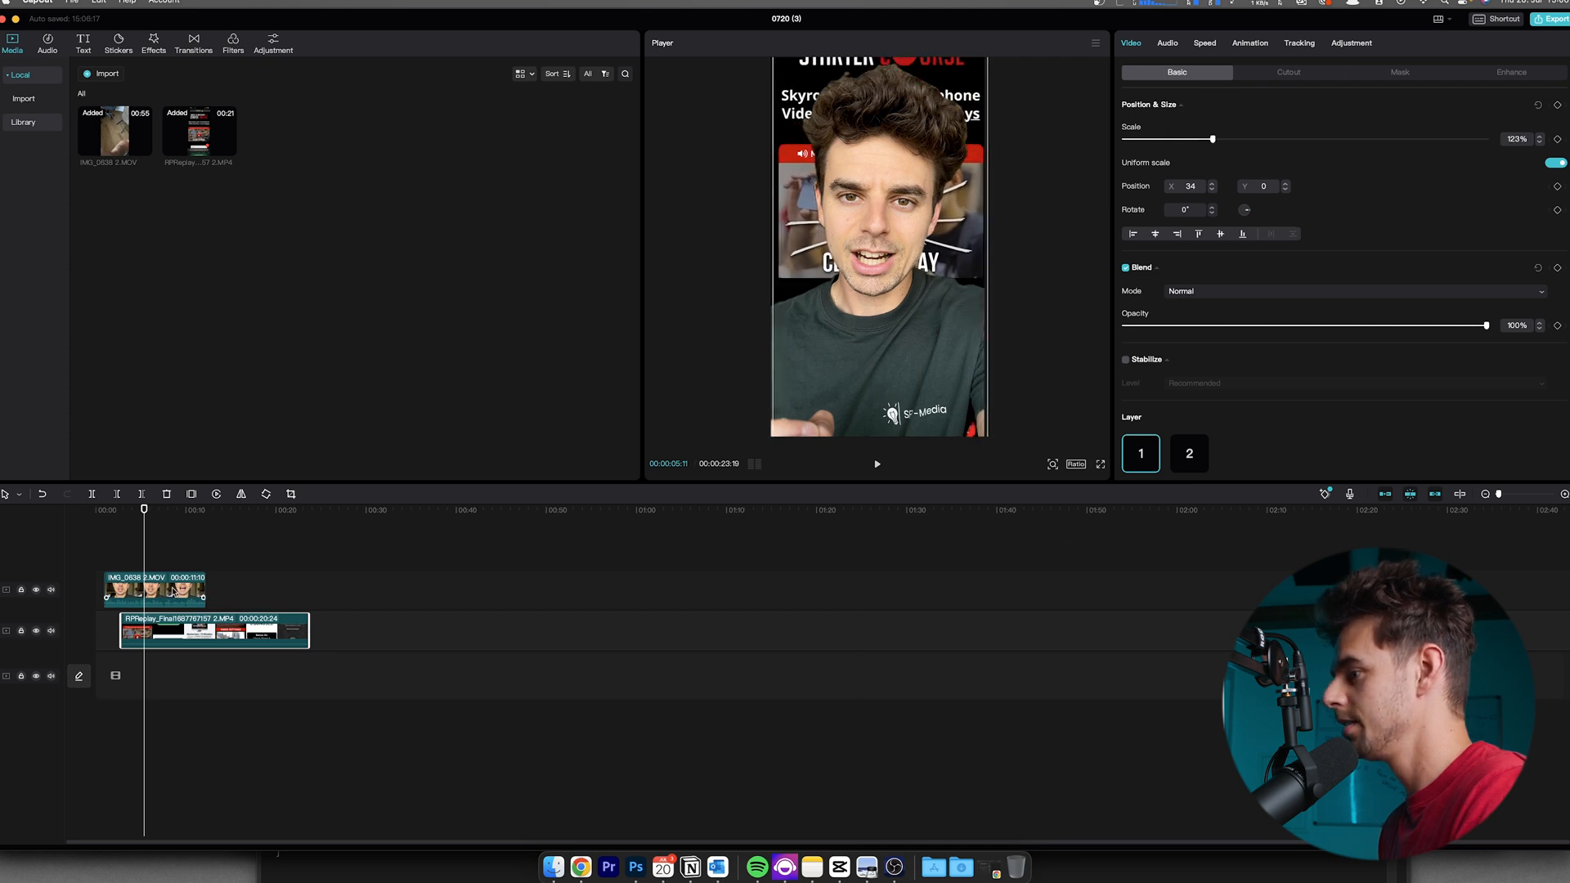
pyautogui.click(1187, 454)
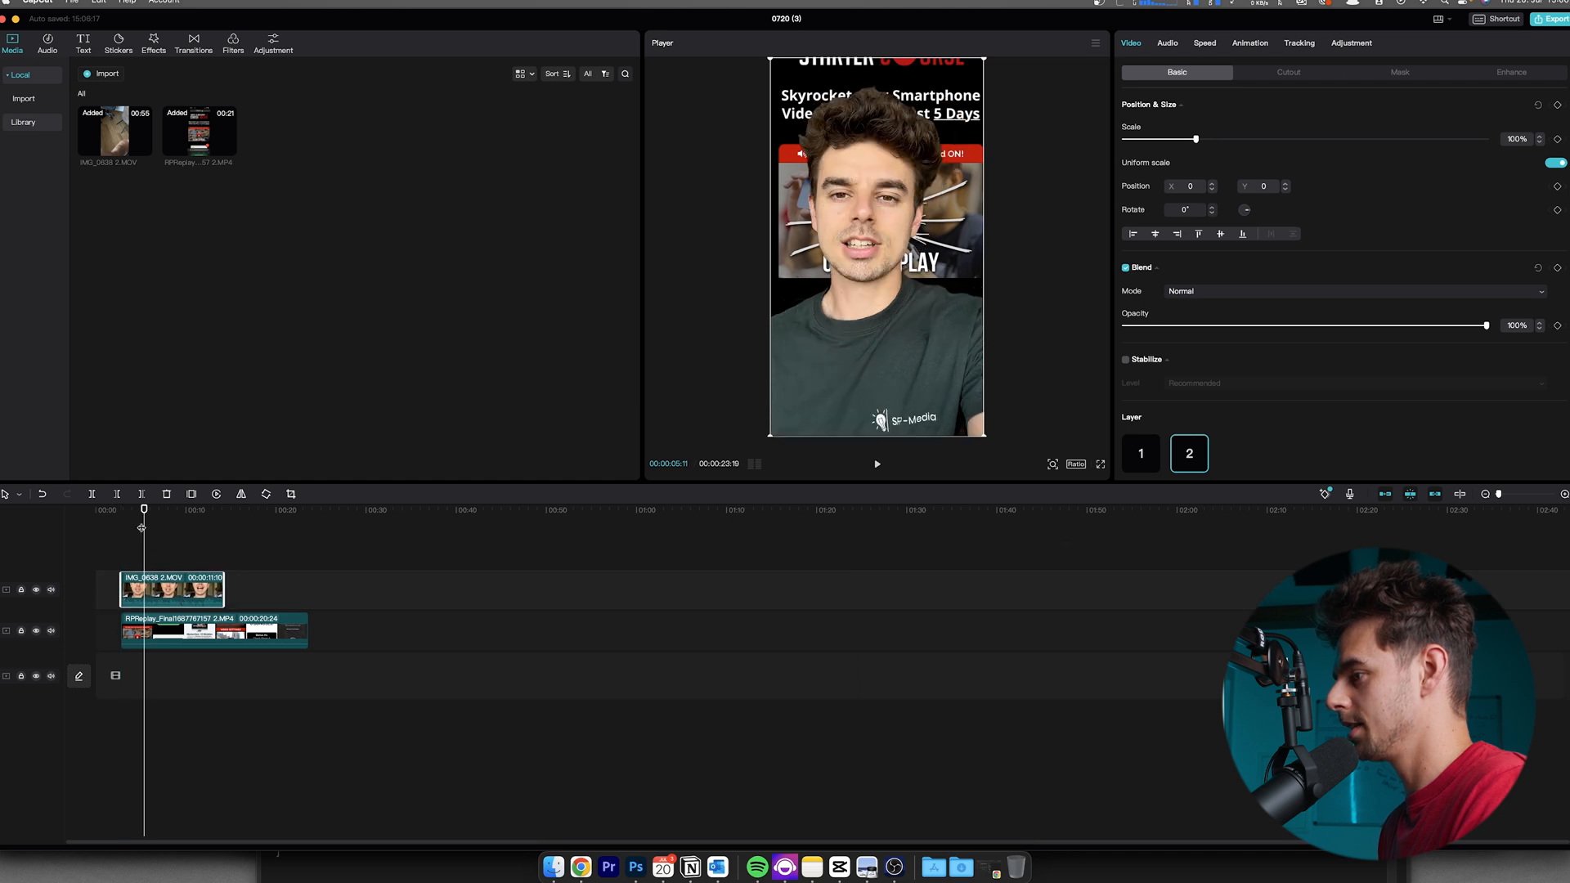
pyautogui.click(876, 463)
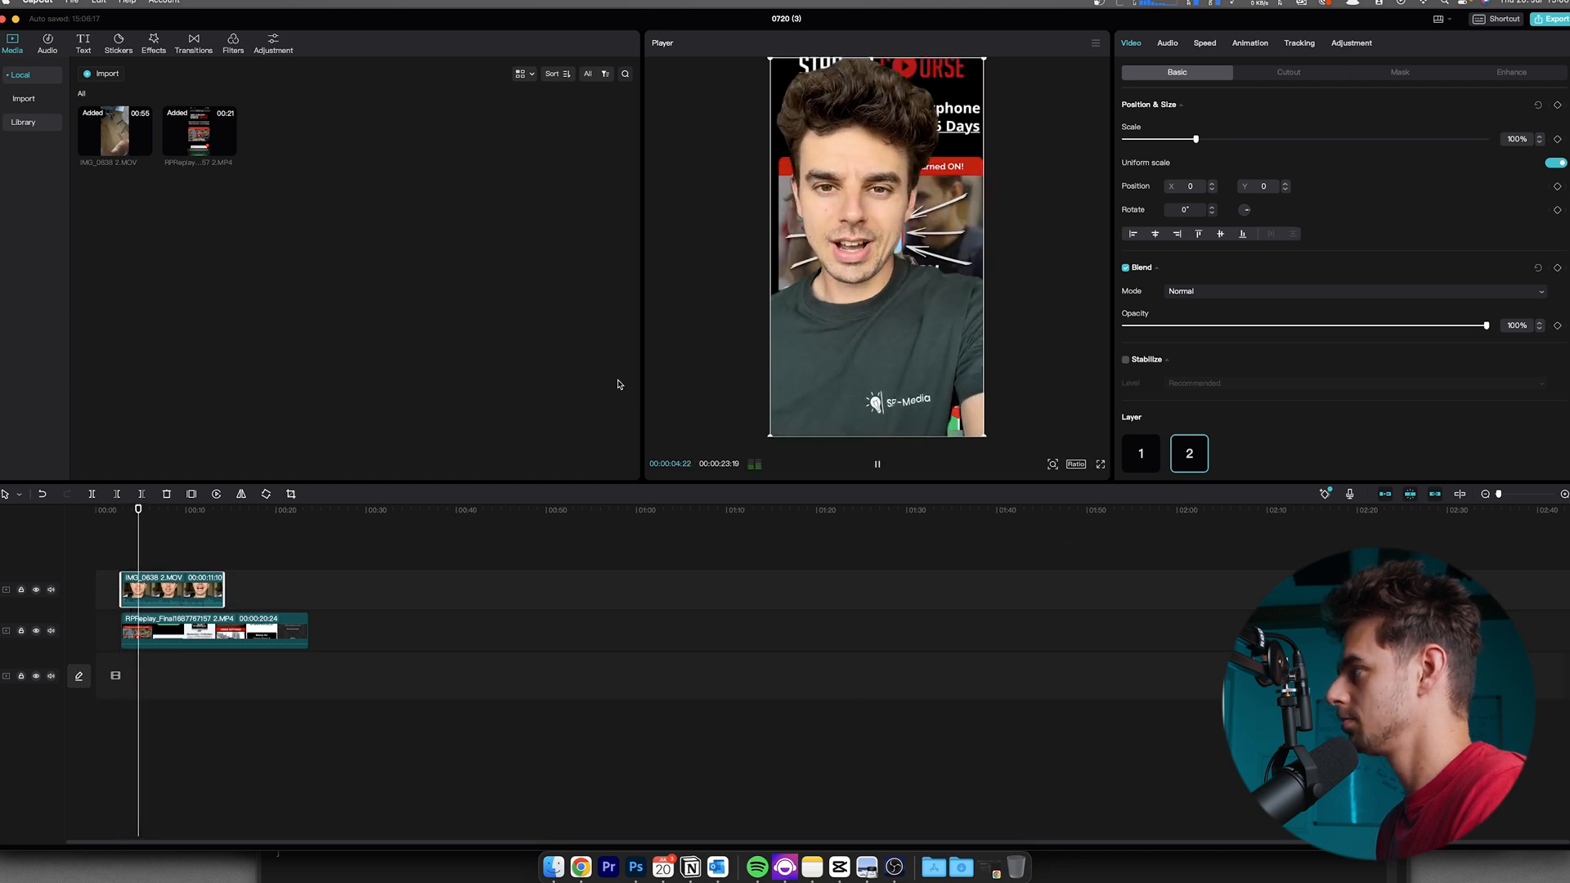
pyautogui.click(877, 464)
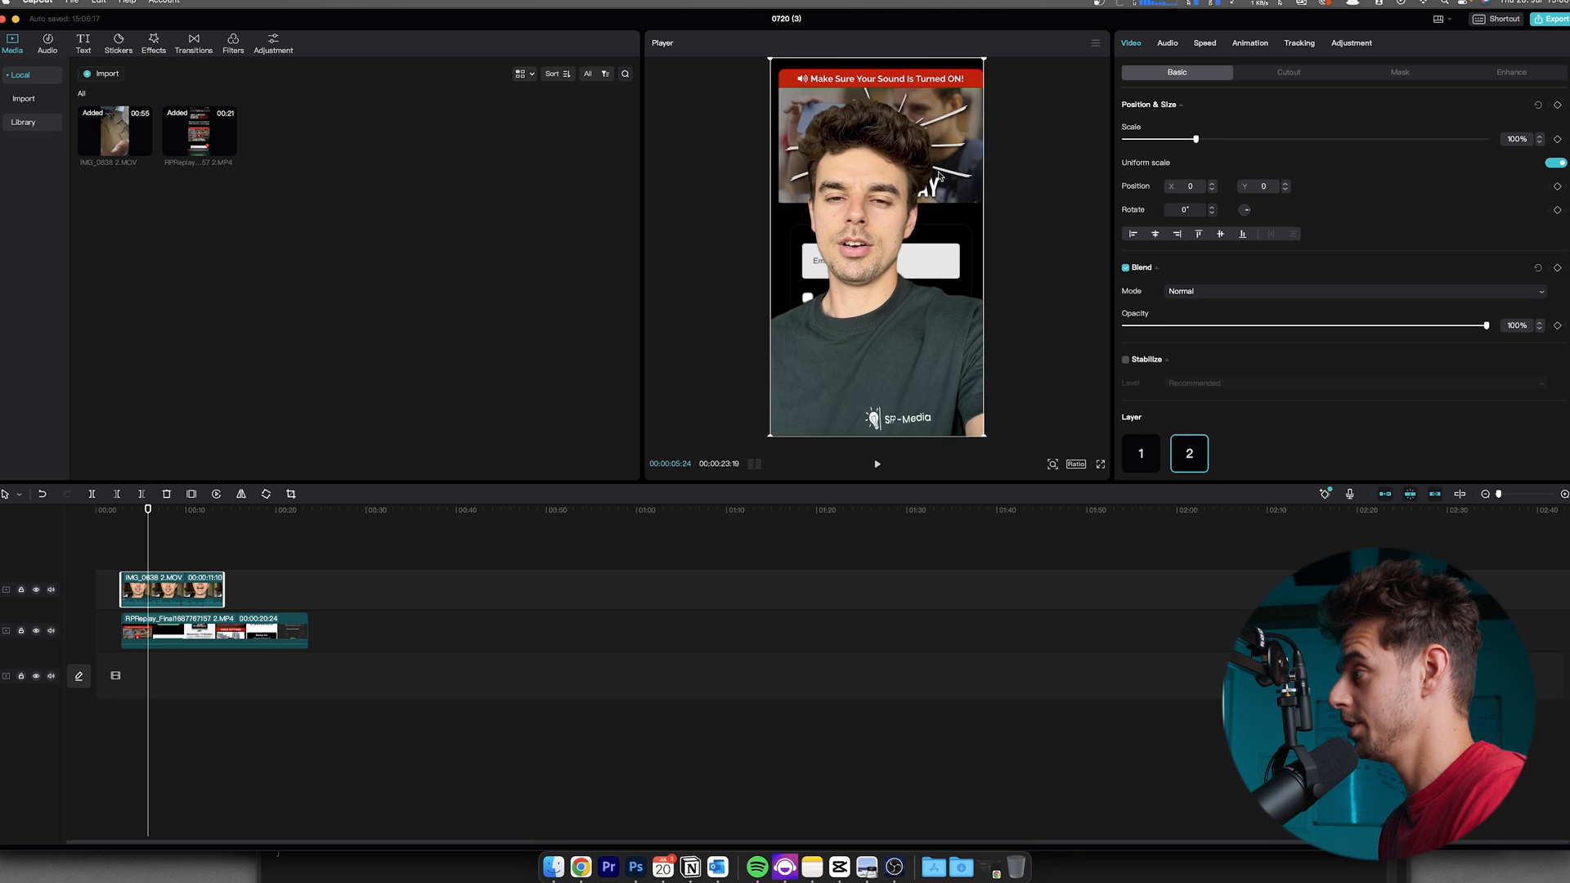
pyautogui.moveTo(870, 222)
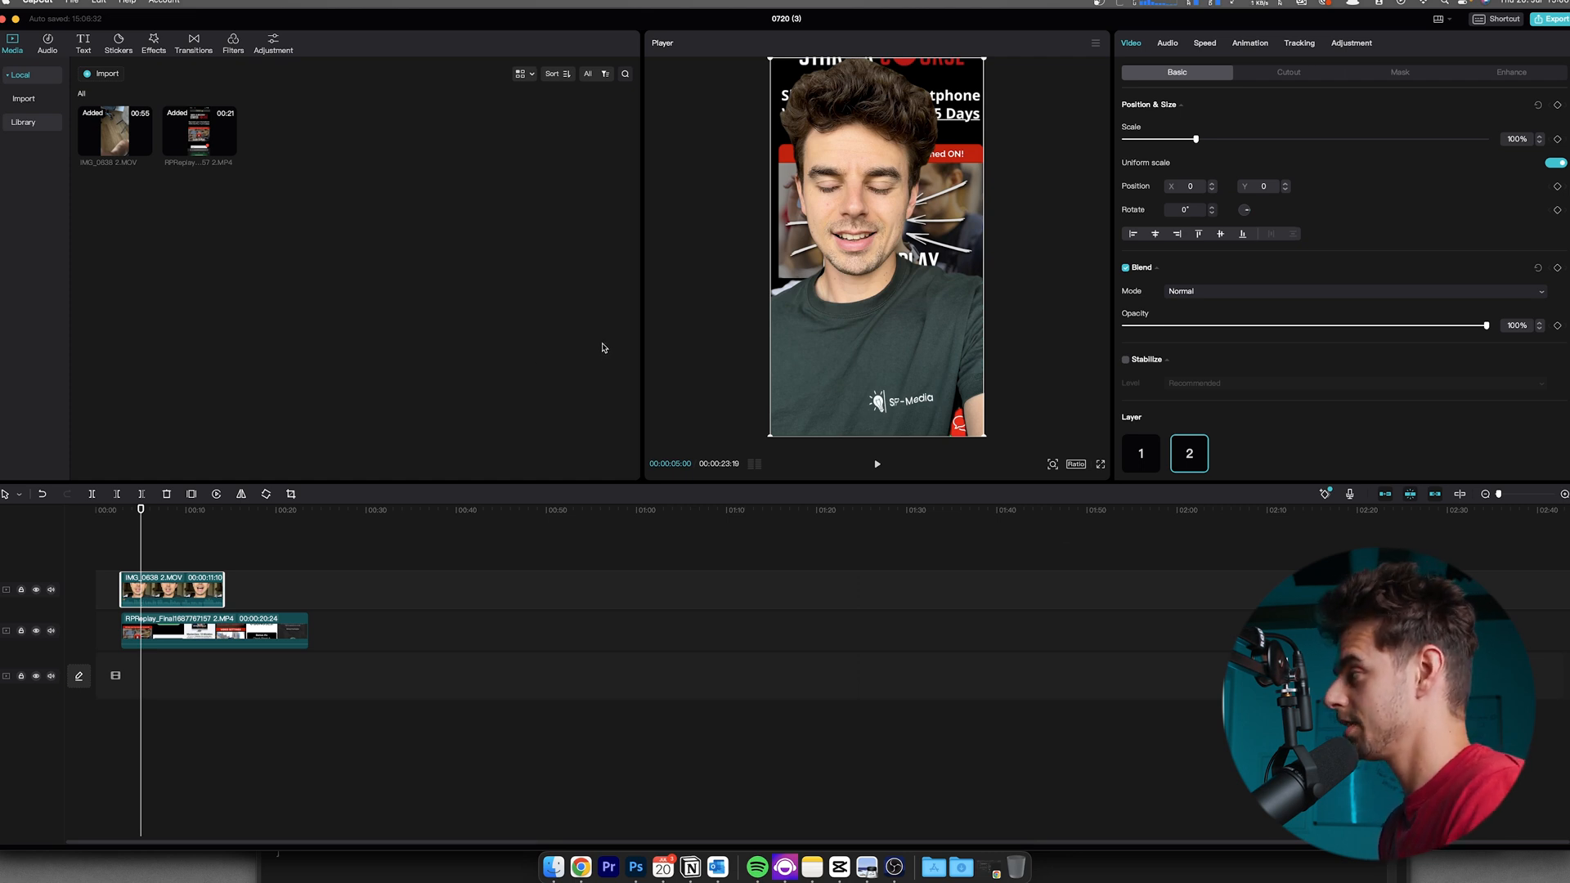
pyautogui.moveTo(698, 305)
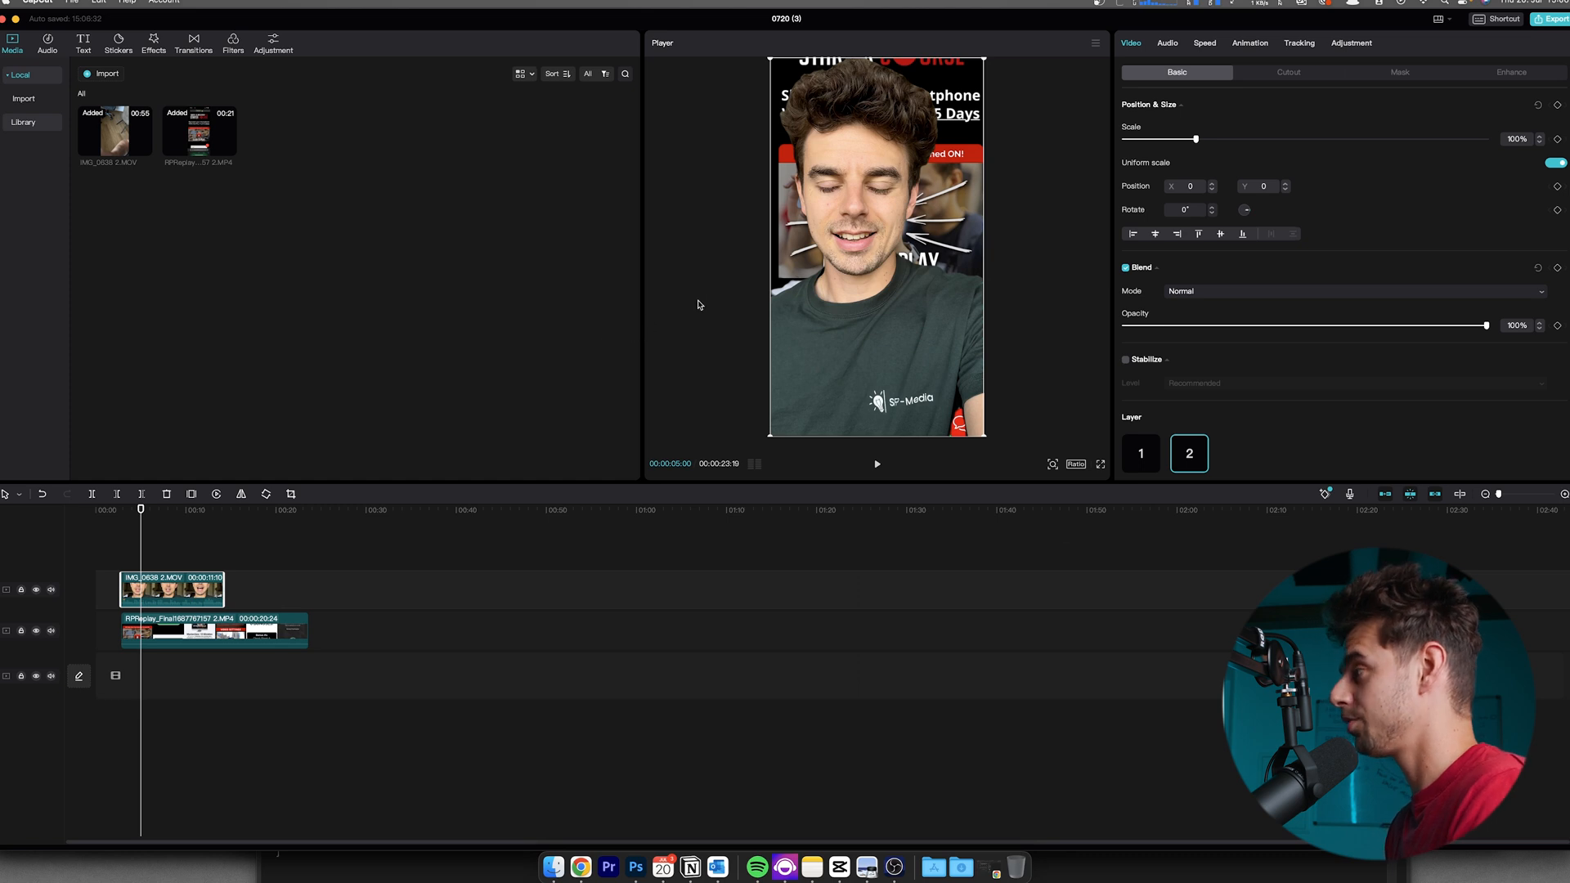
pyautogui.moveTo(708, 299)
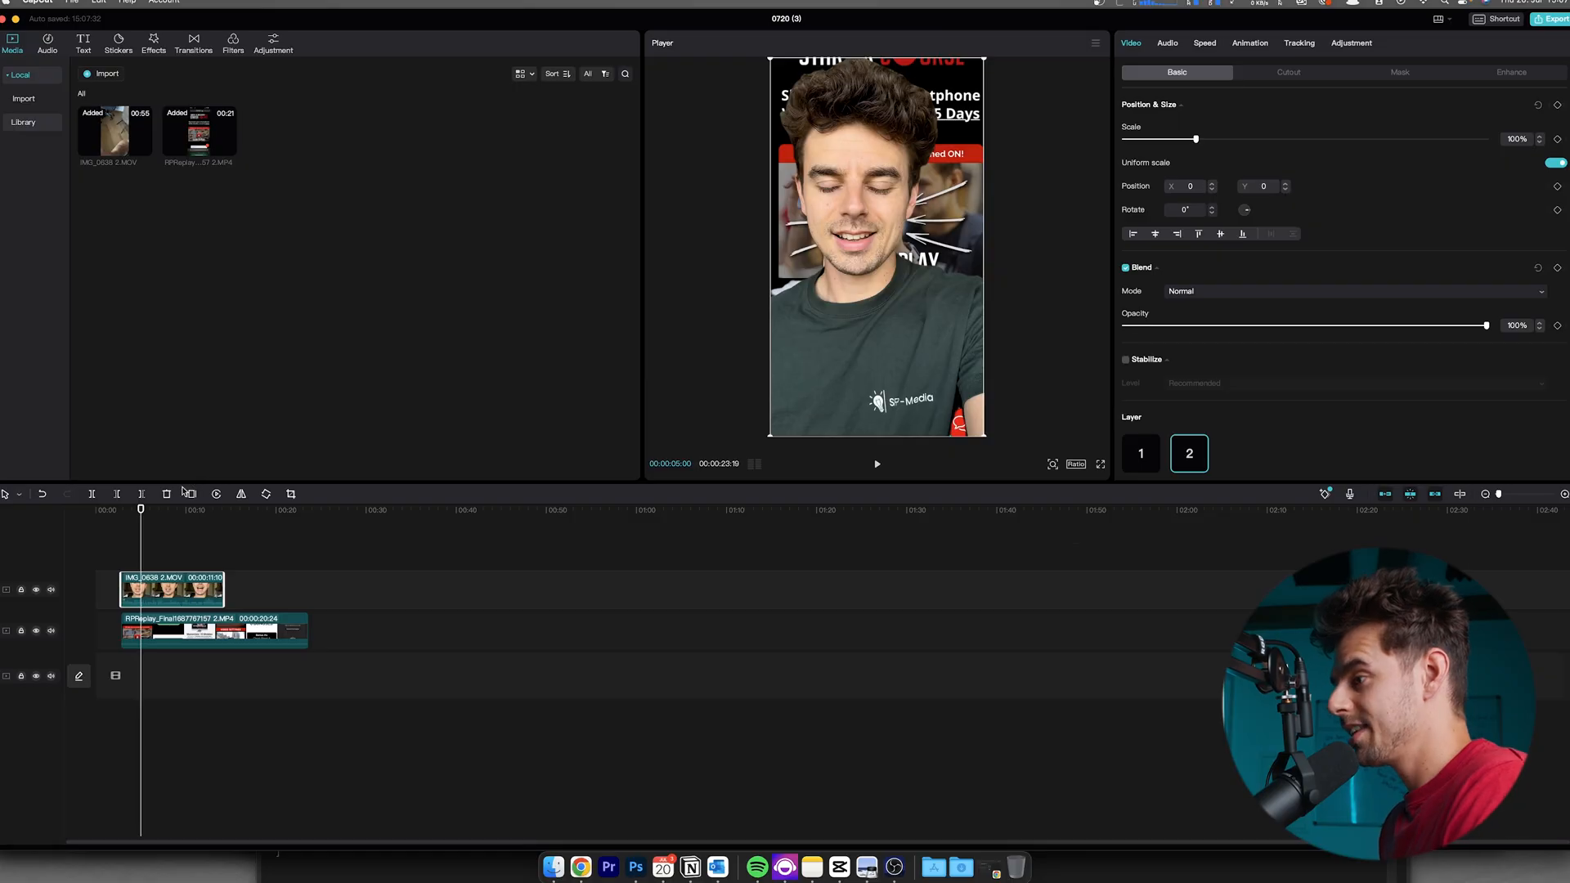
pyautogui.moveTo(107, 612)
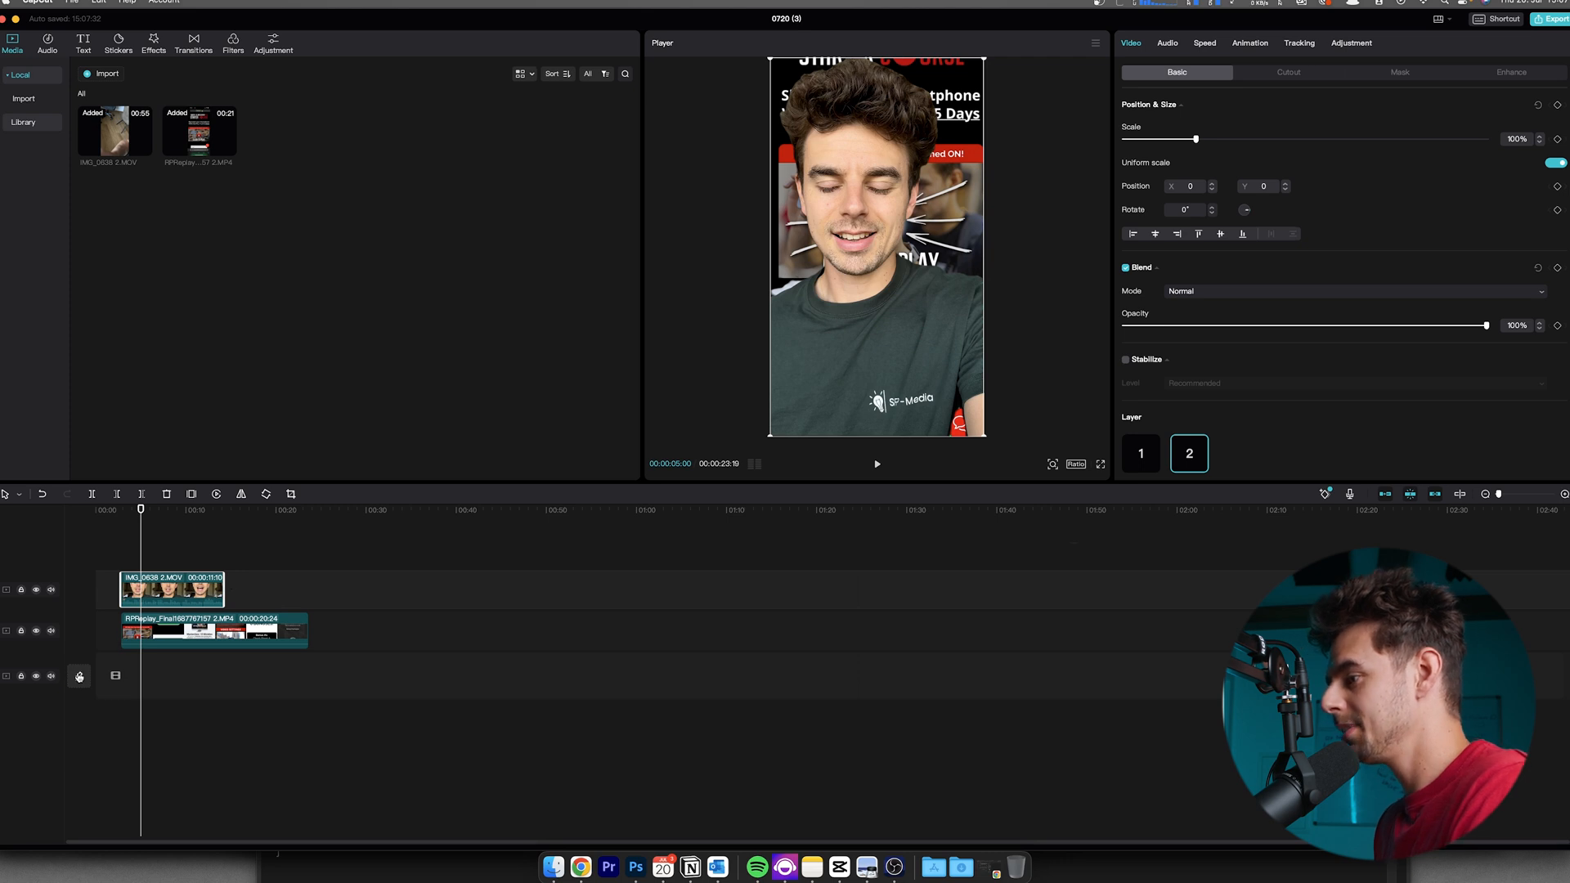
pyautogui.moveTo(79, 675)
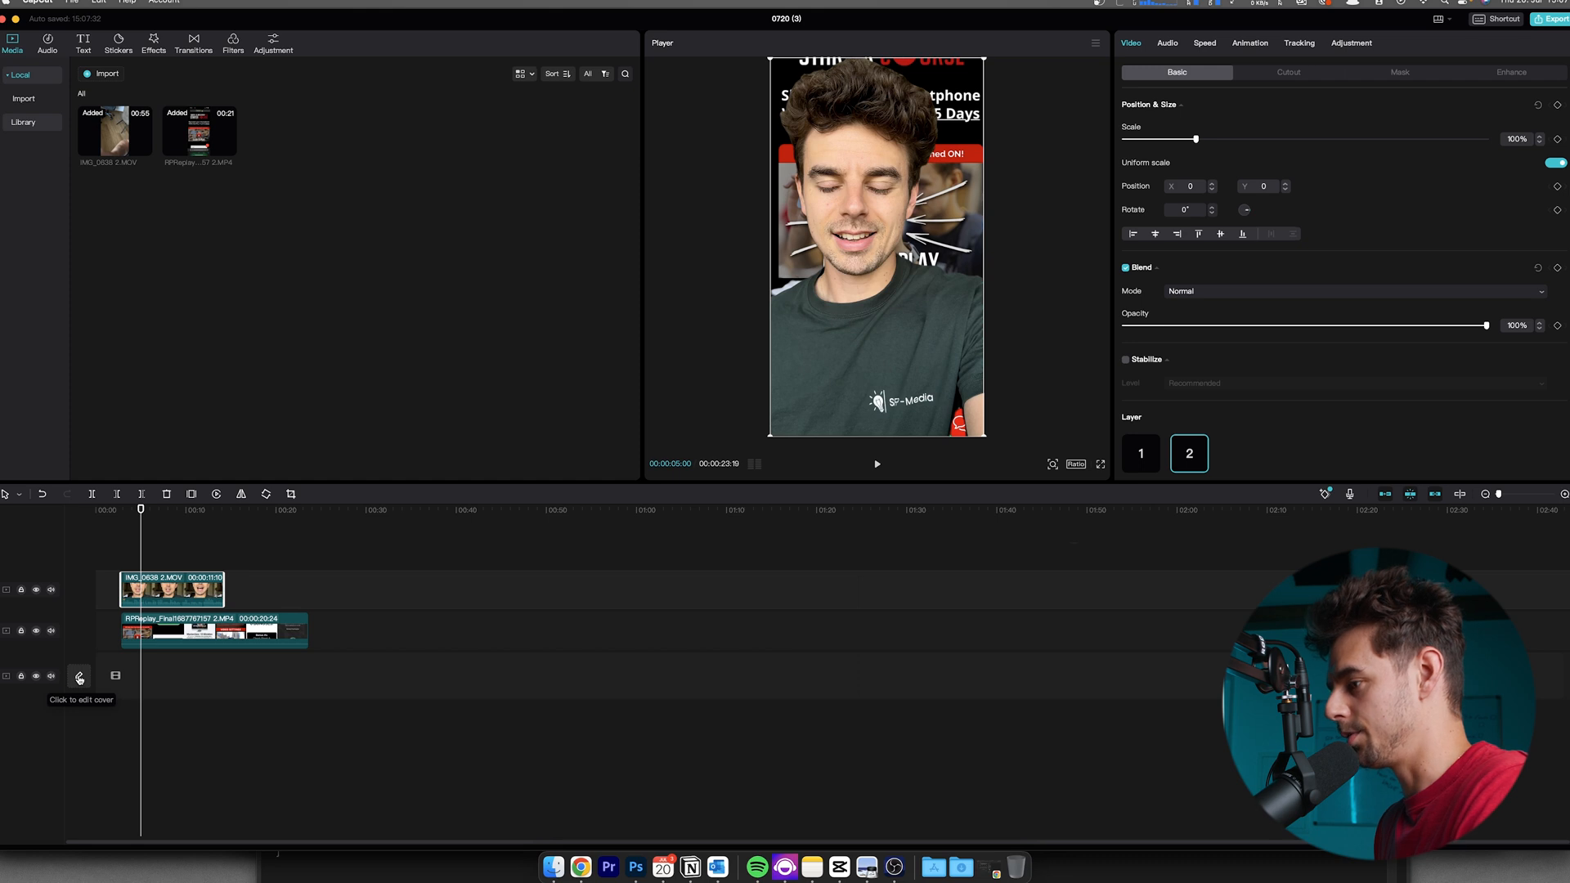
# Open cover editing and try different video frames before returning to the presenter frame.
pyautogui.click(79, 676)
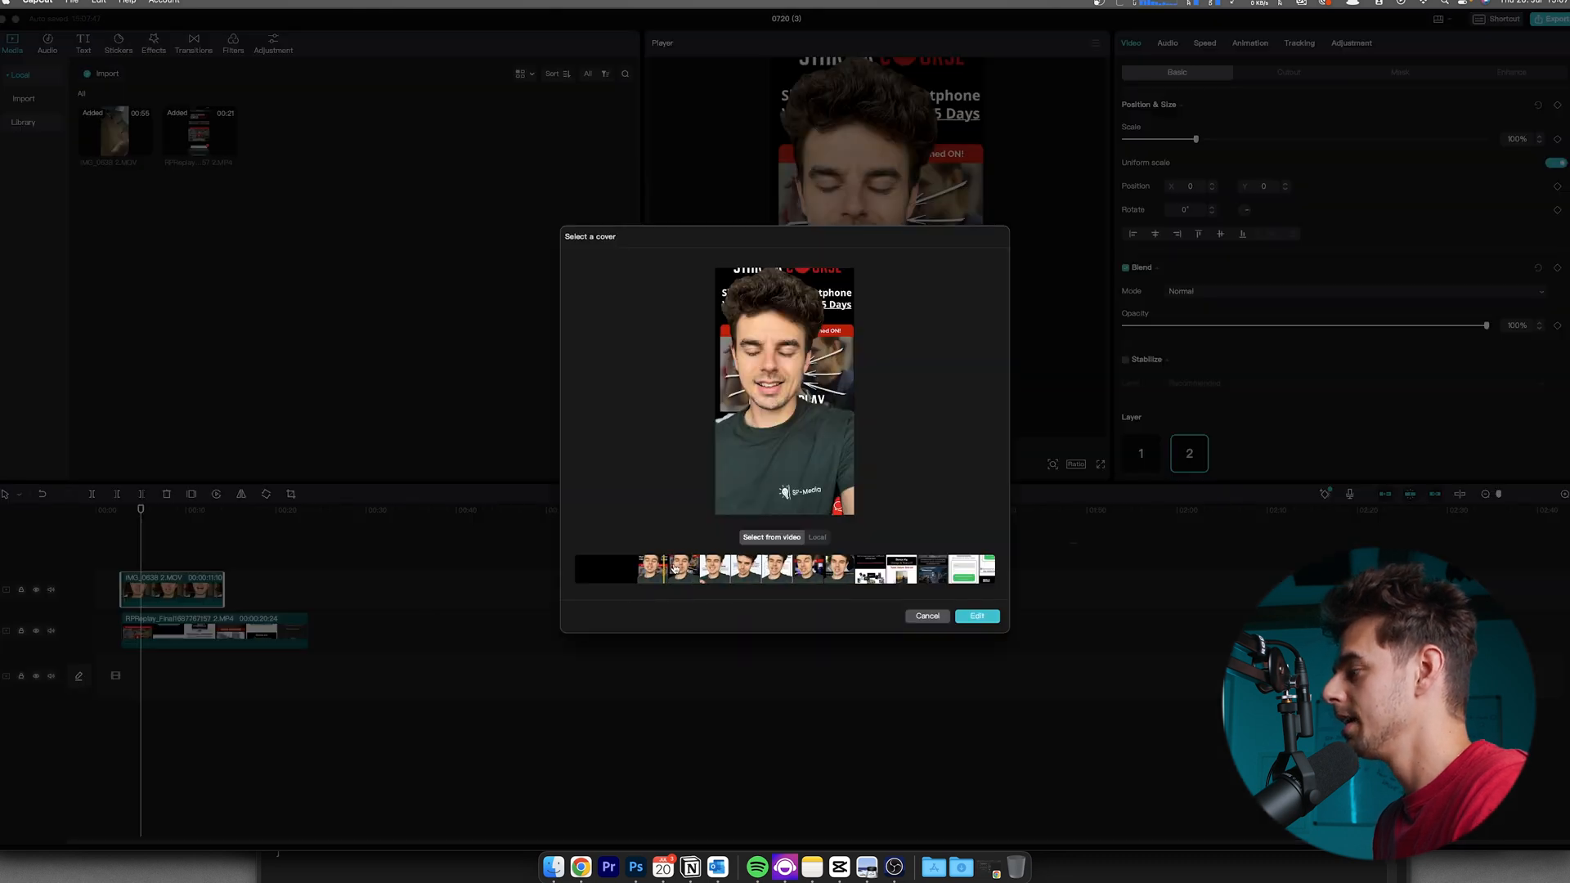
pyautogui.click(712, 569)
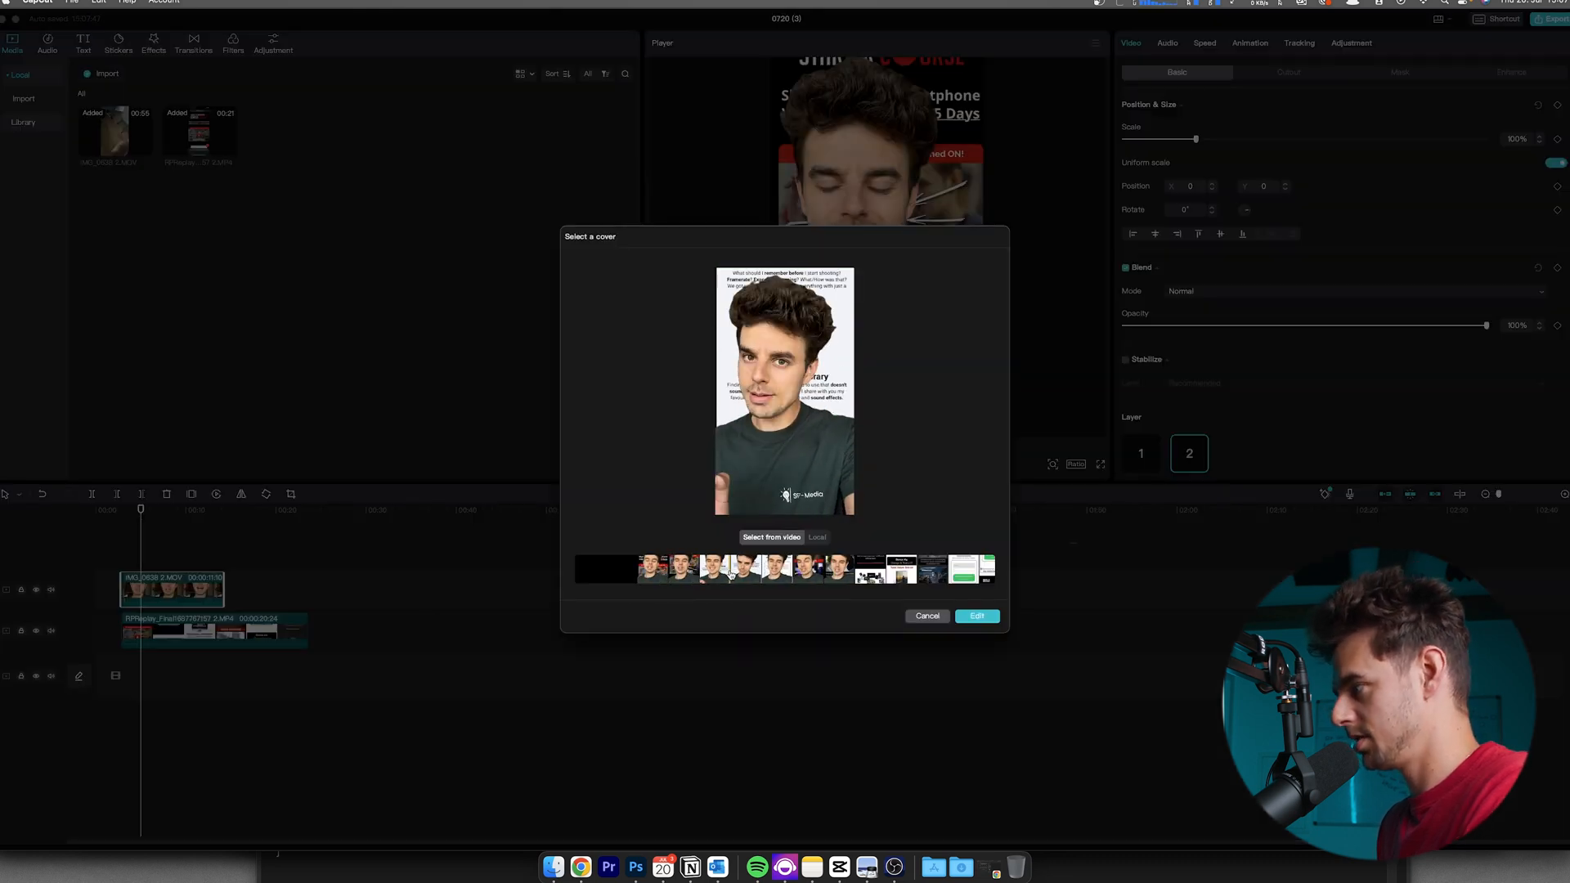
pyautogui.click(839, 569)
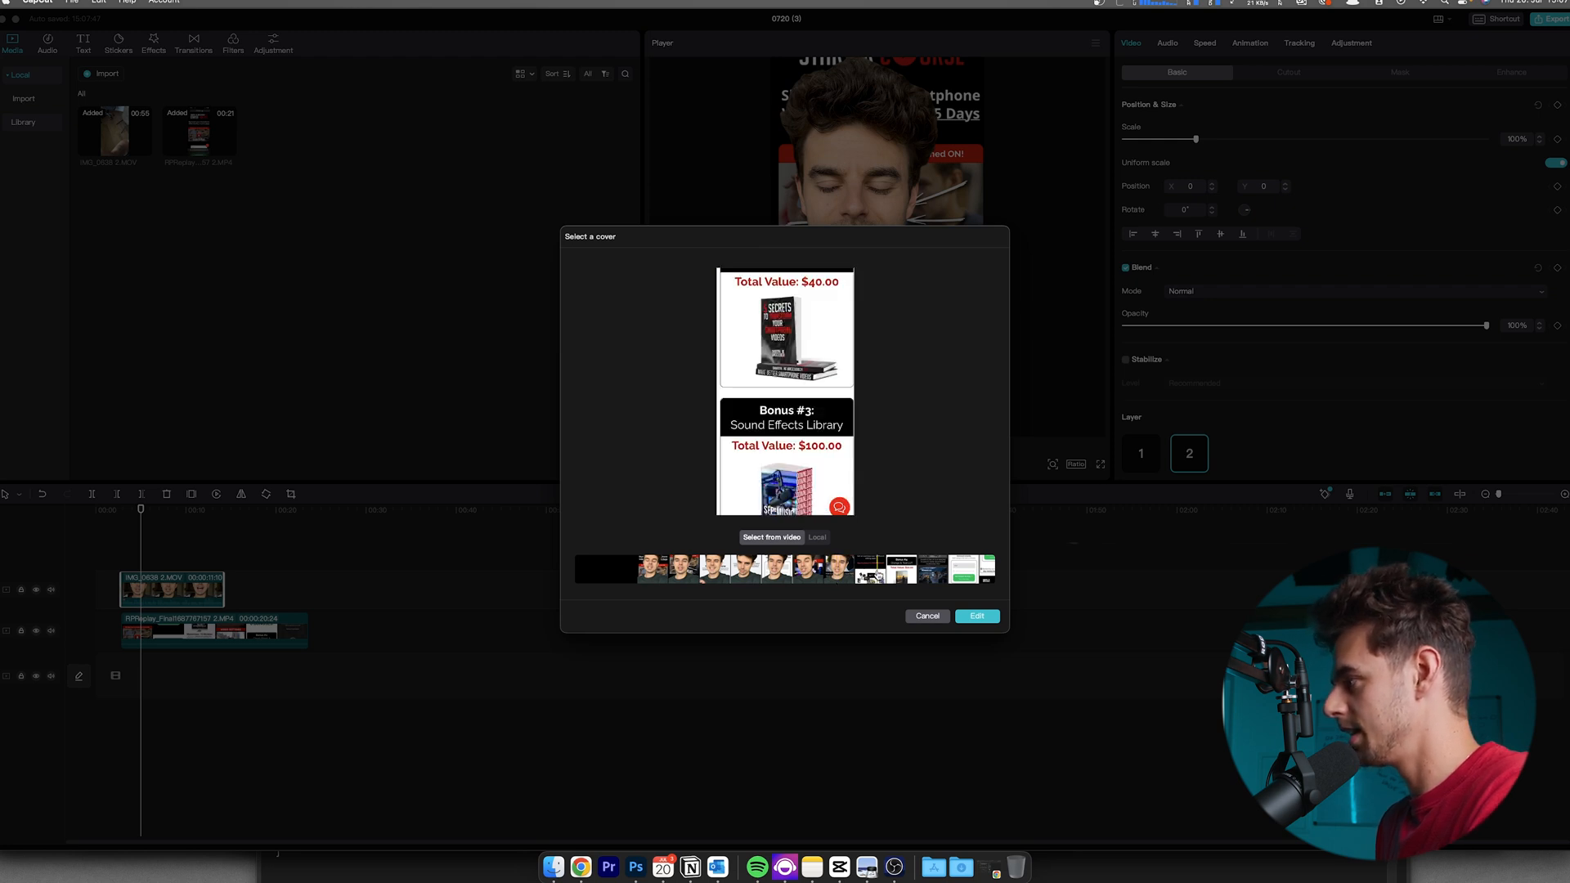
pyautogui.click(689, 567)
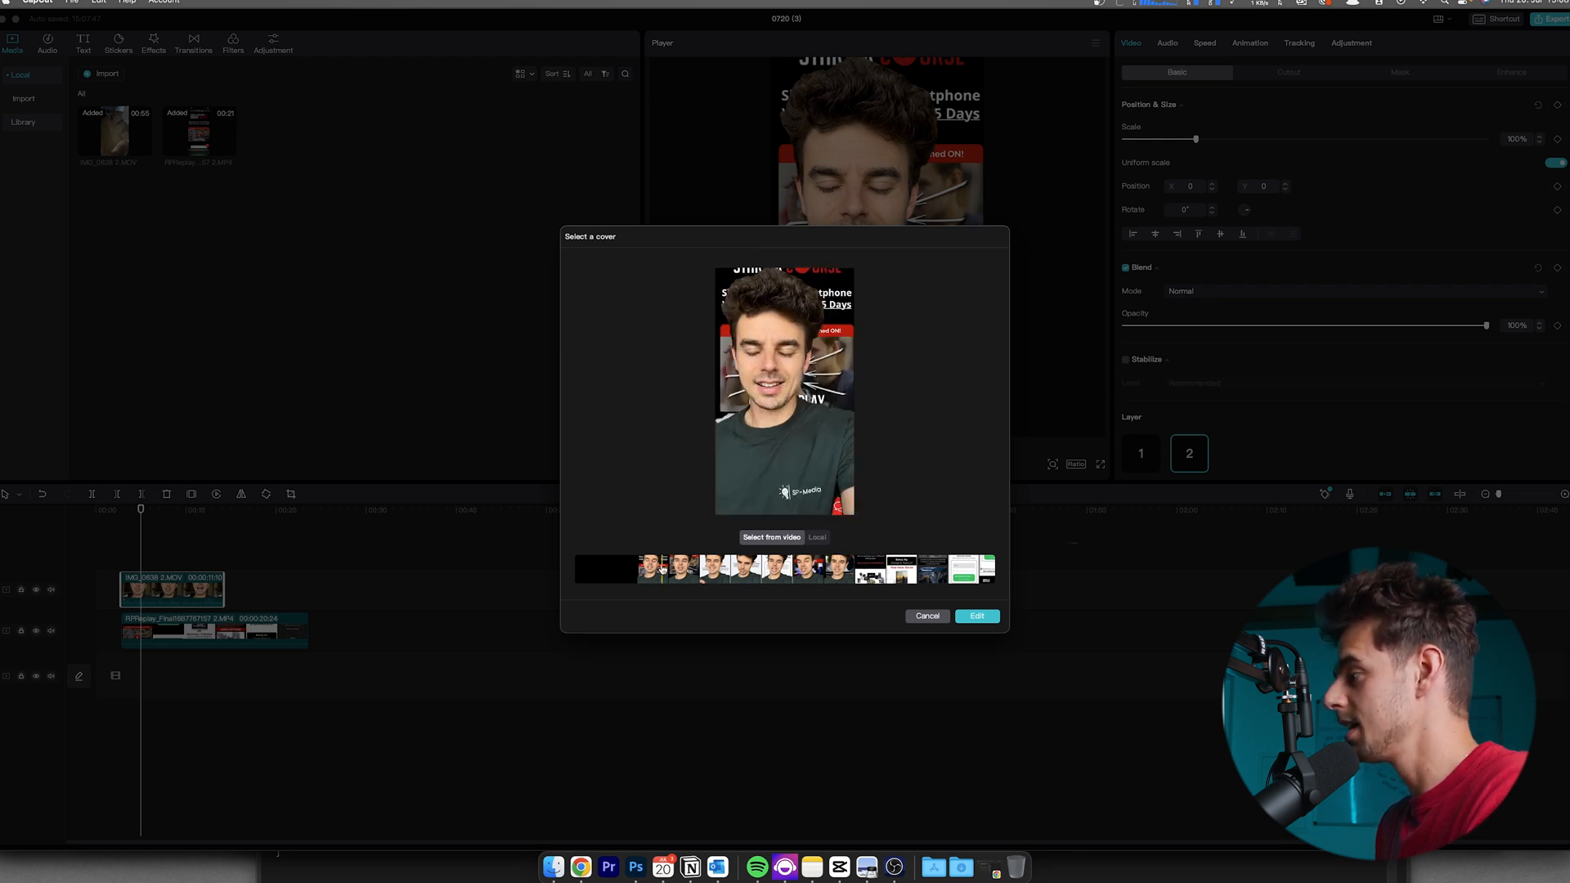
# Load Nissan Story.jpg from the Desktop as the cover and continue to Edit.
pyautogui.click(817, 538)
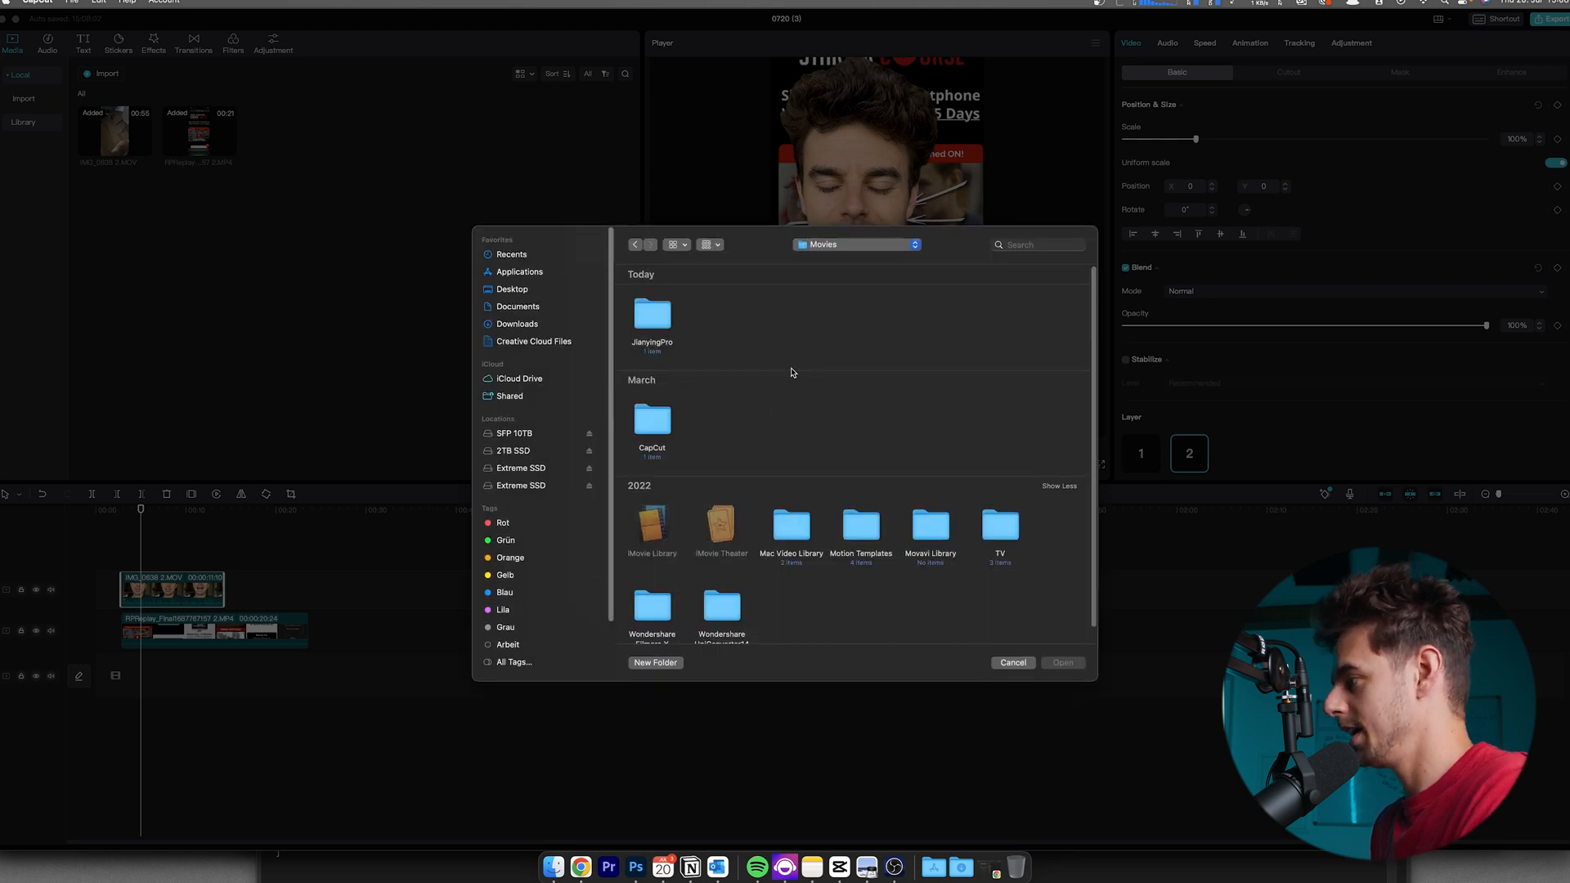
pyautogui.click(512, 289)
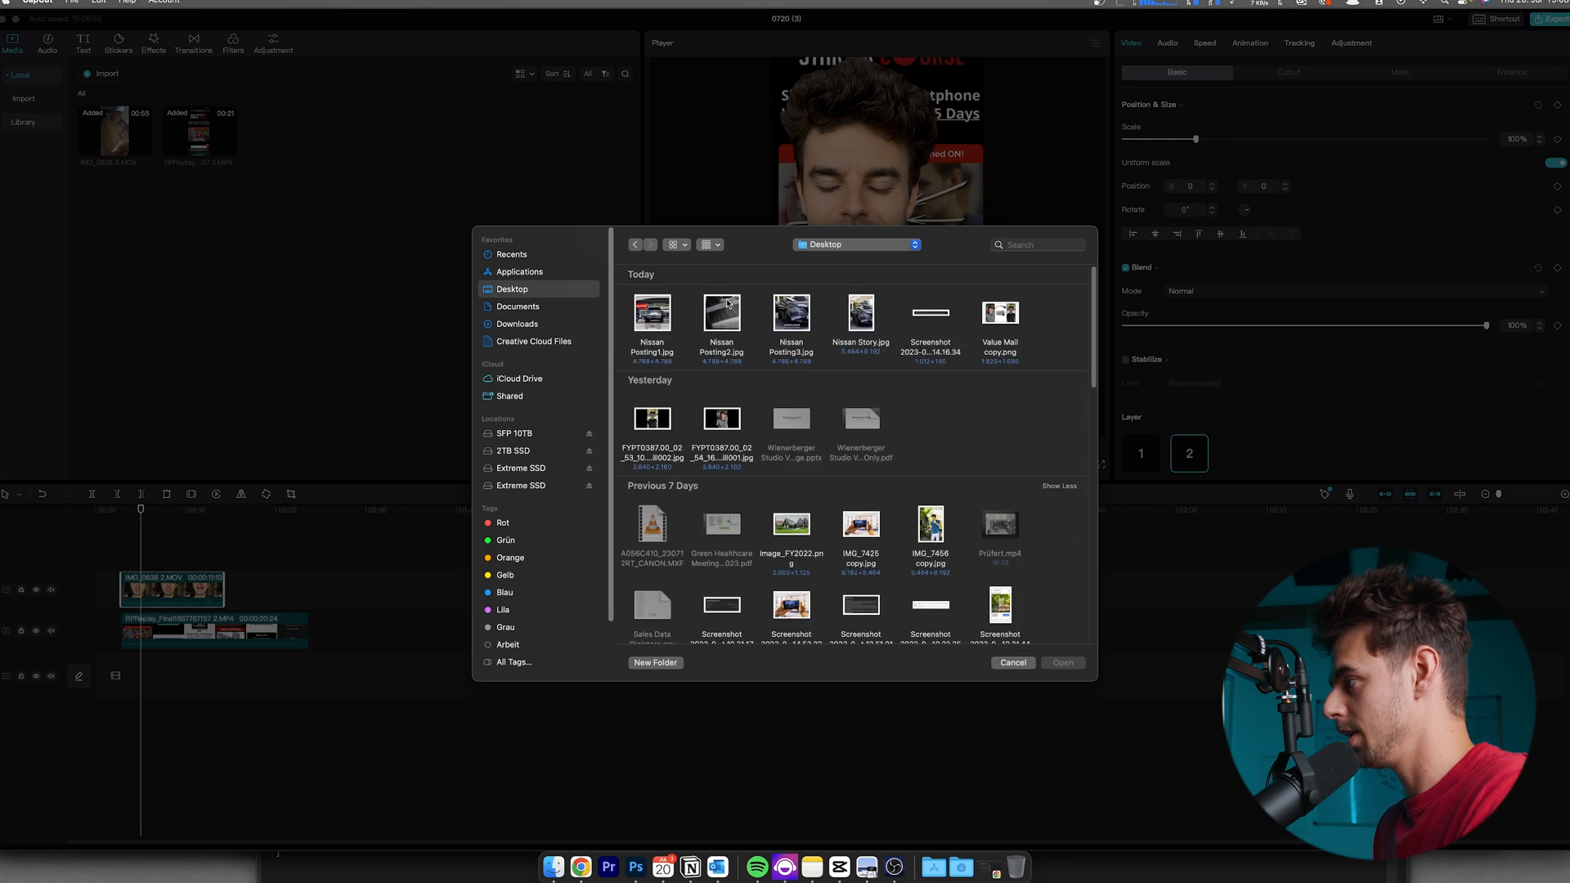
pyautogui.click(859, 313)
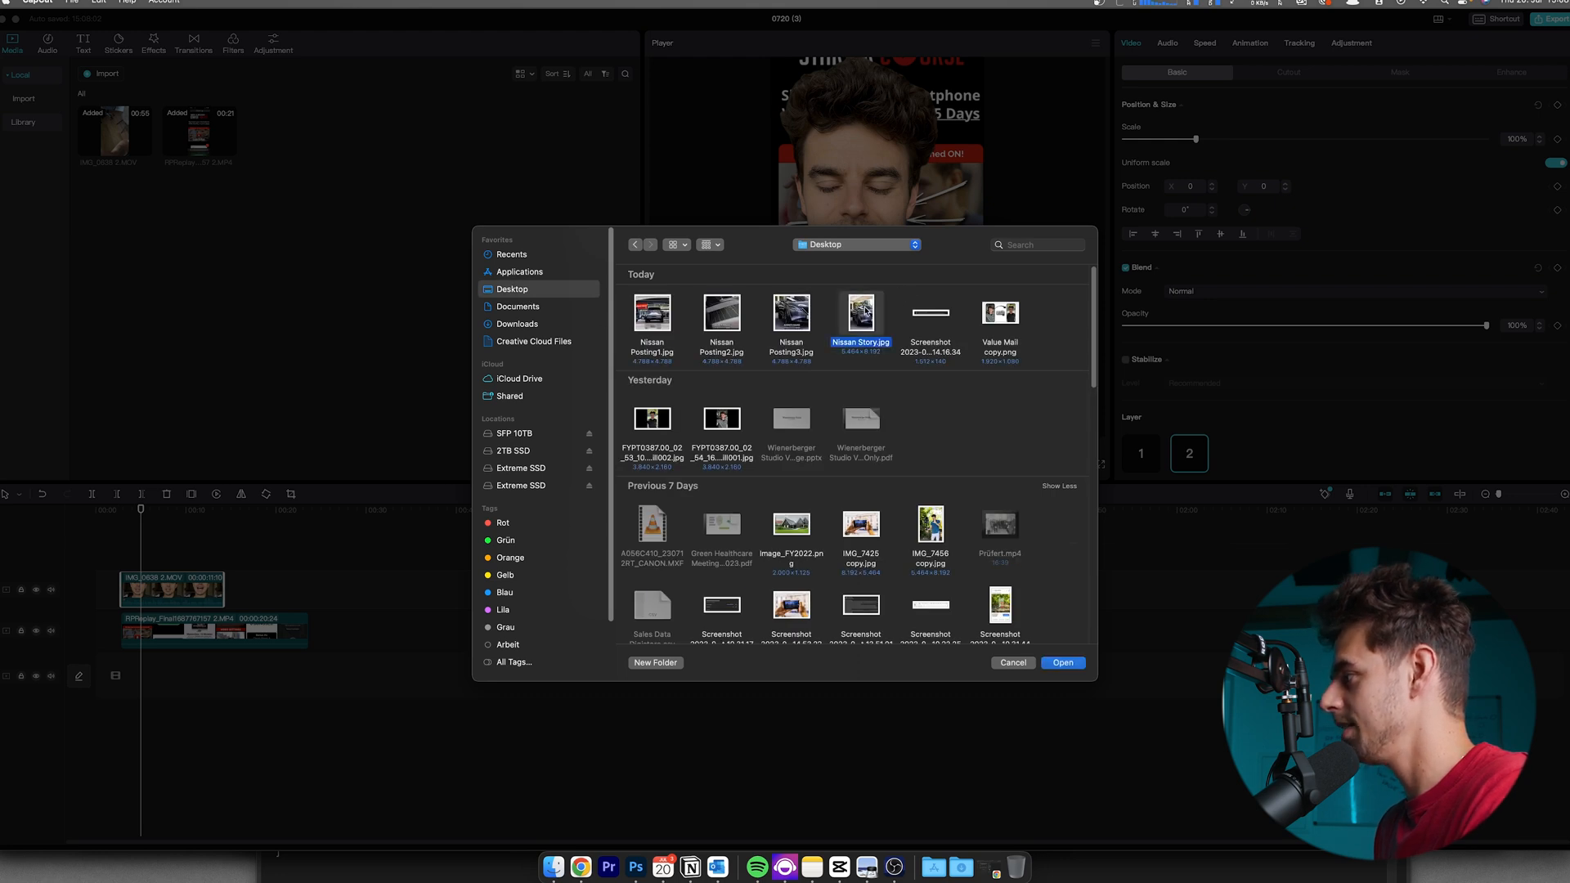
pyautogui.click(1062, 661)
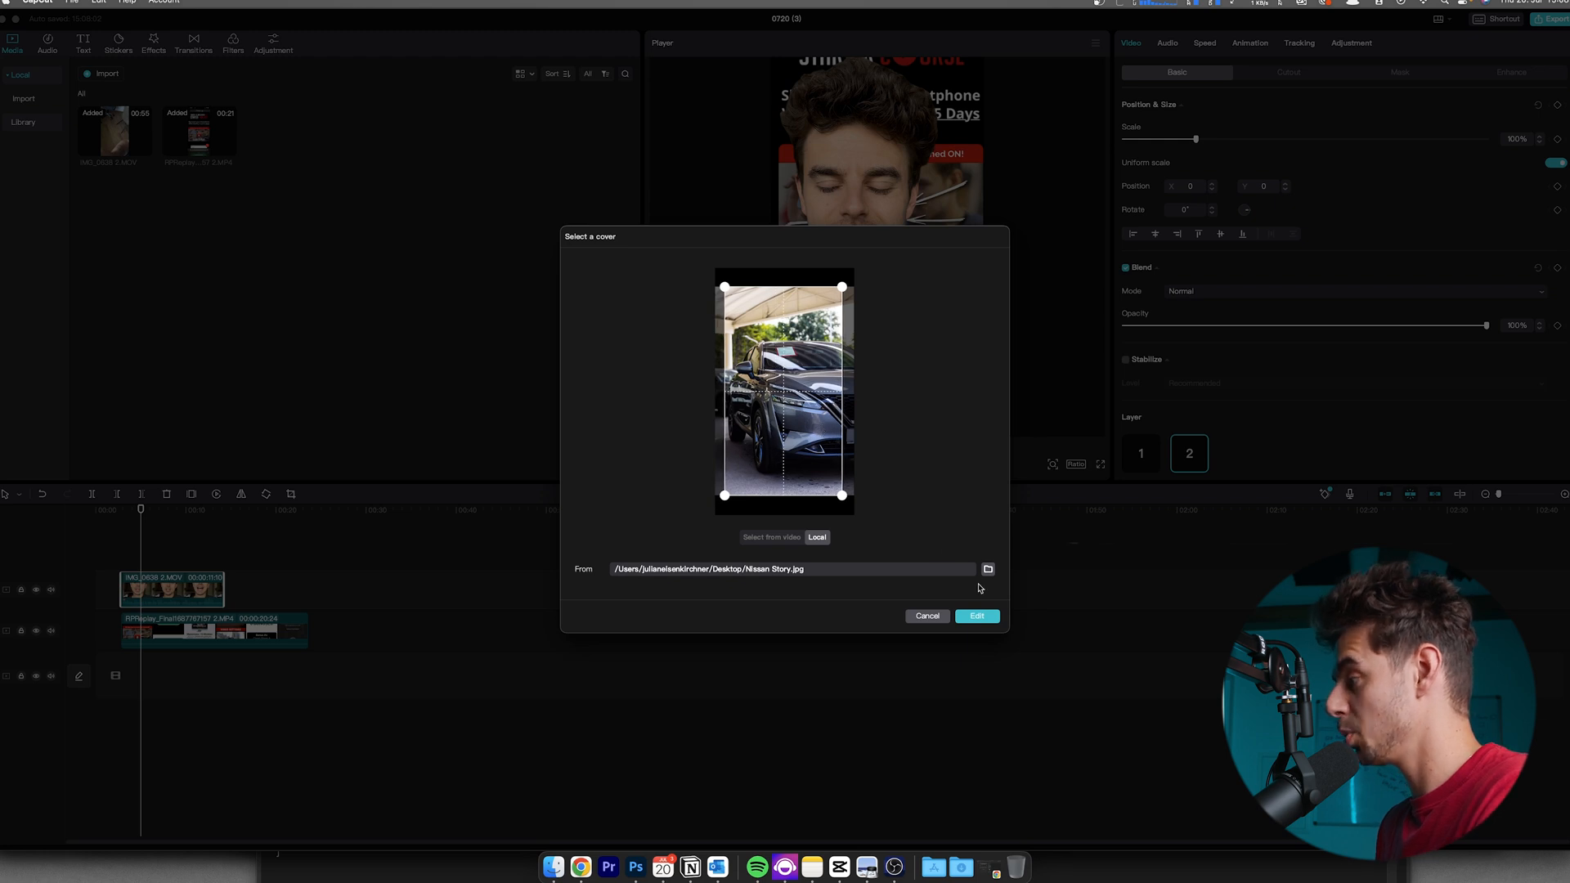
pyautogui.click(974, 616)
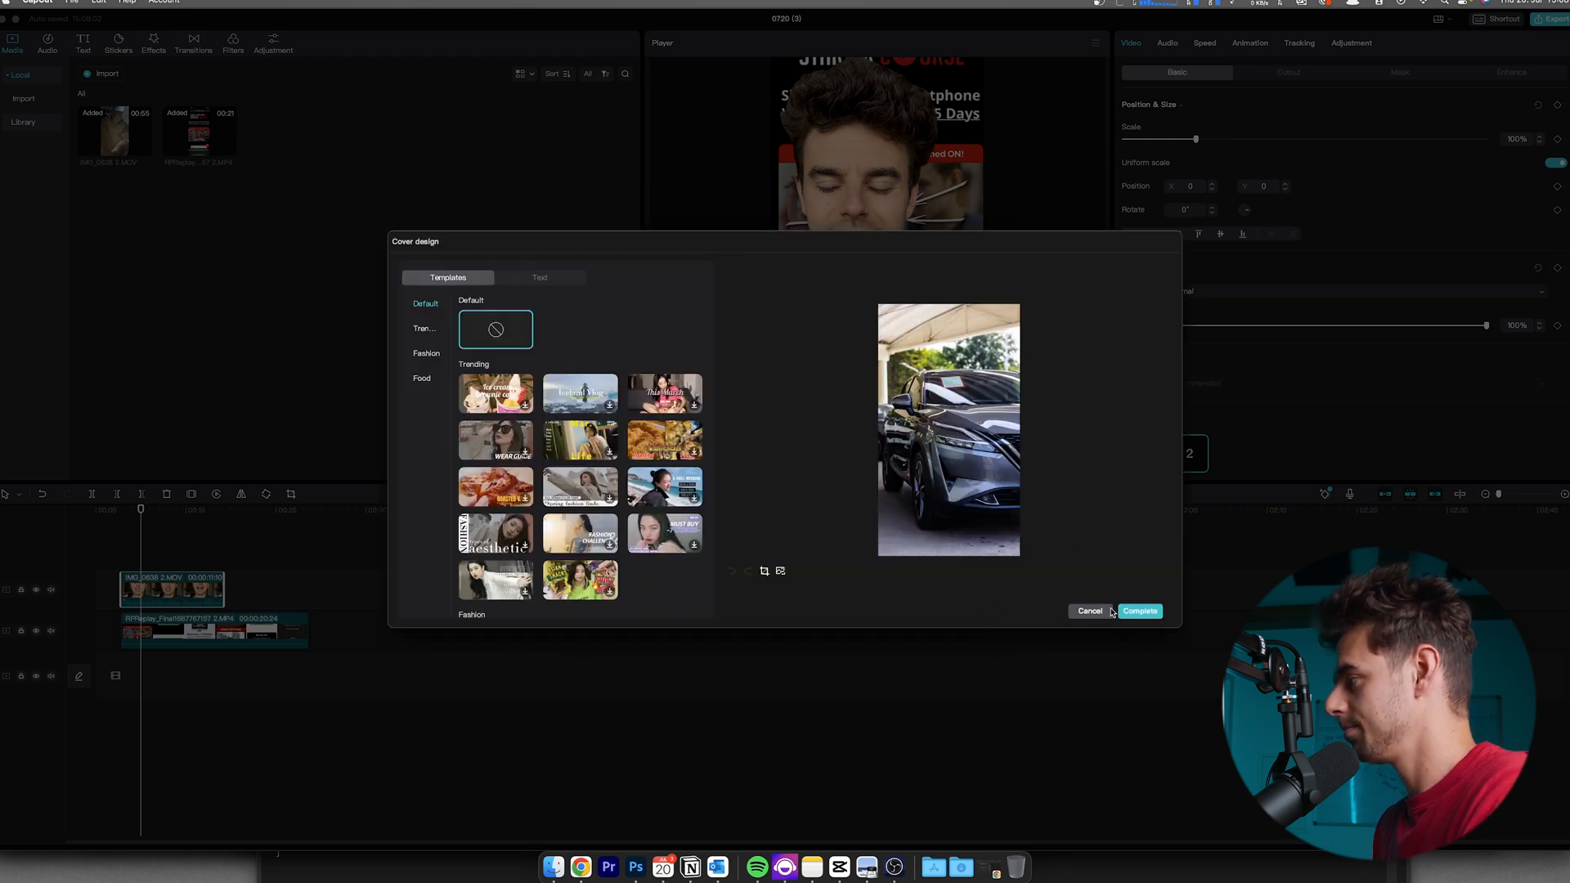
pyautogui.moveTo(1139, 611)
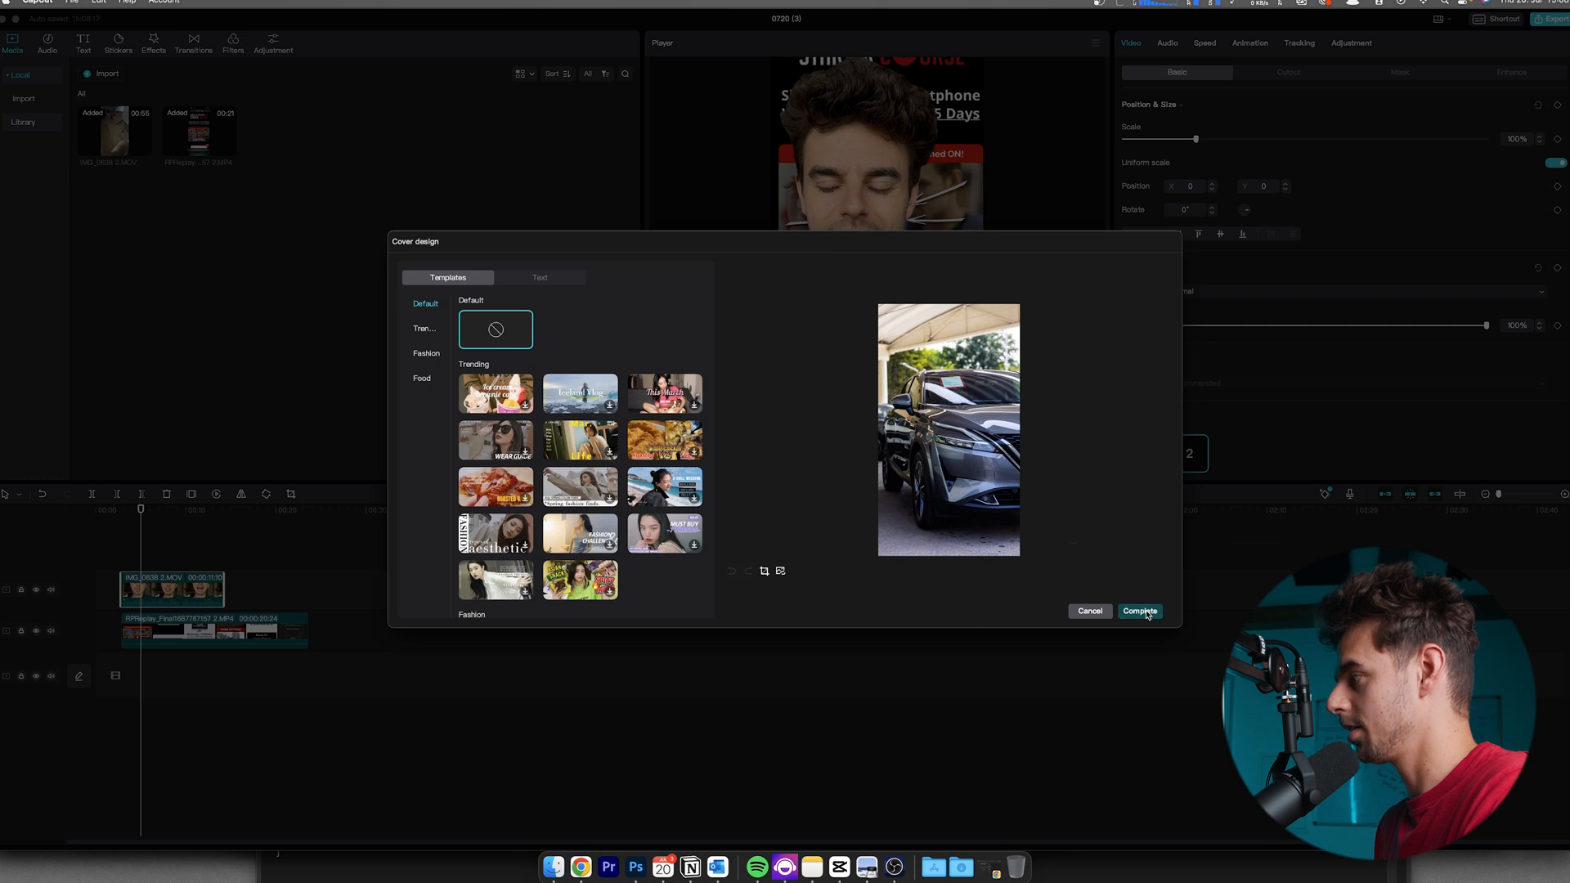
# Click Complete in Cover design to apply the Nissan car photo cover.
pyautogui.click(1139, 611)
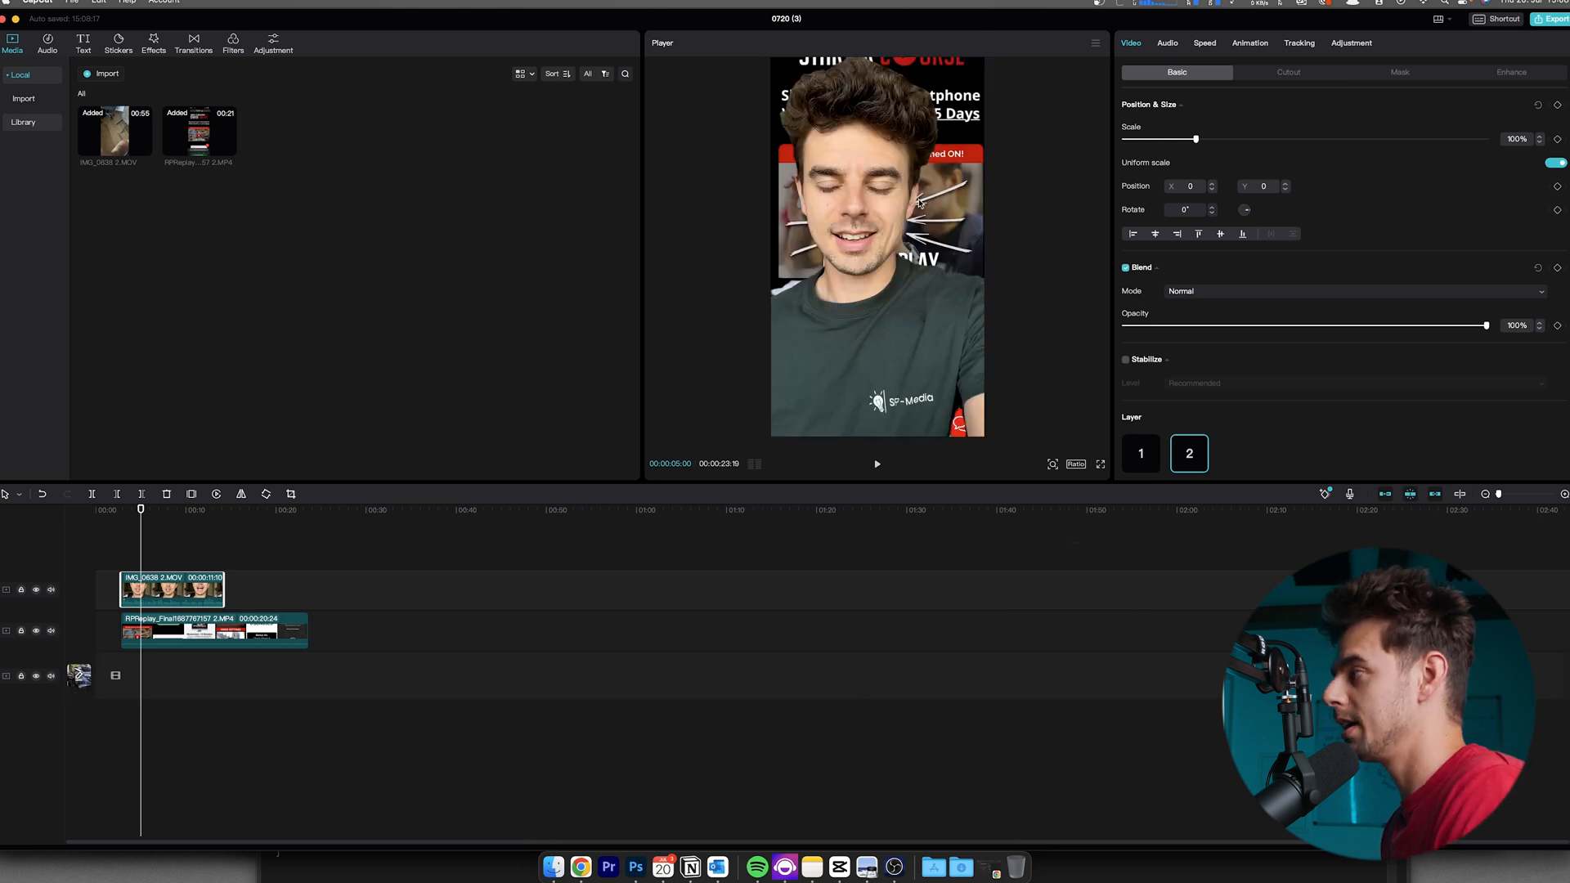
pyautogui.moveTo(711, 353)
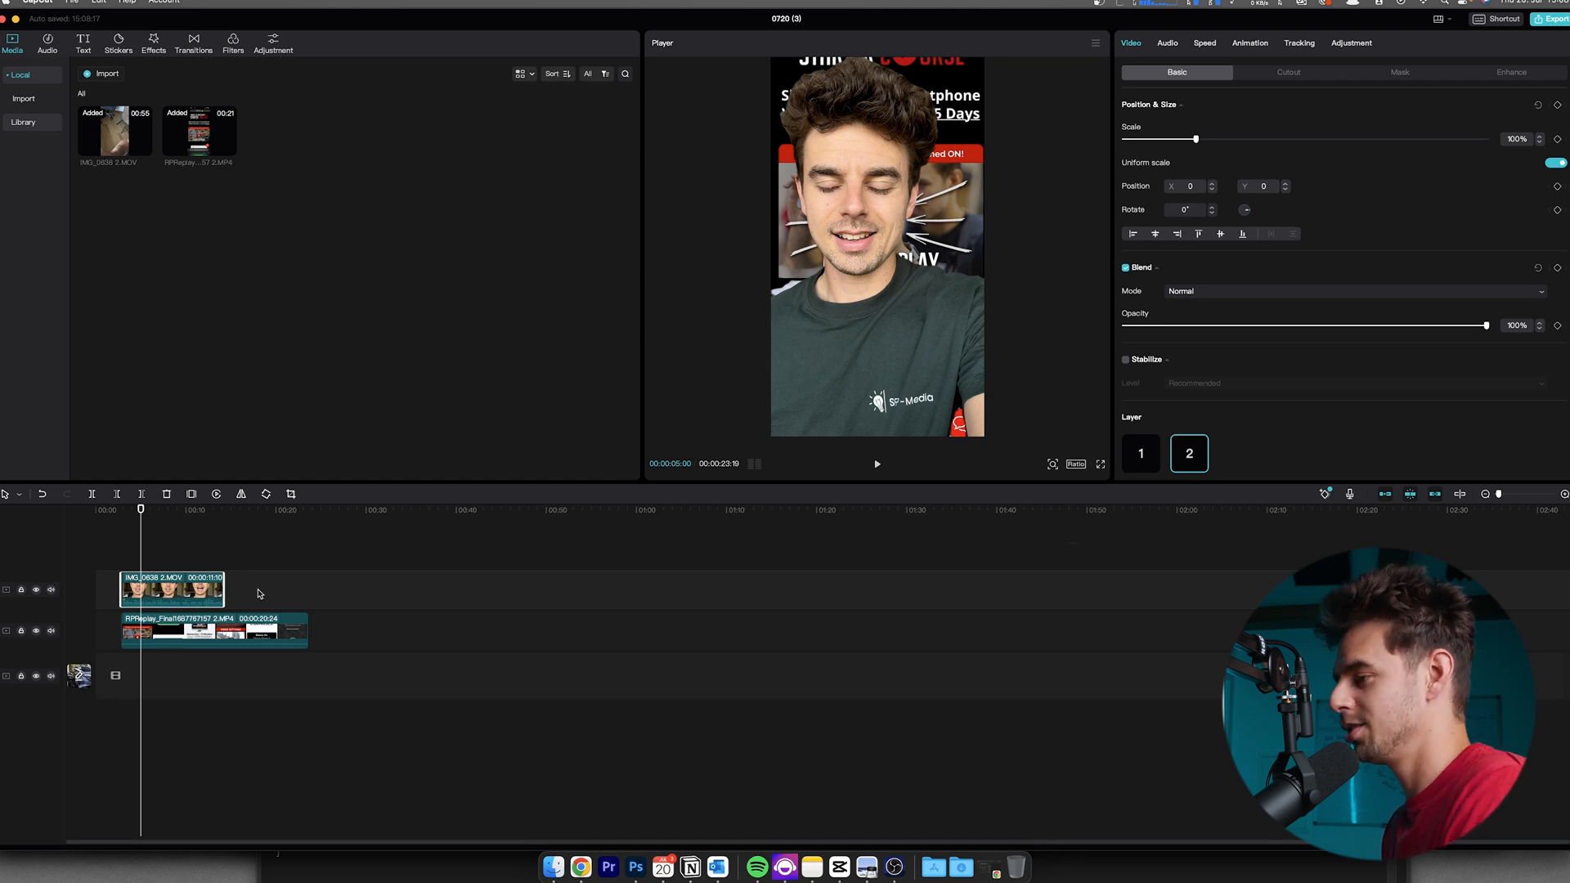
pyautogui.moveTo(256, 571)
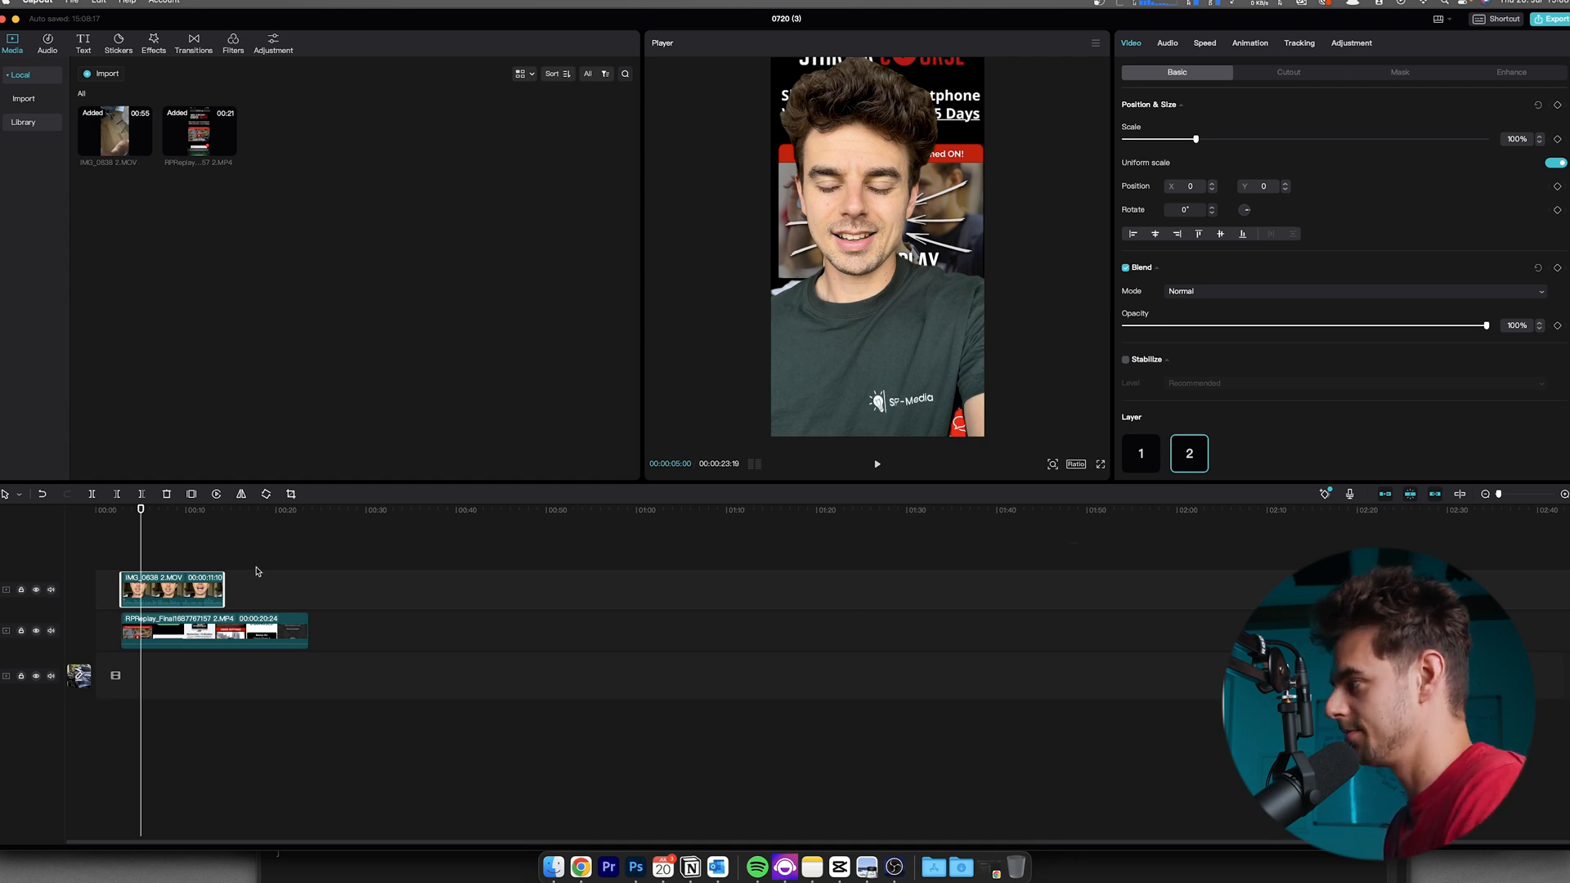